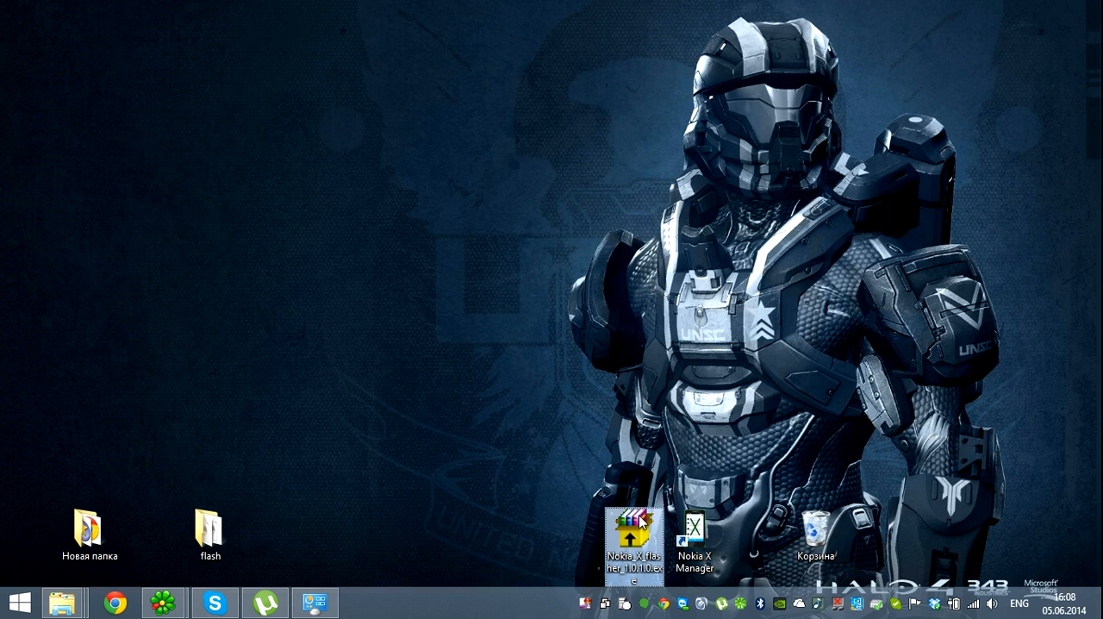
Step: Move the Nokia X Flasher icon higher on the desktop and bring up its context menu
drag(633, 539, 634, 298)
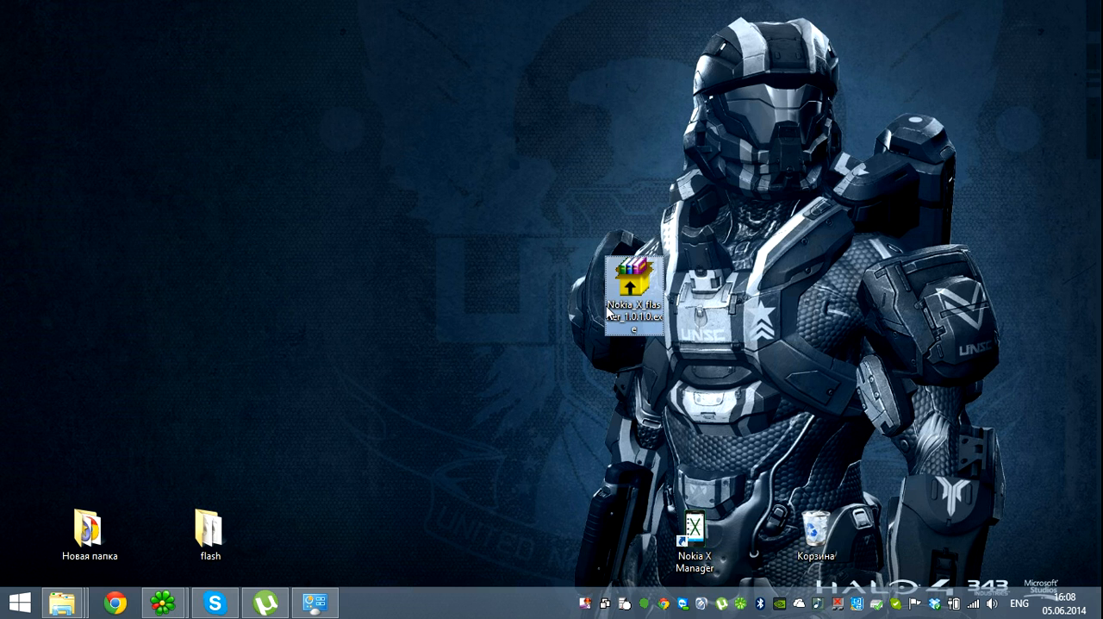
right_click(629, 298)
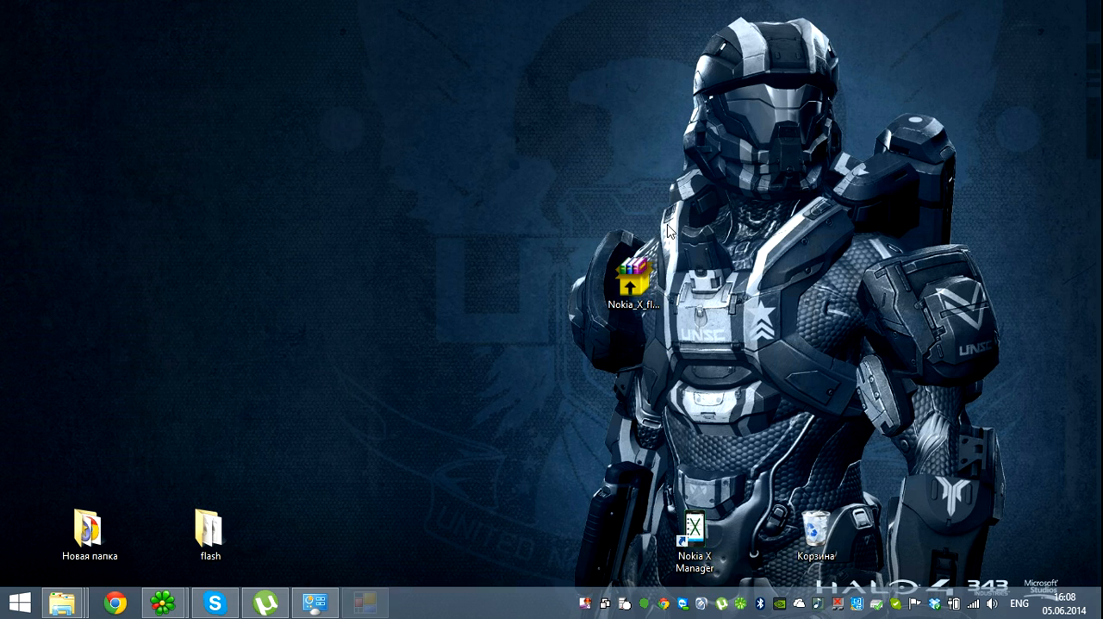
Step: Launch the Nokia X Flasher executable, whose log then asks for a device in fastboot mode
double_click(633, 282)
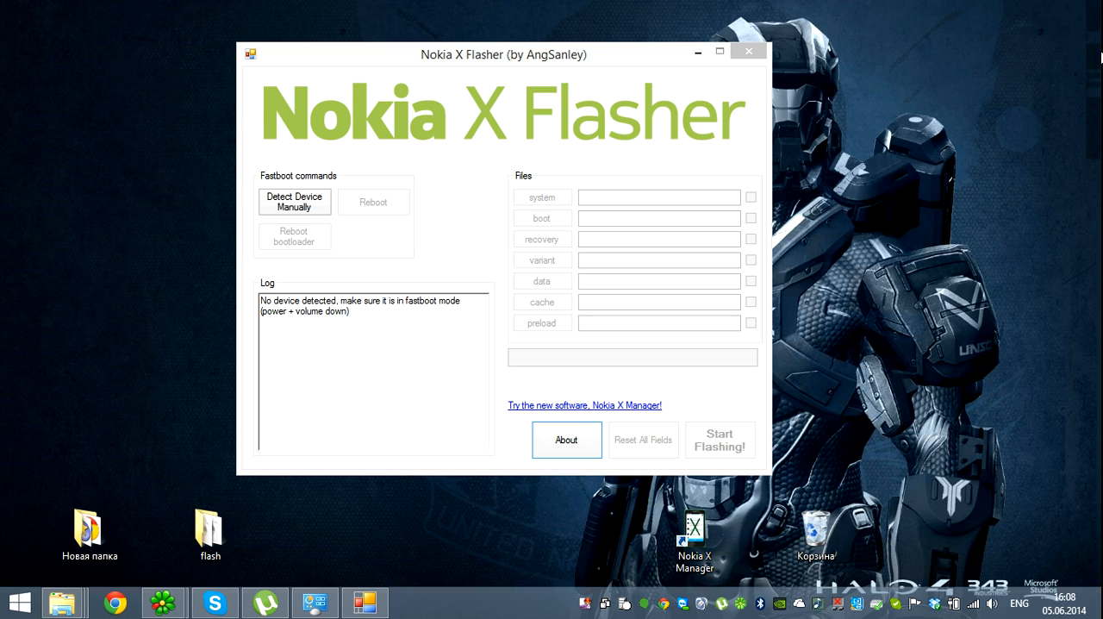
mouse_move(1094, 54)
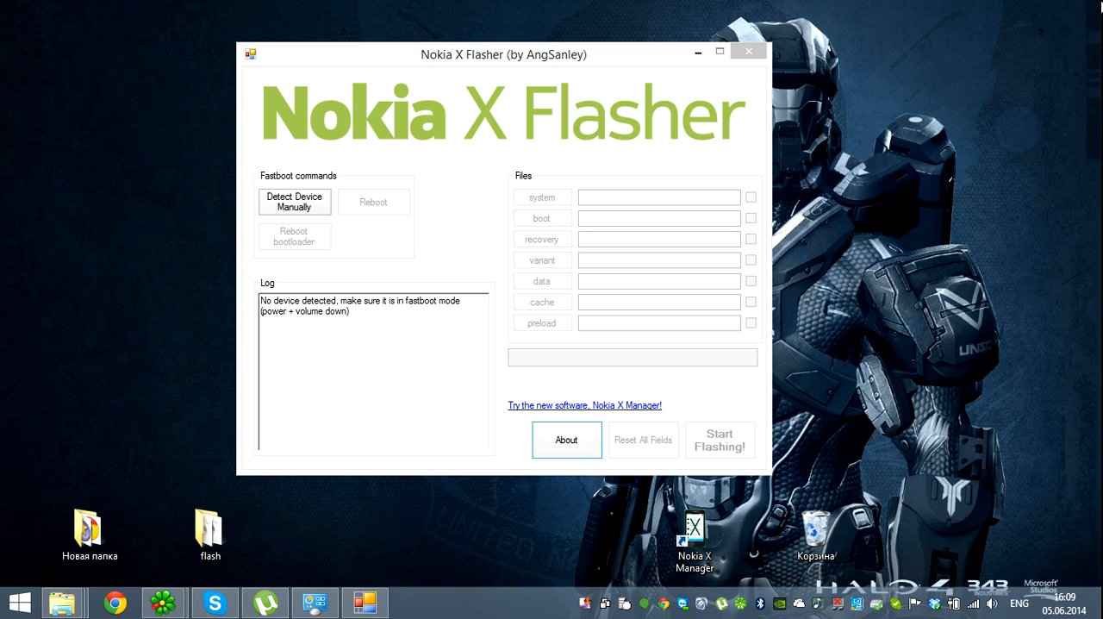
mouse_move(592, 96)
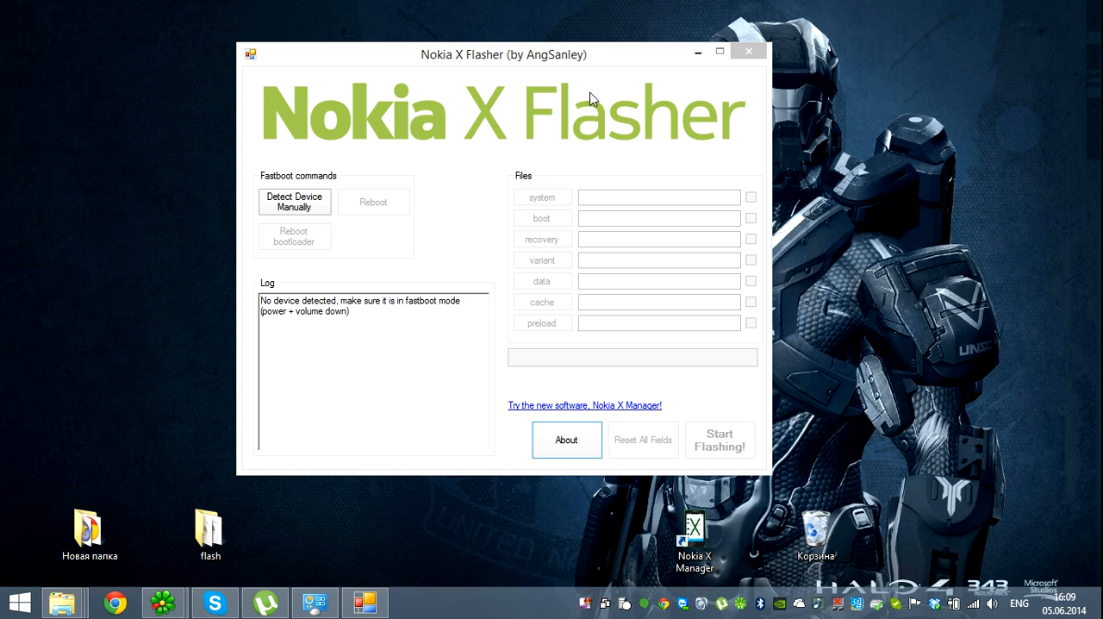
mouse_move(578, 126)
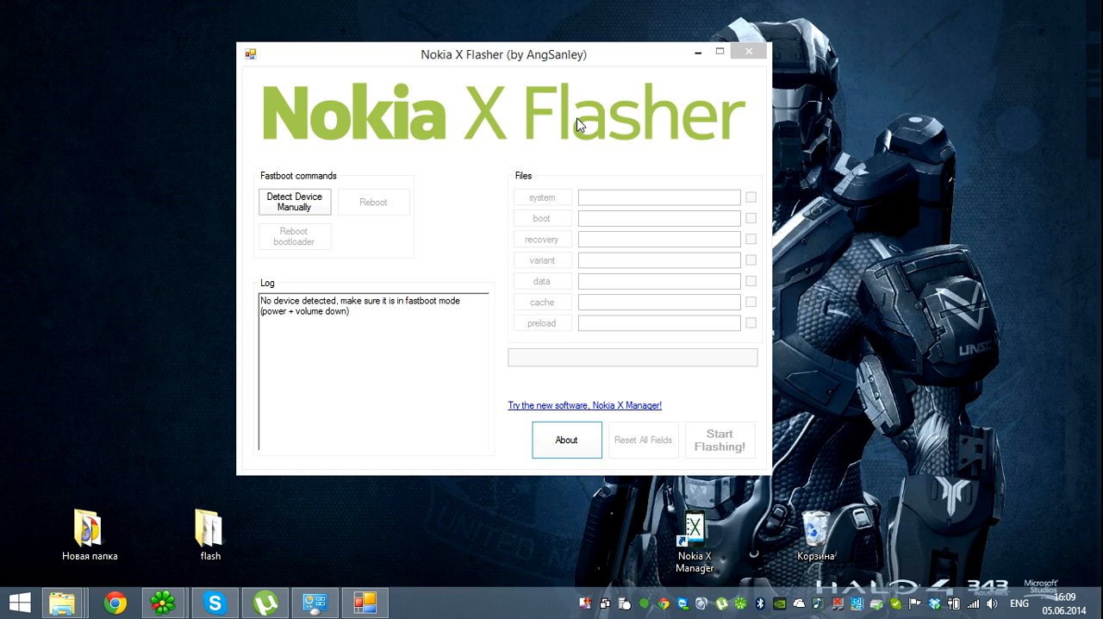
mouse_move(538, 228)
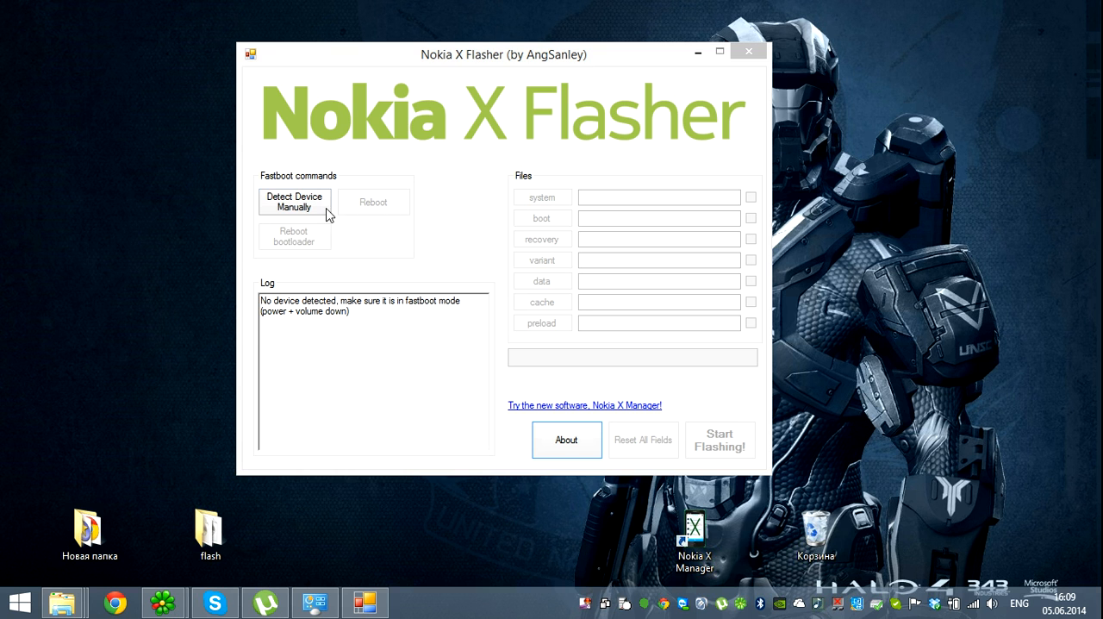
Step: Run Detect Device Manually and place the flash folder window beside the flasher
click(294, 202)
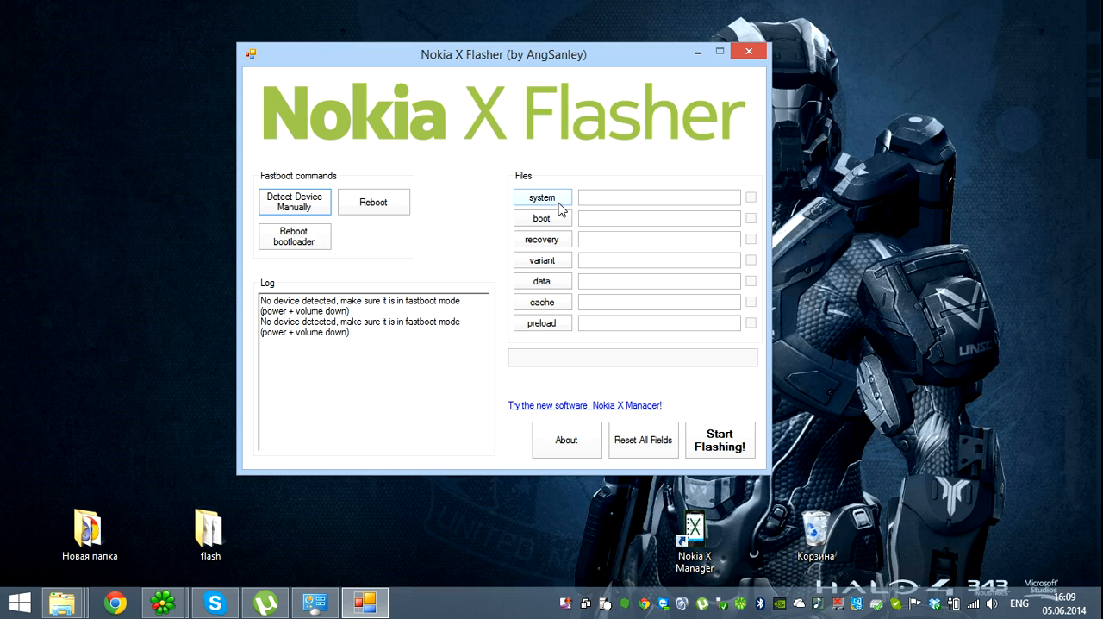
mouse_move(548, 210)
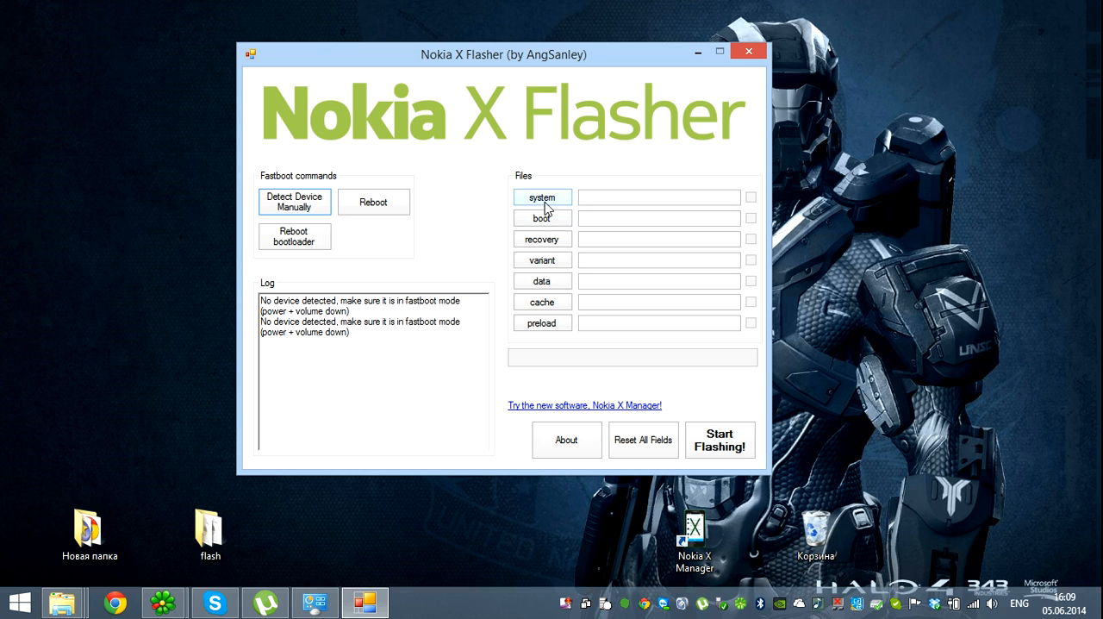
drag(503, 54, 466, 46)
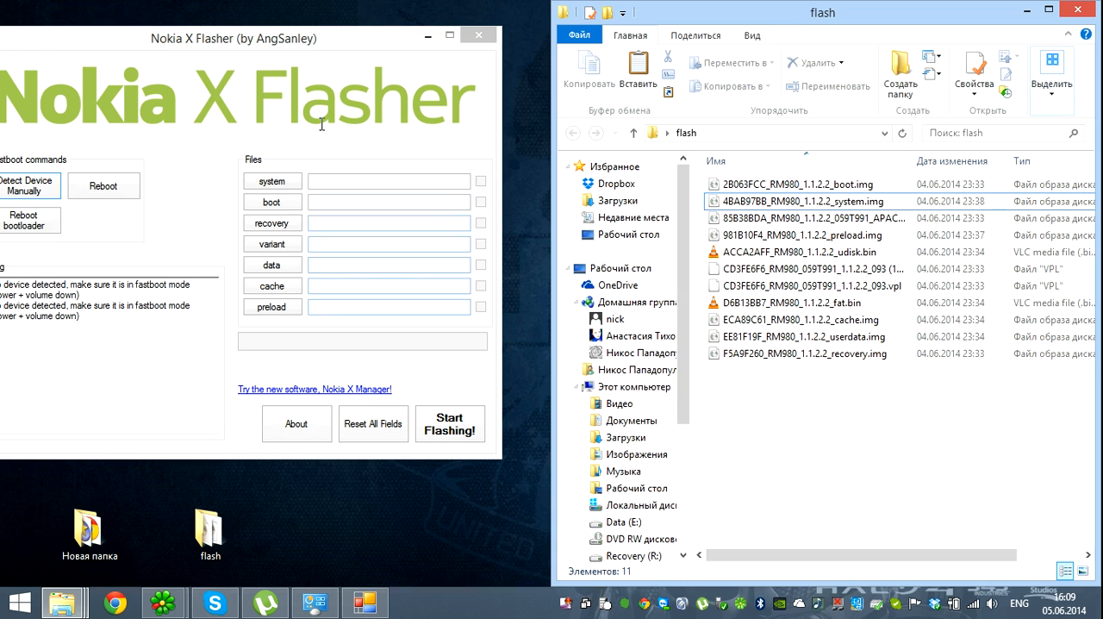
Step: Load the RM980 system image from the desktop flash folder into the system slot
drag(232, 34, 289, 45)
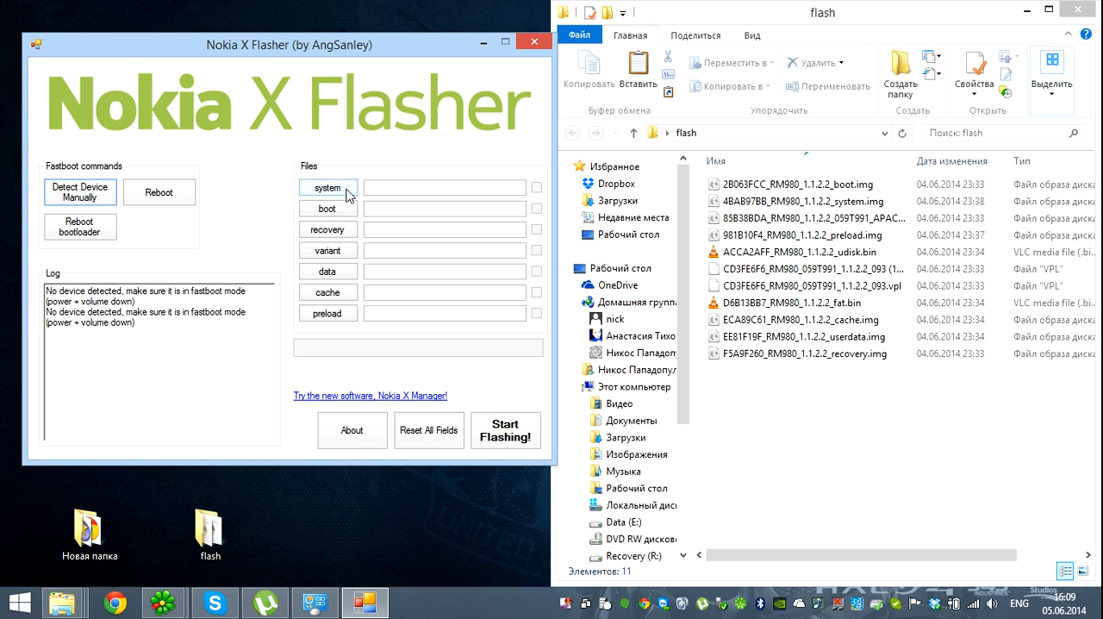
click(810, 201)
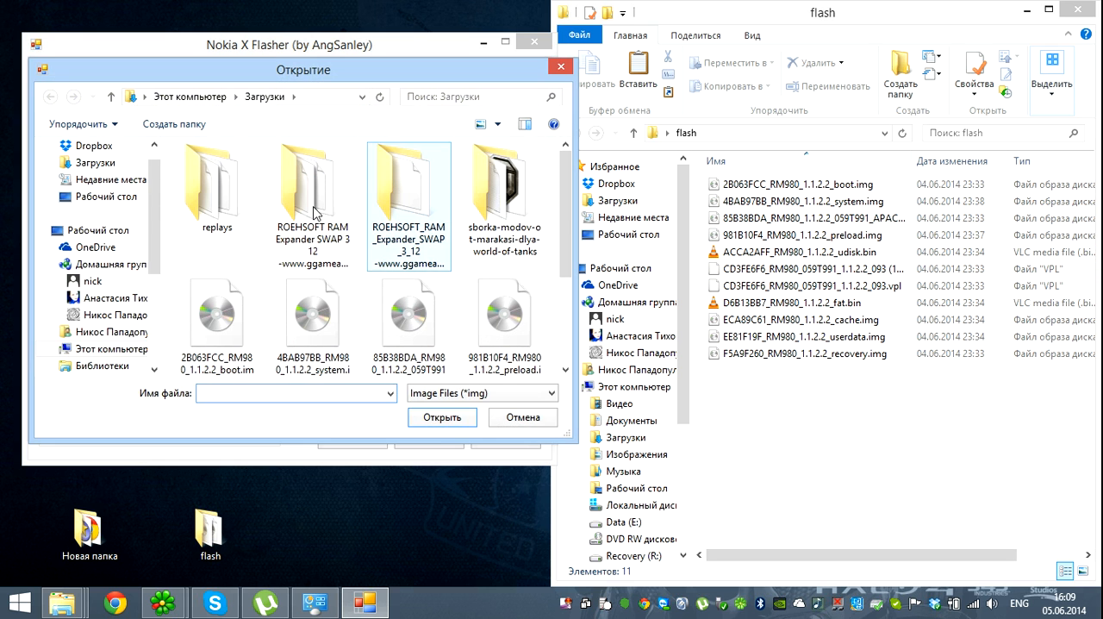
click(806, 201)
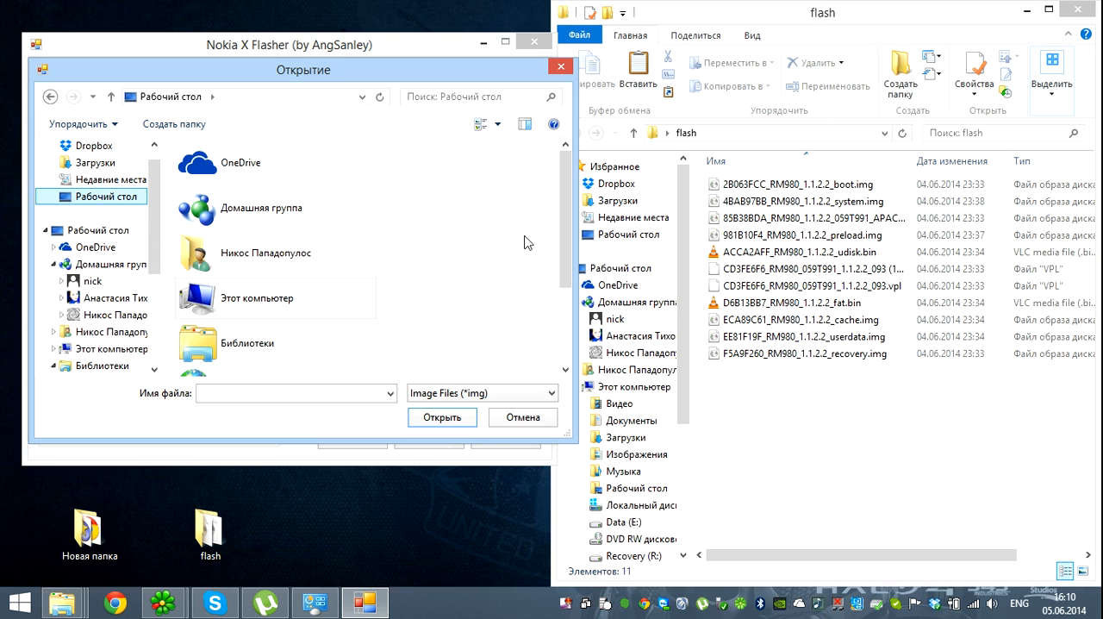
click(271, 238)
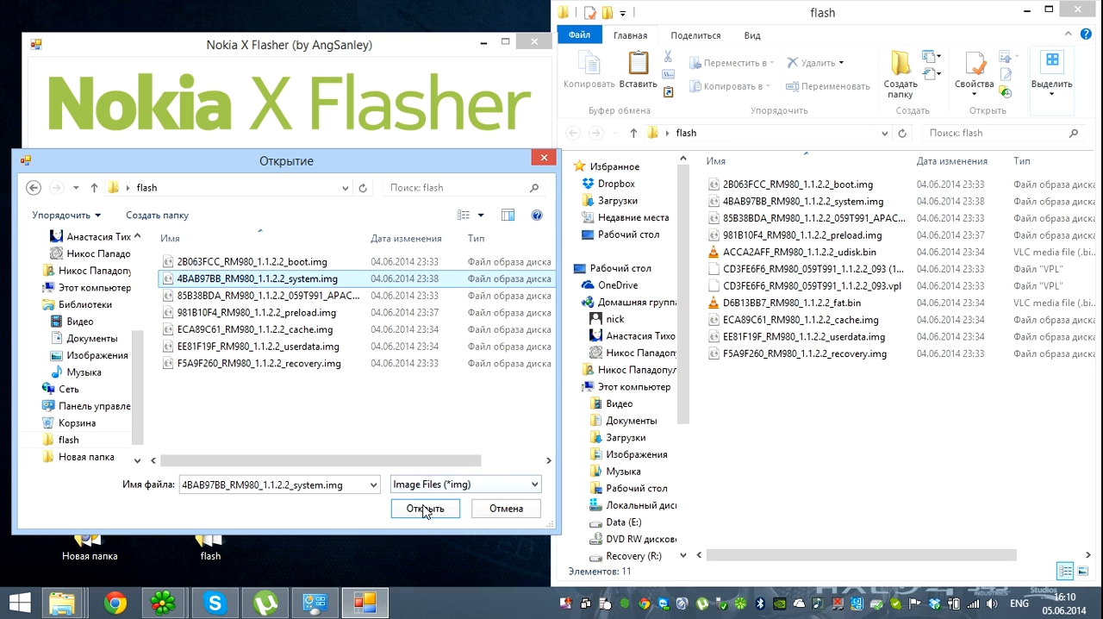
click(425, 507)
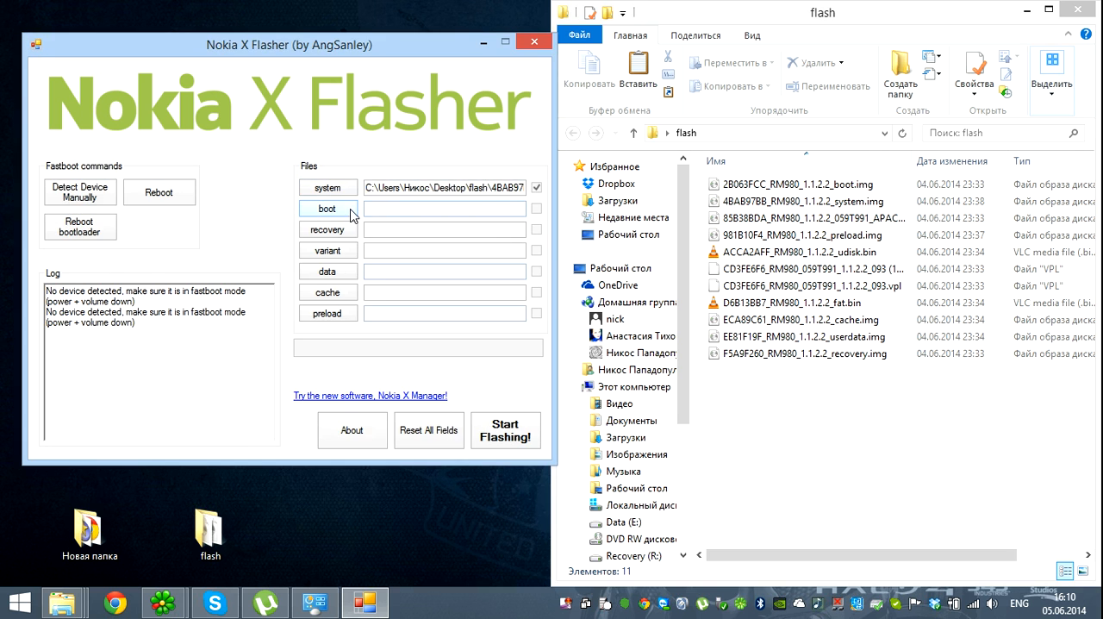
Step: Load the RM980 boot image into the boot partition slot
click(328, 208)
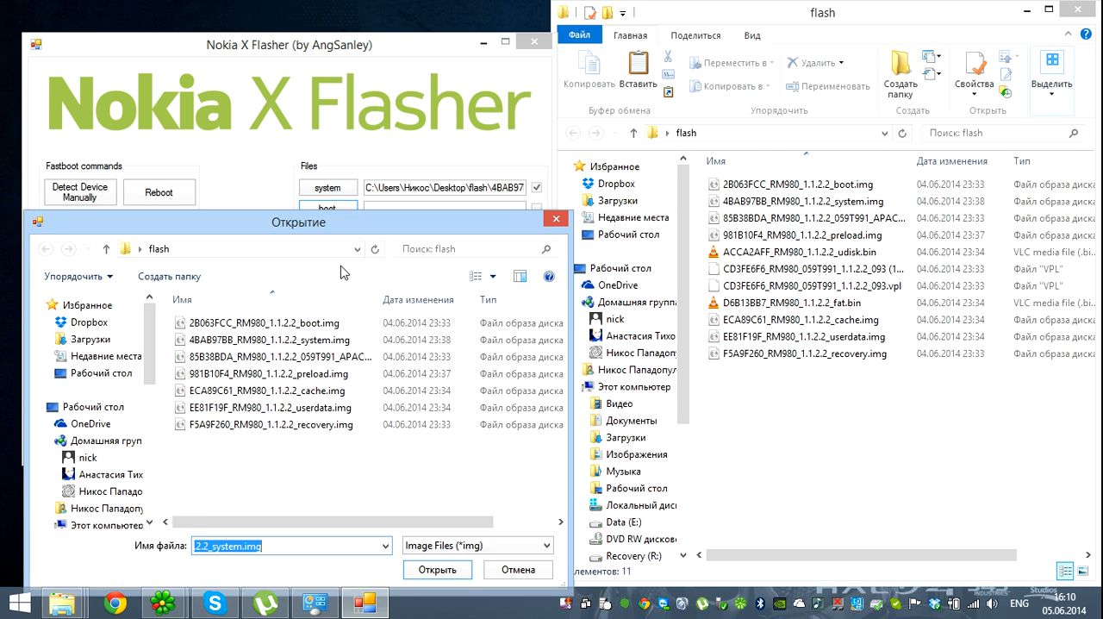
click(270, 309)
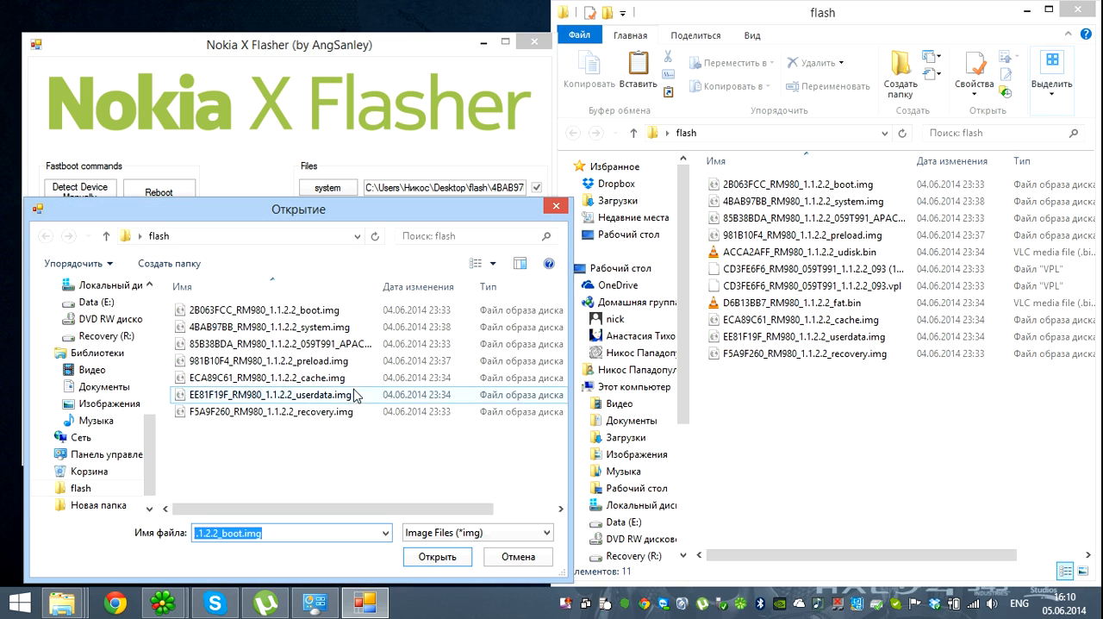
click(436, 553)
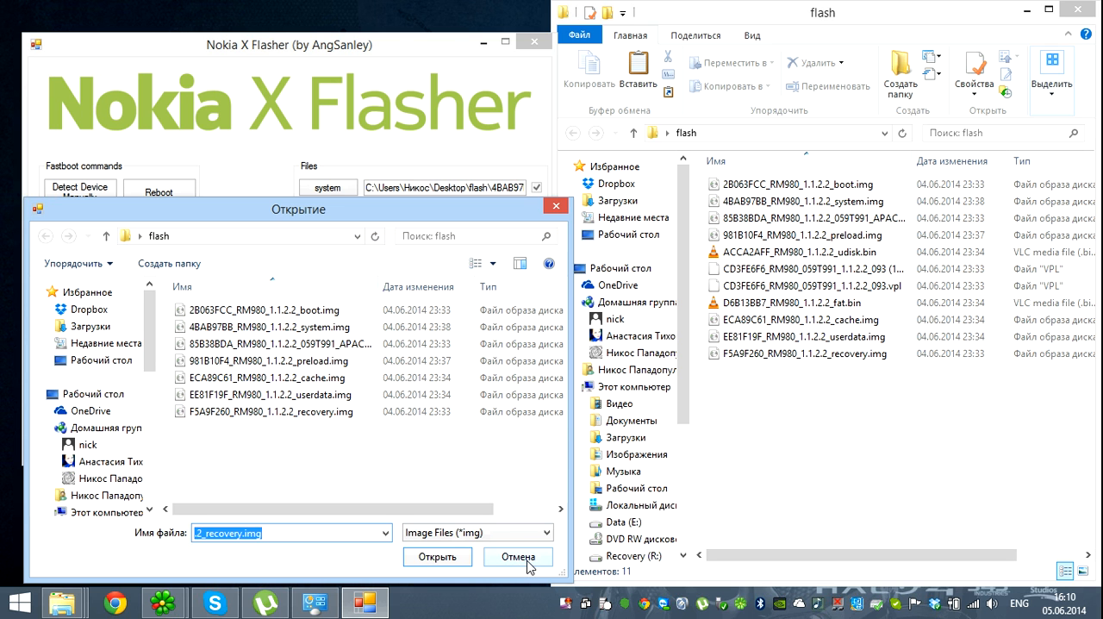
mouse_move(519, 560)
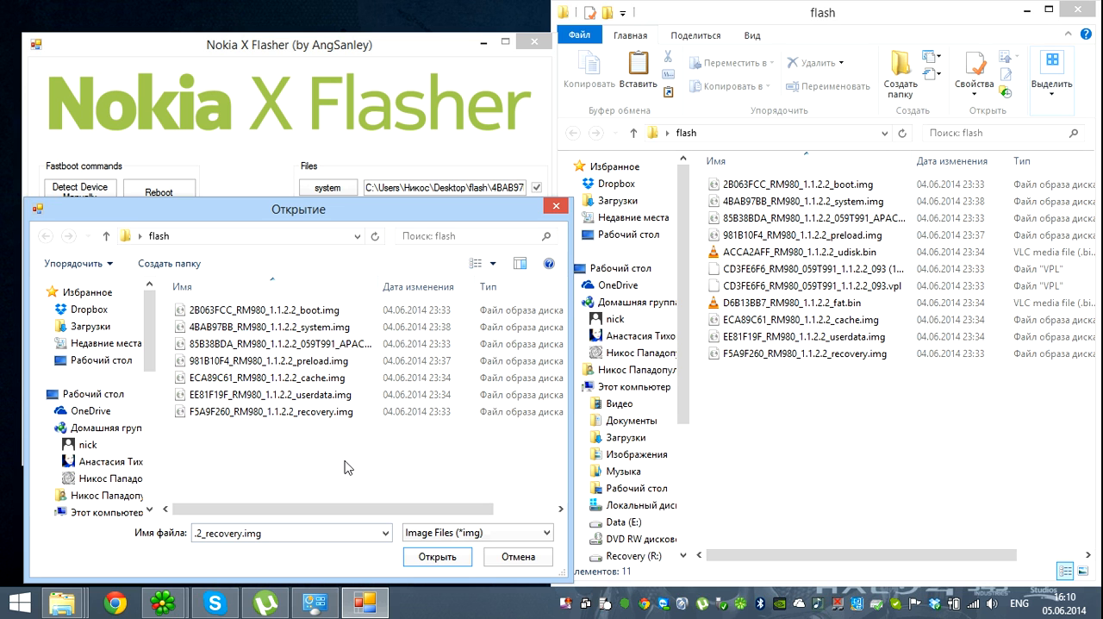
mouse_move(833, 444)
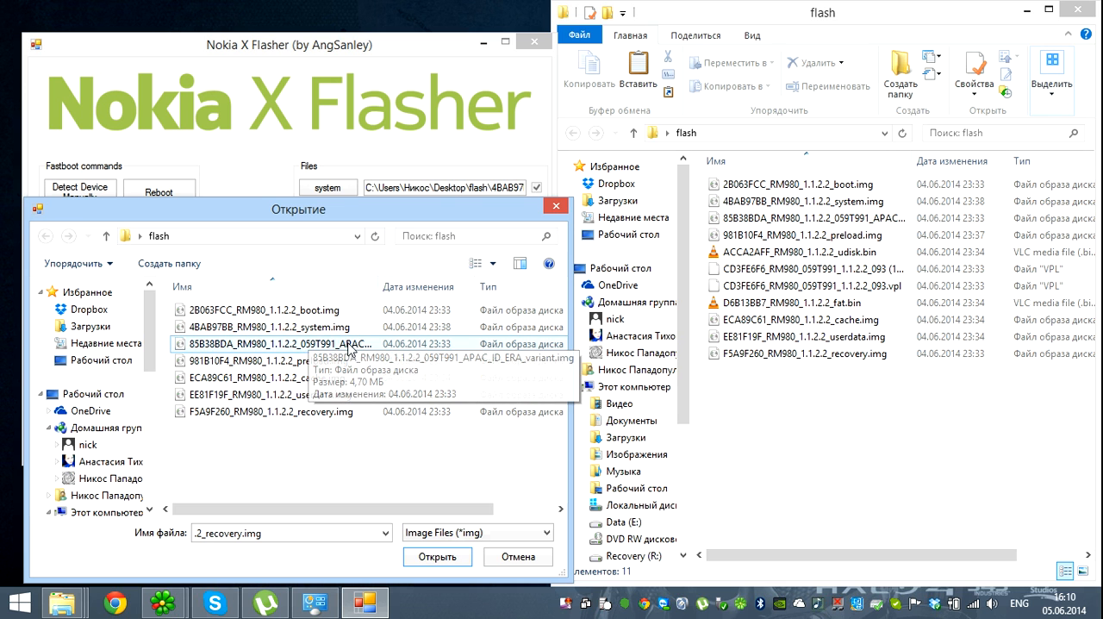
mouse_move(368, 432)
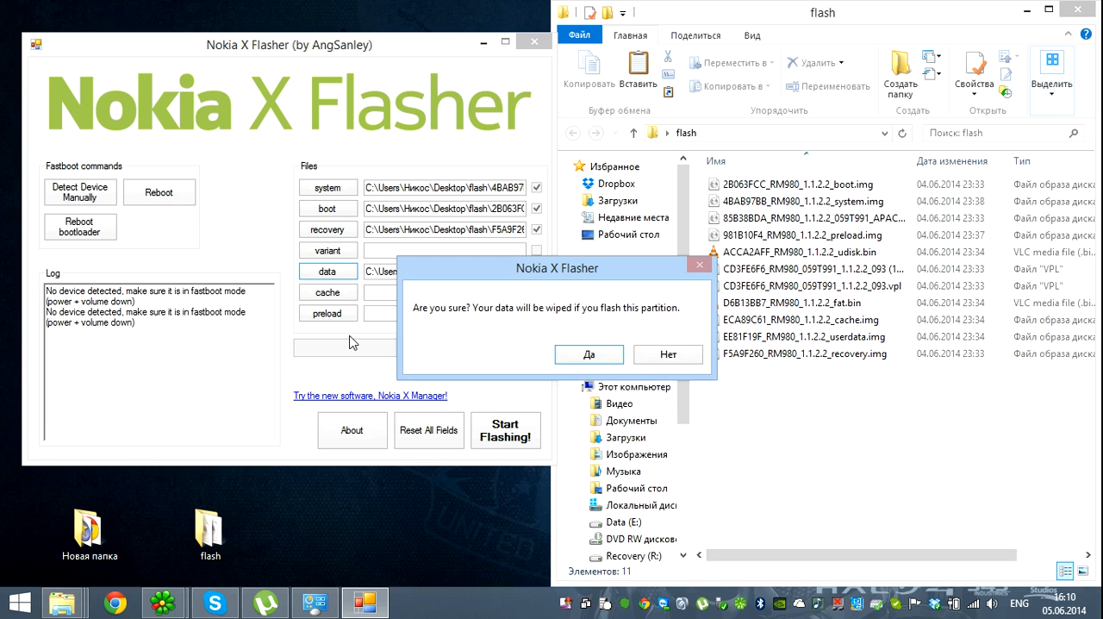
mouse_move(579, 324)
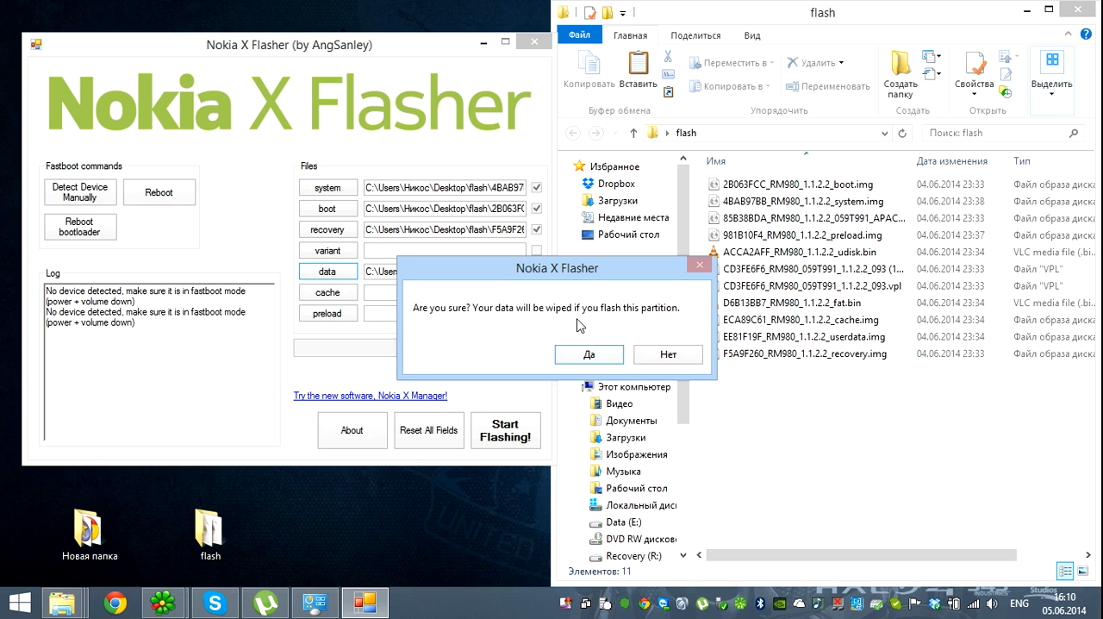
Step: Accept the data-wipe warning and load the cache and preload images
click(589, 354)
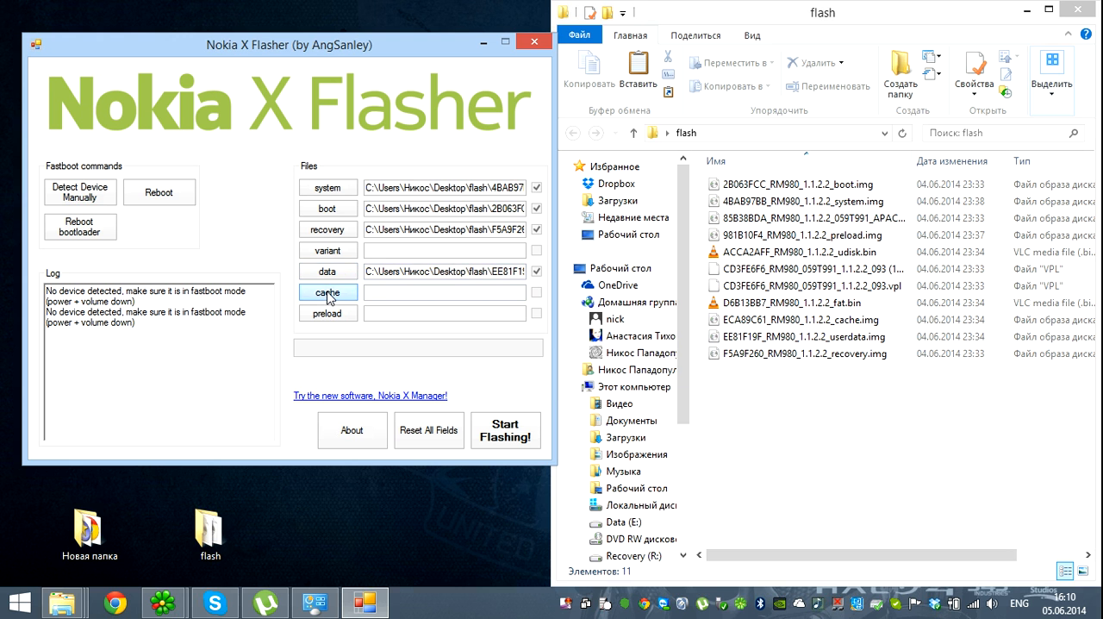
click(327, 292)
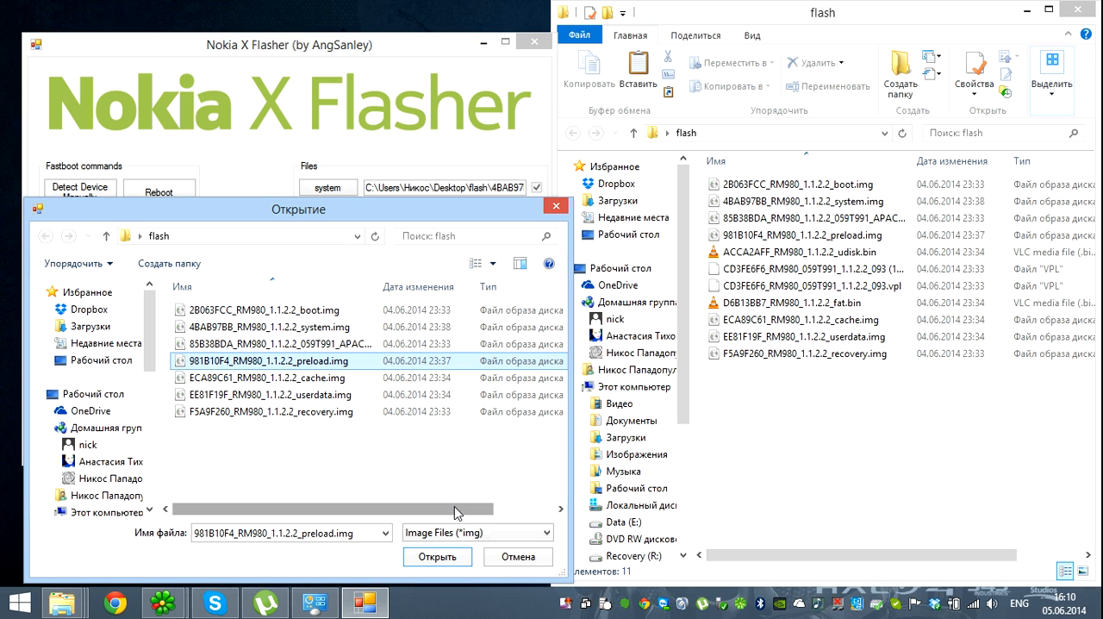
mouse_move(458, 470)
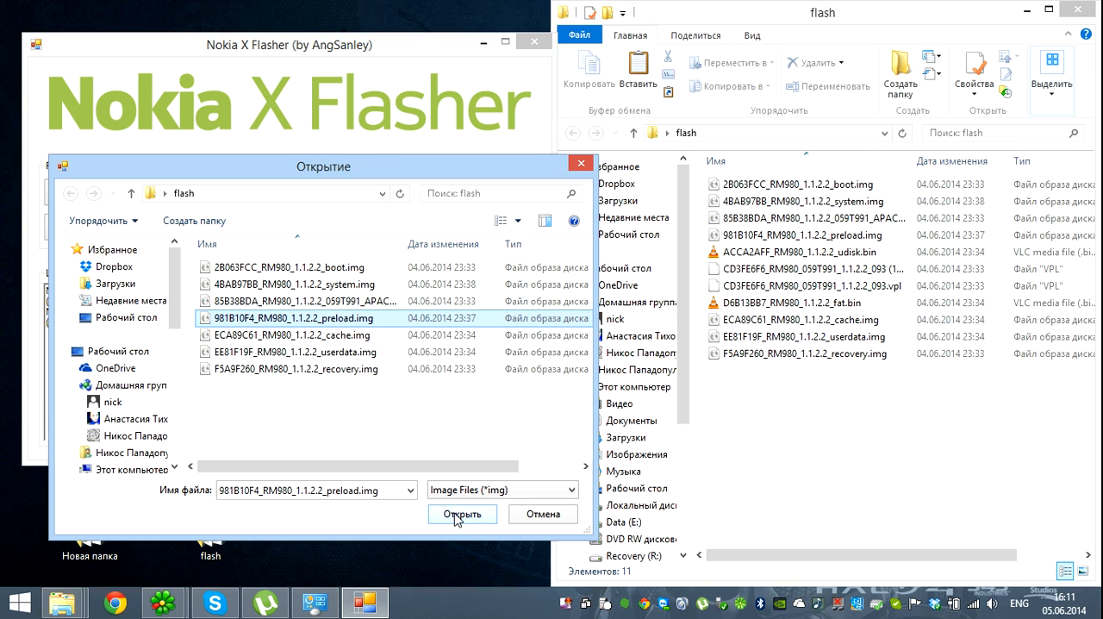
mouse_move(461, 525)
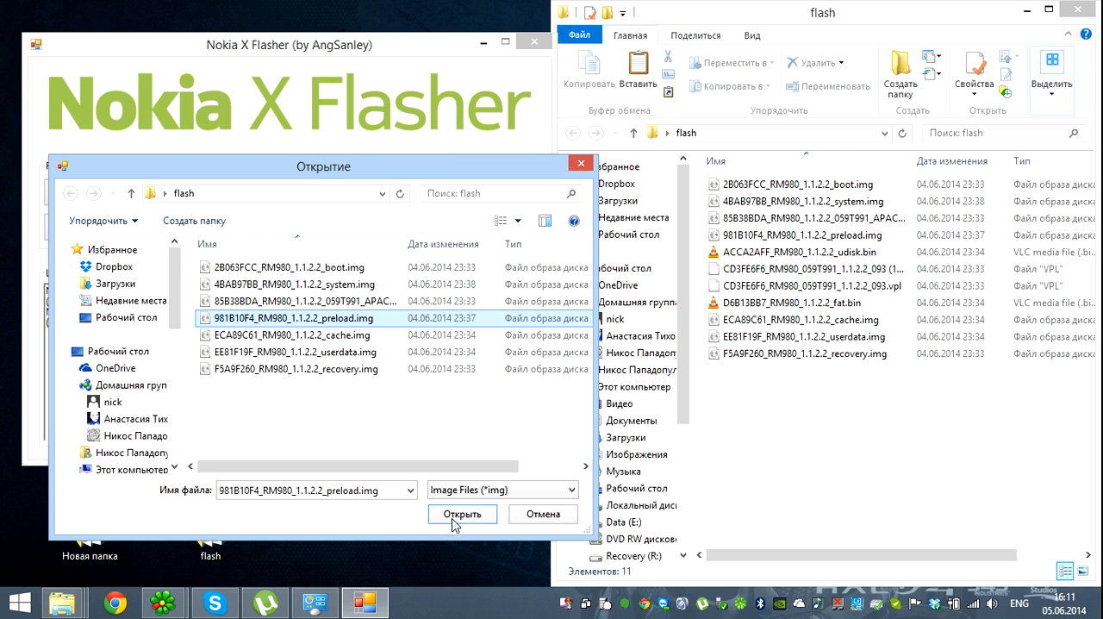
click(462, 513)
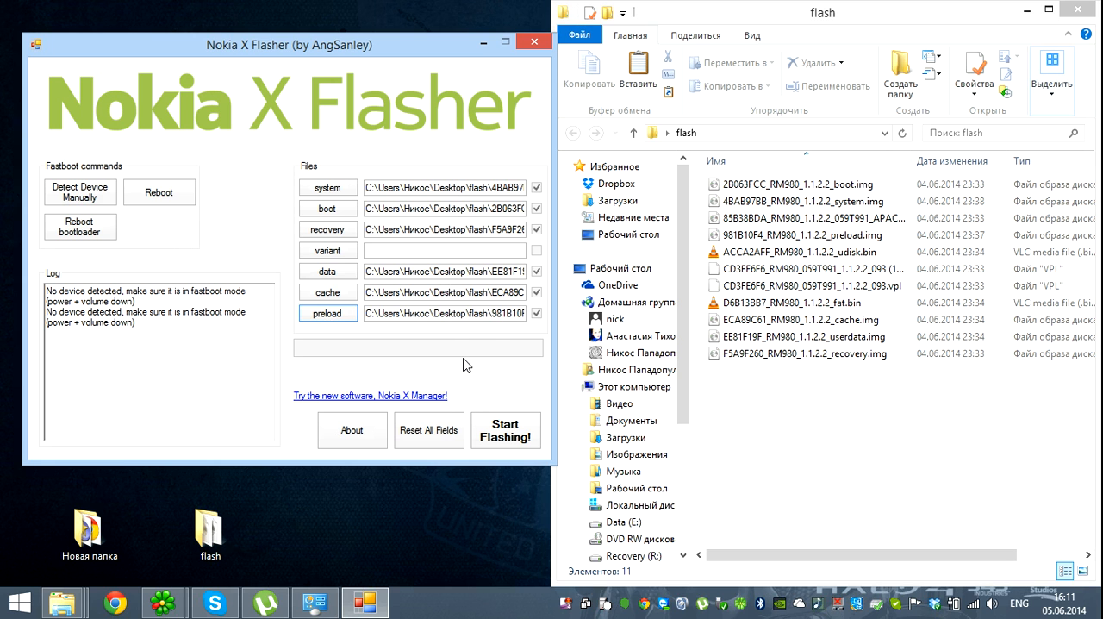
mouse_move(80, 191)
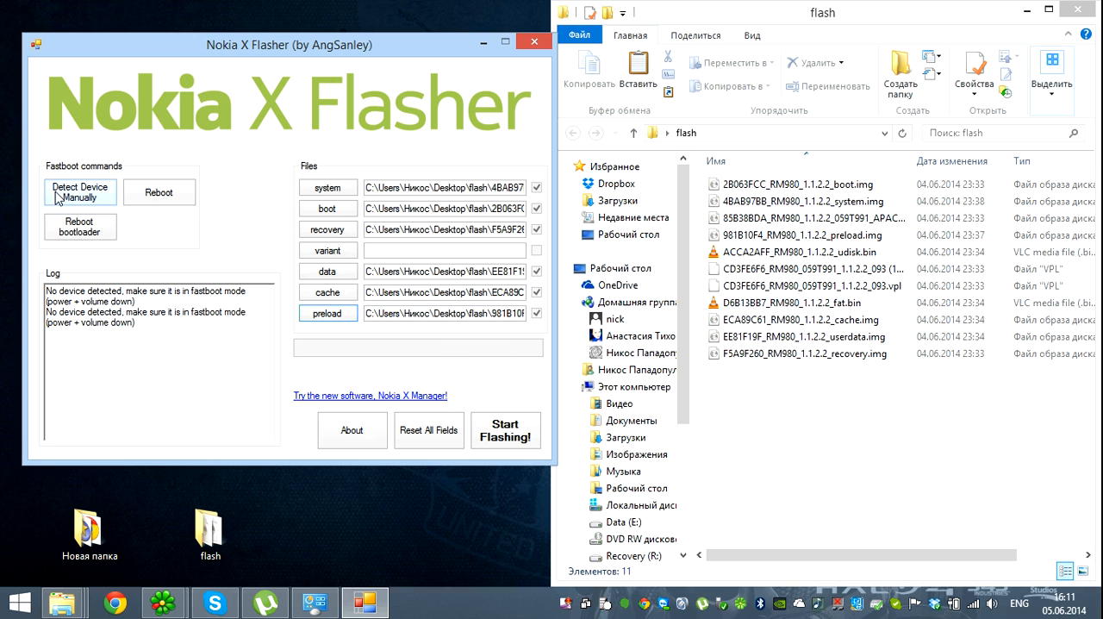
mouse_move(512, 204)
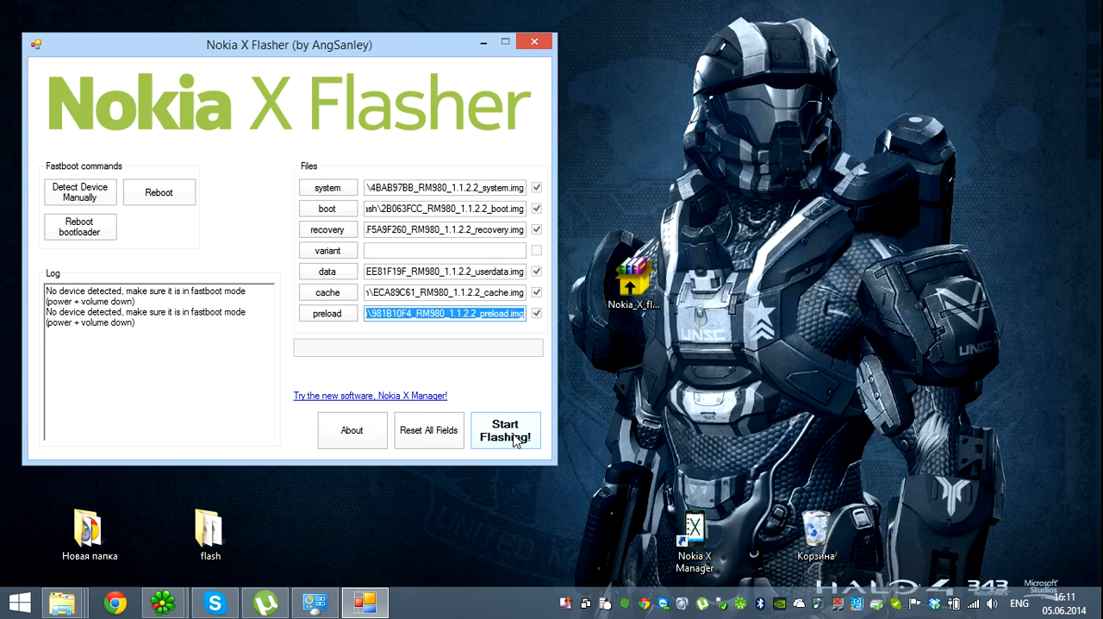
Step: Start flashing the six images, with the log showing 'Checking files...' and progress 0/6
click(506, 430)
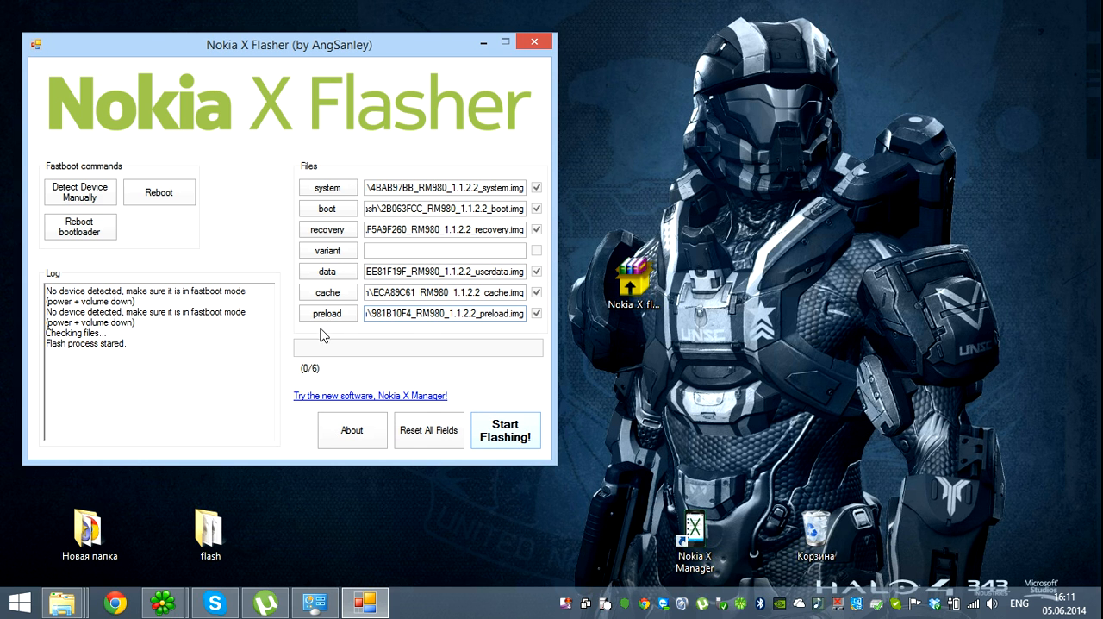
mouse_move(411, 332)
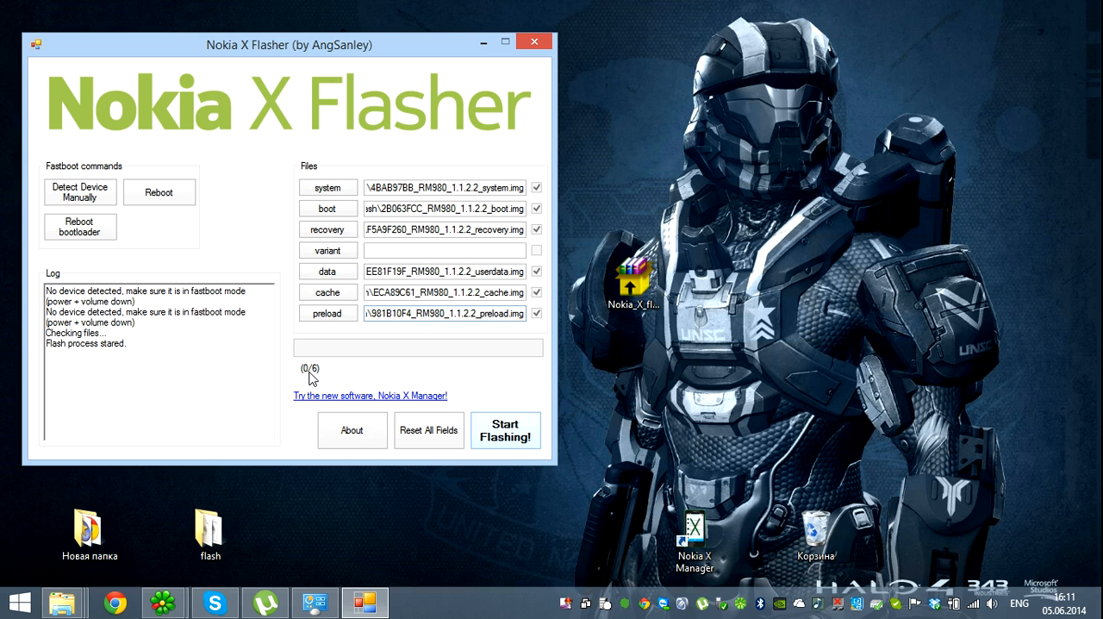
mouse_move(196, 354)
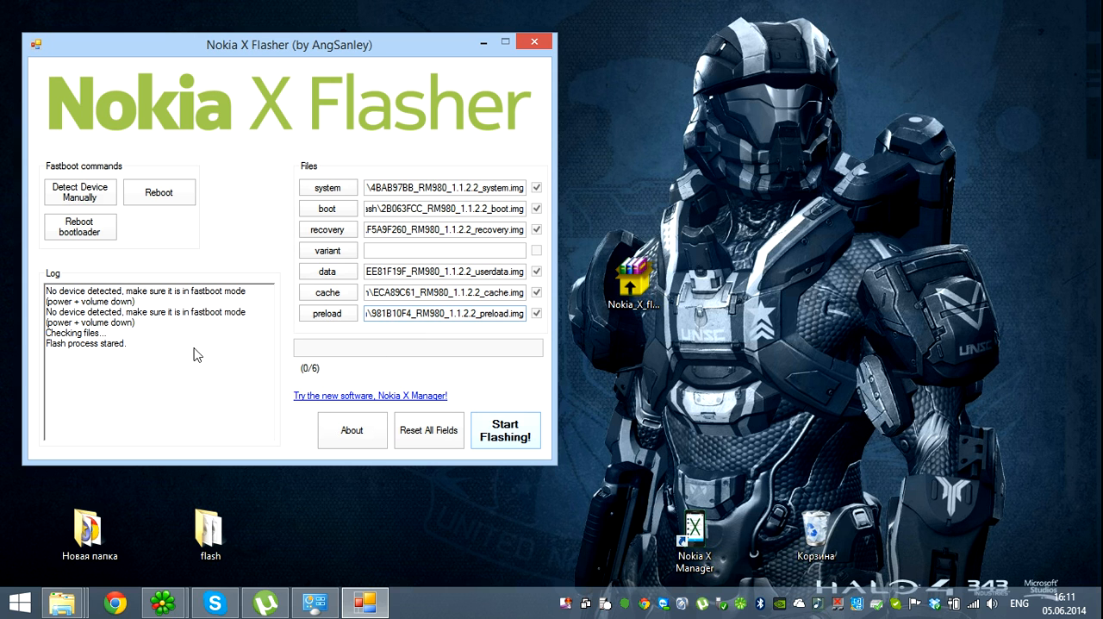
mouse_move(435, 536)
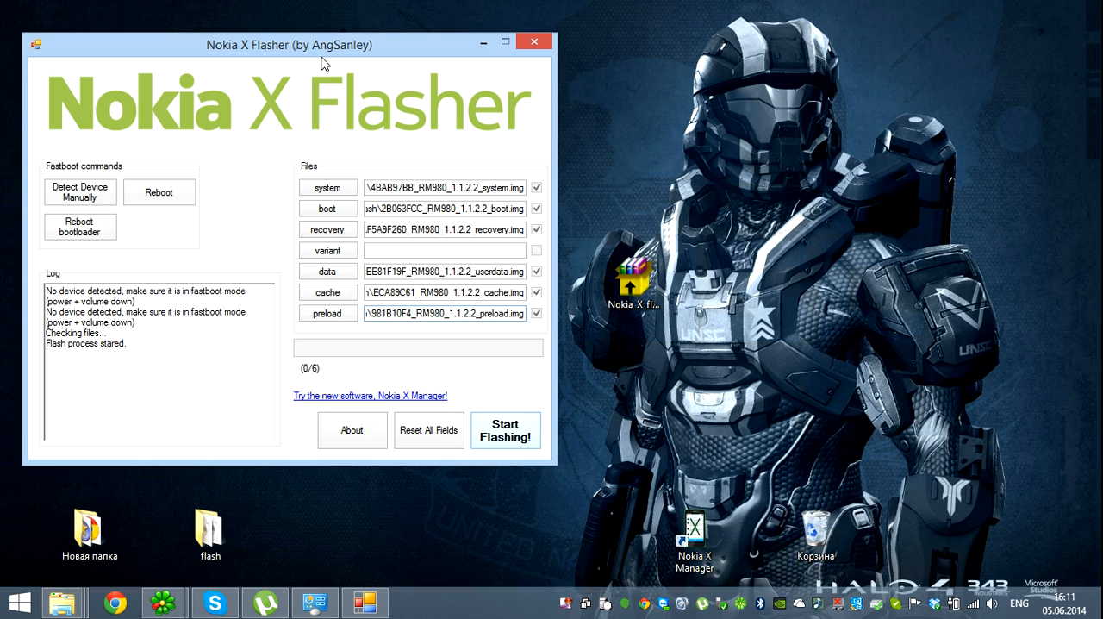
mouse_move(492, 612)
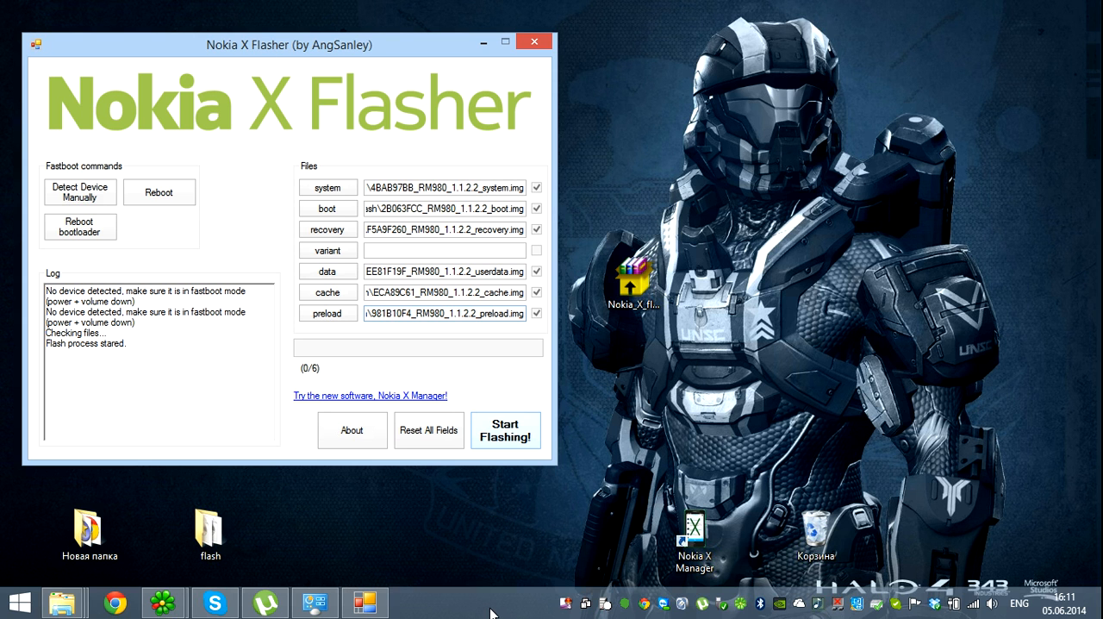
mouse_move(465, 612)
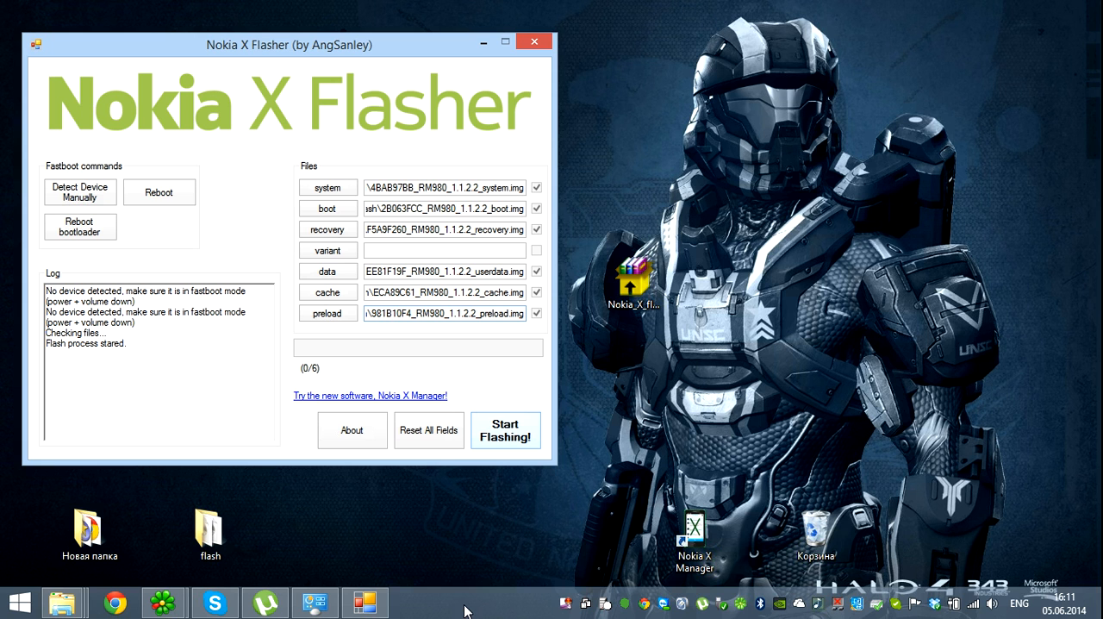
mouse_move(459, 607)
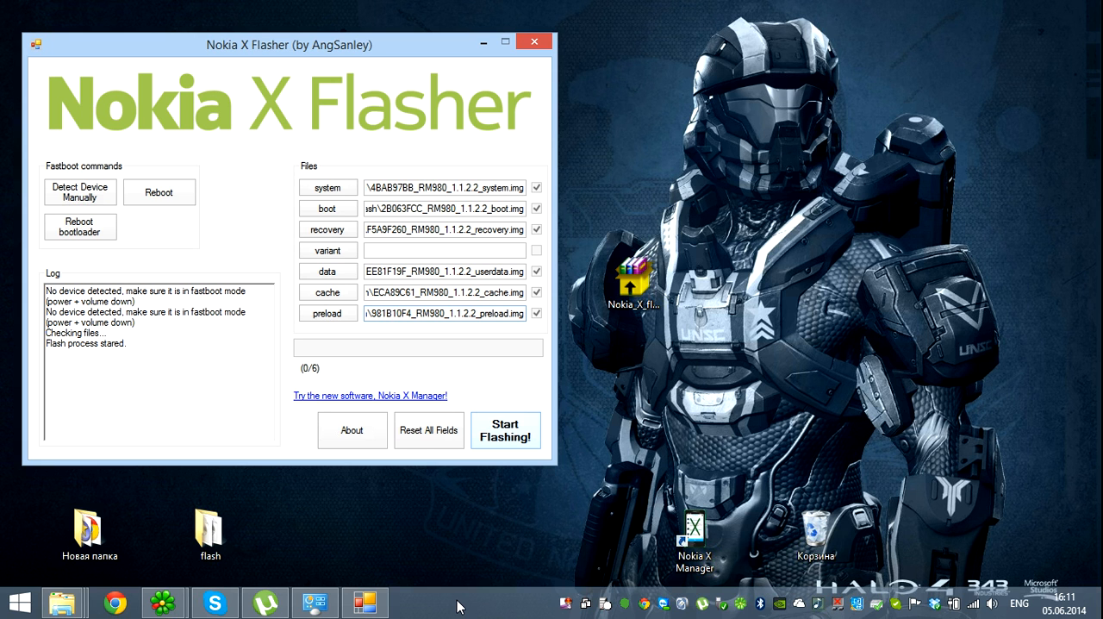
mouse_move(446, 595)
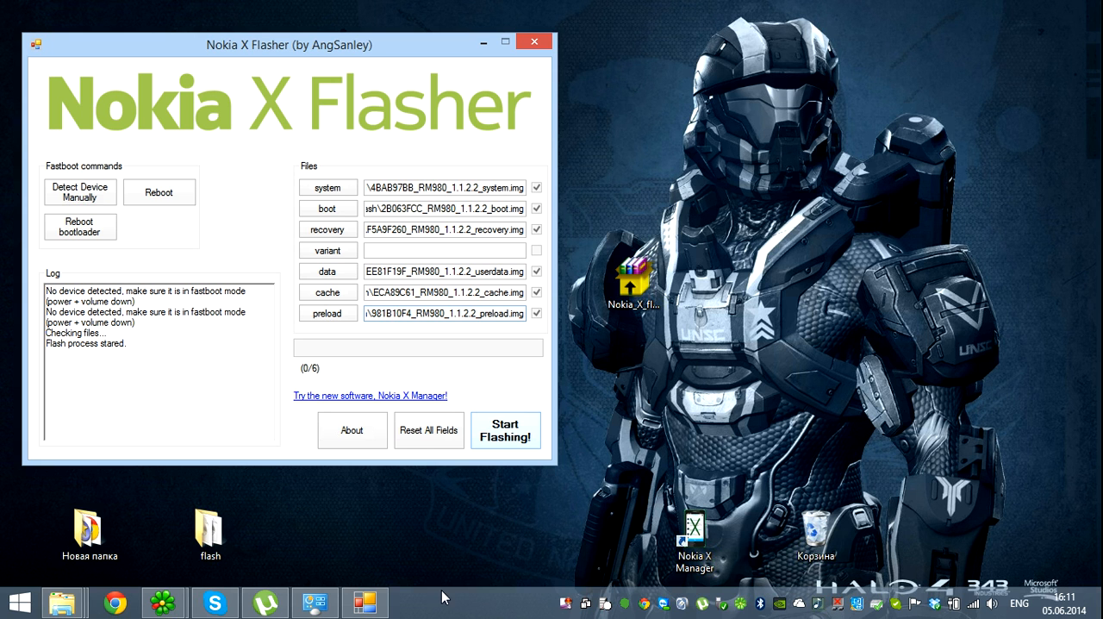
mouse_move(212, 367)
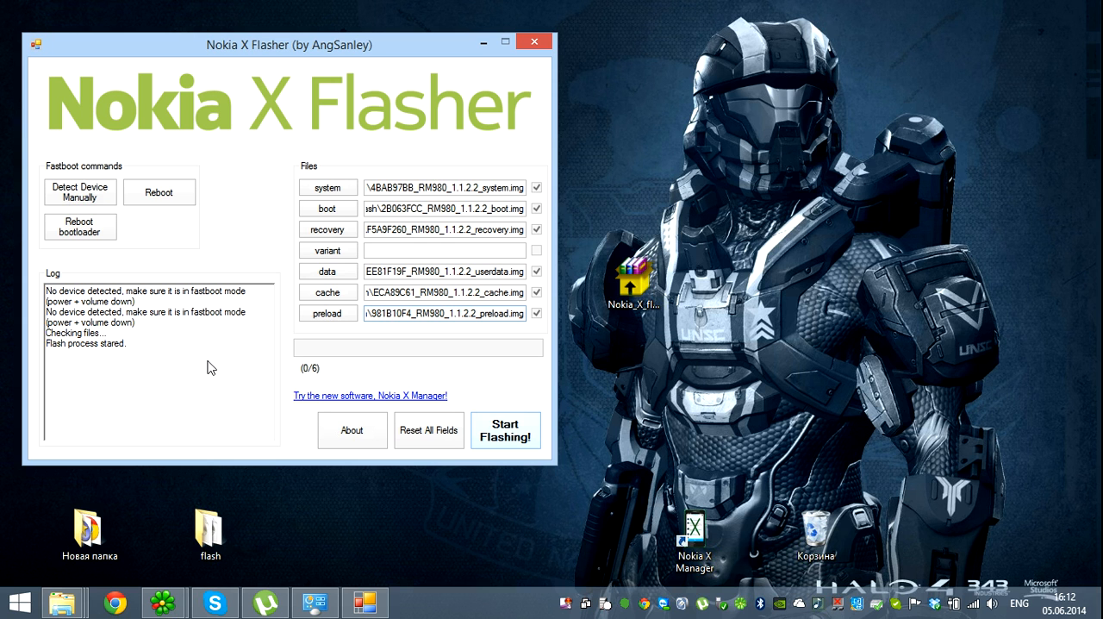
click(209, 526)
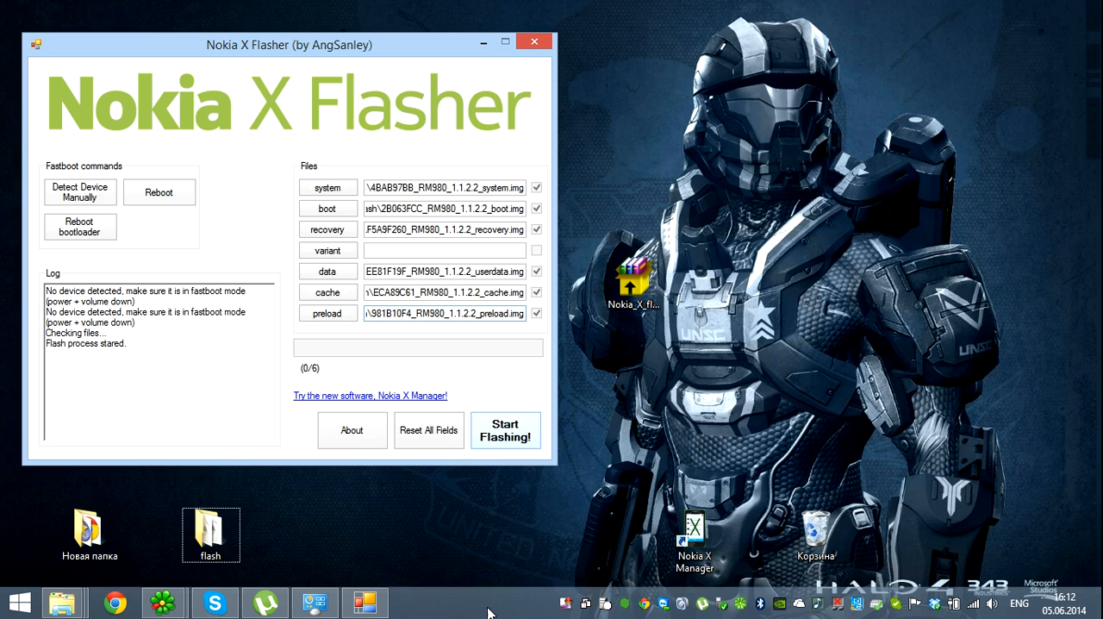
mouse_move(561, 555)
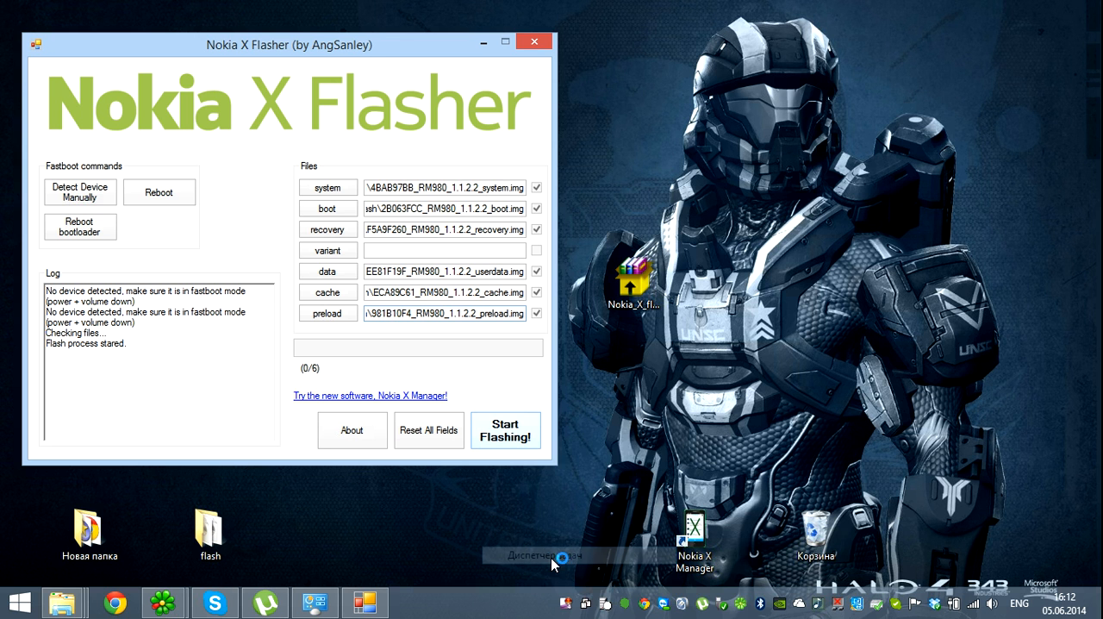
Step: Check CPU (about 54%) and disk load in Task Manager, then minimize it
click(552, 555)
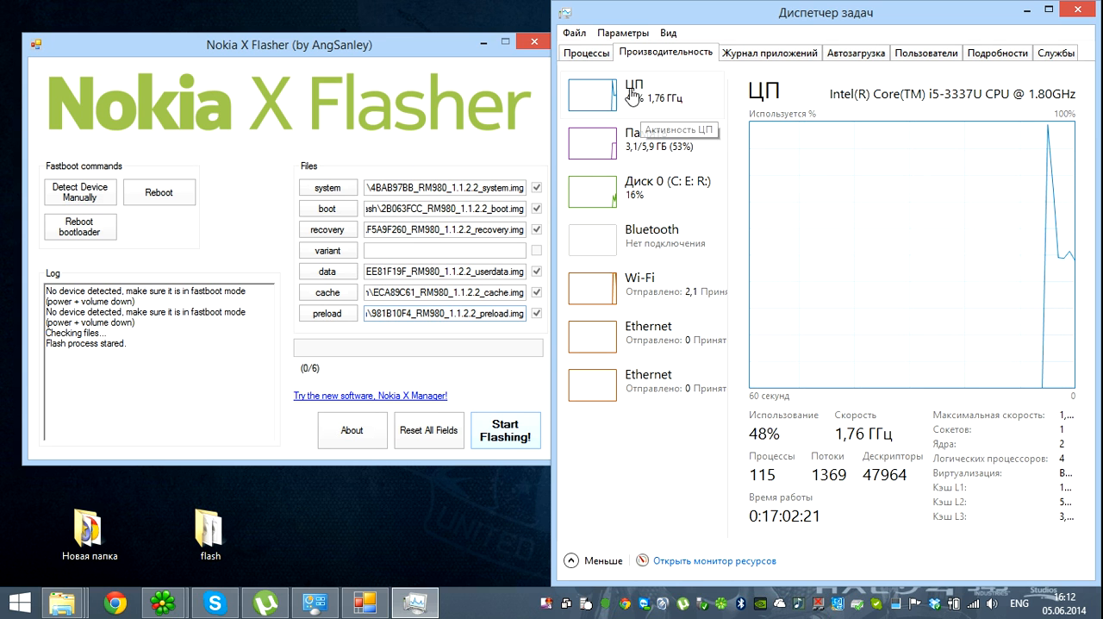
click(586, 52)
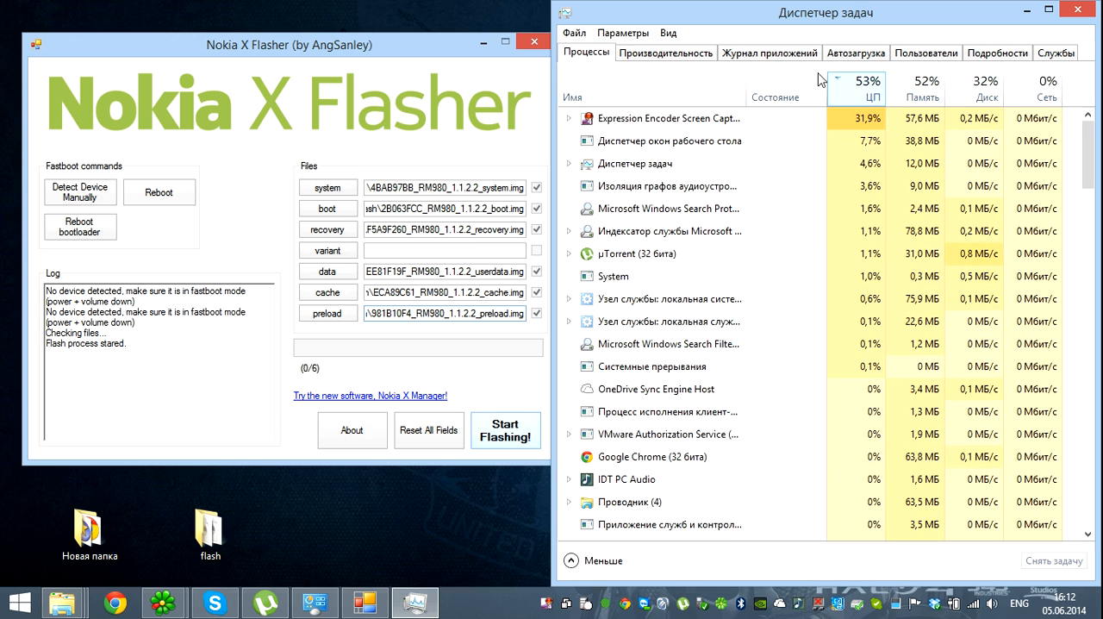
click(1078, 9)
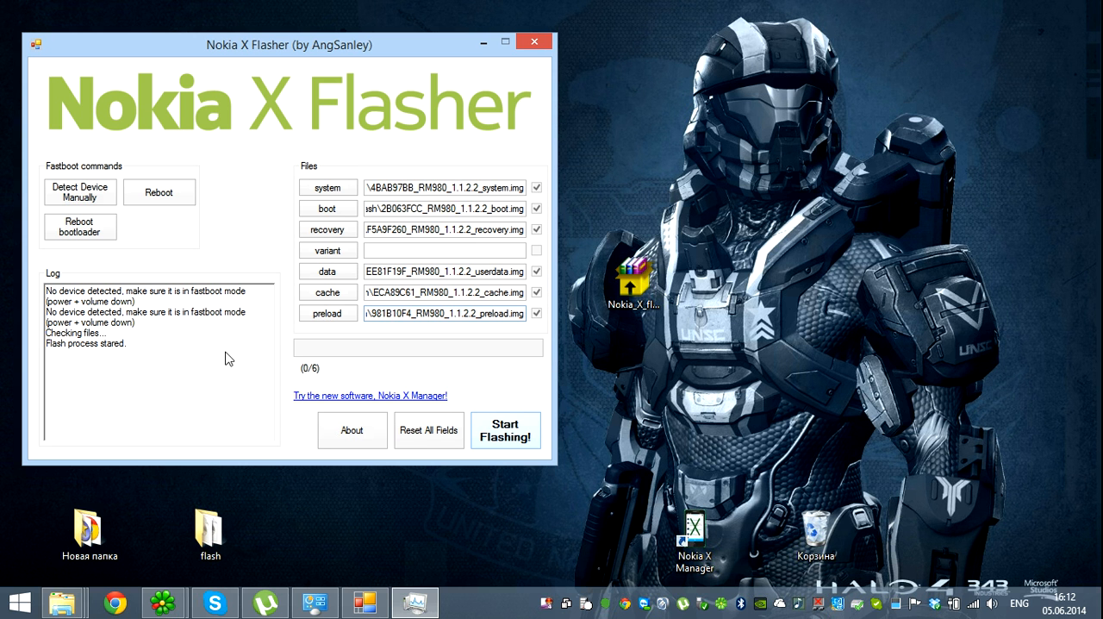
mouse_move(543, 416)
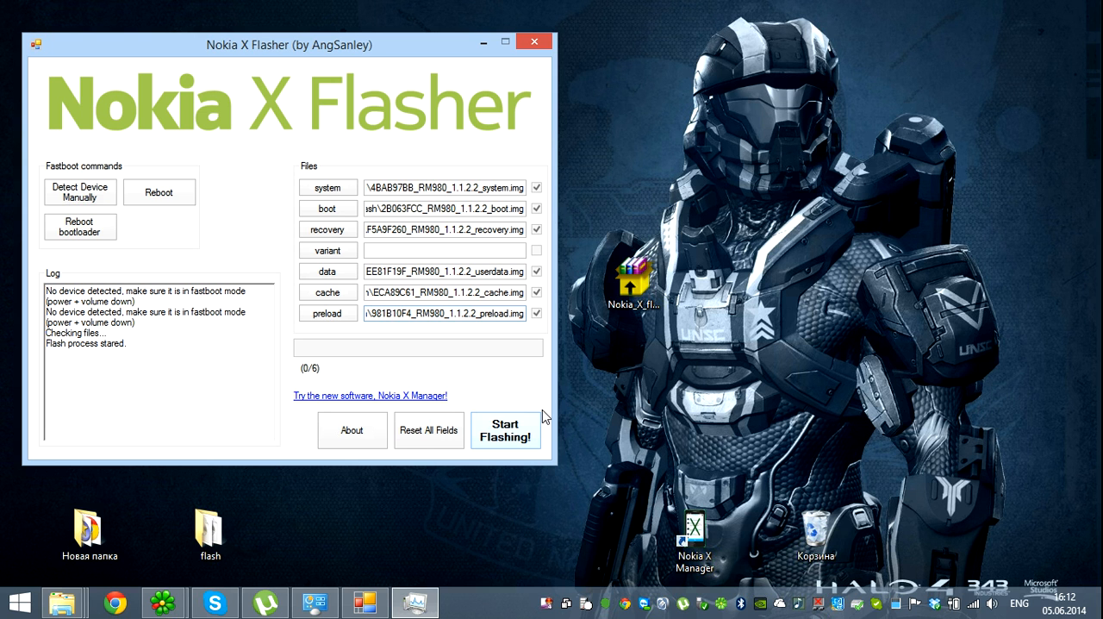
mouse_move(550, 422)
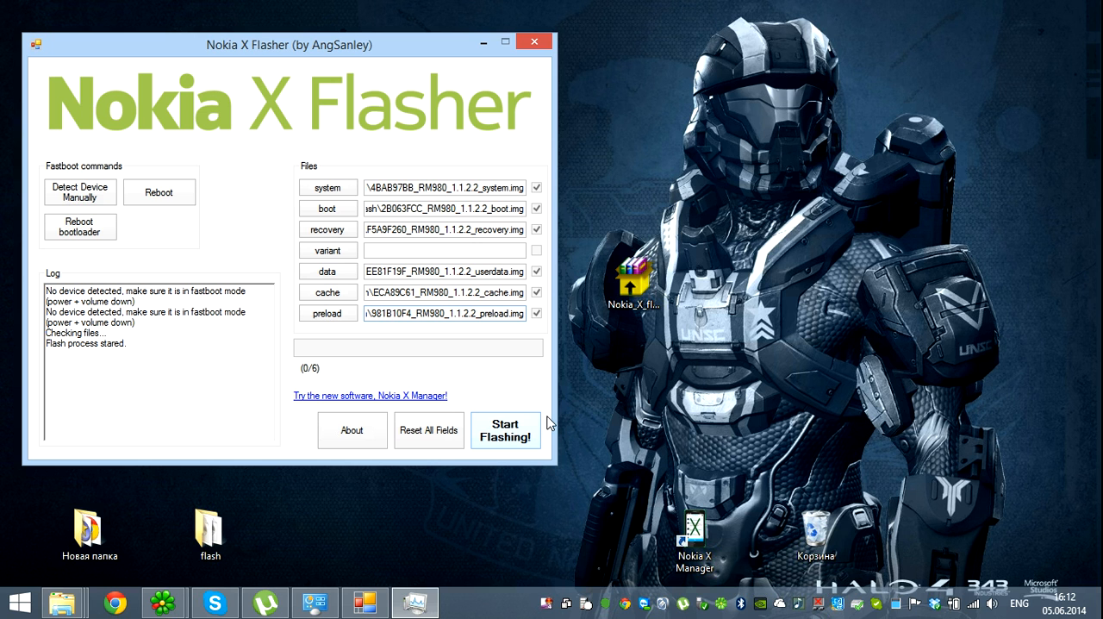
mouse_move(491, 213)
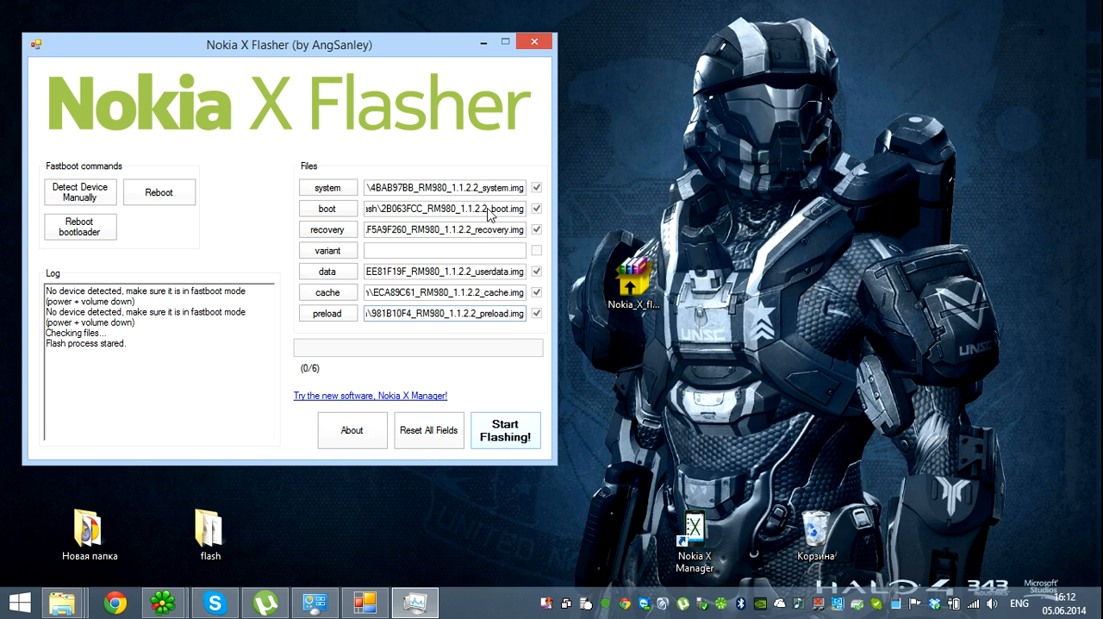
mouse_move(349, 213)
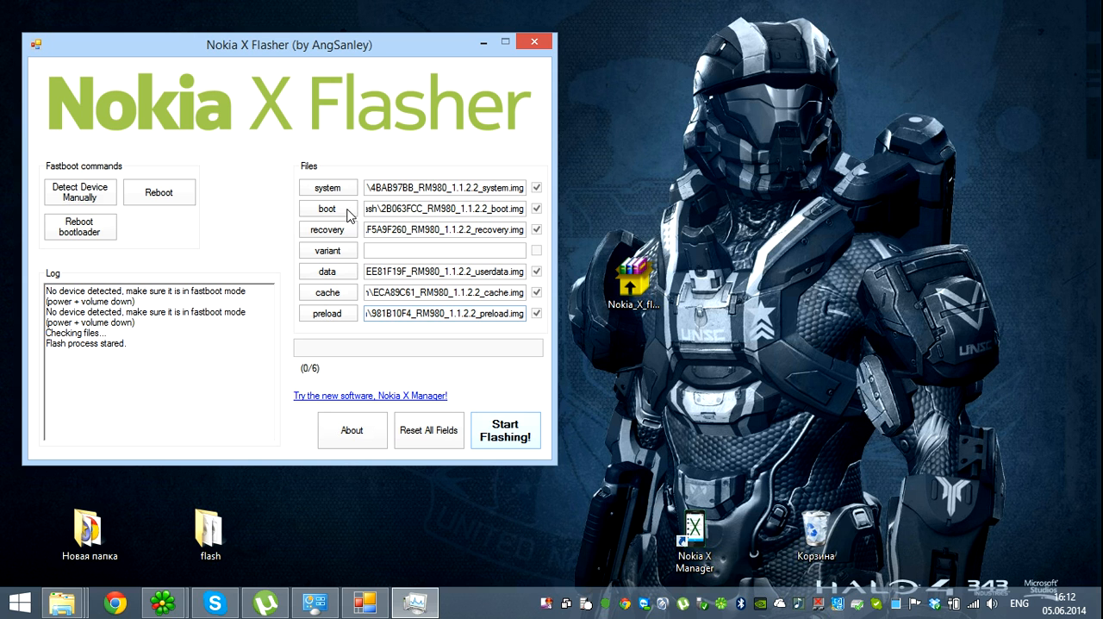
mouse_move(422, 224)
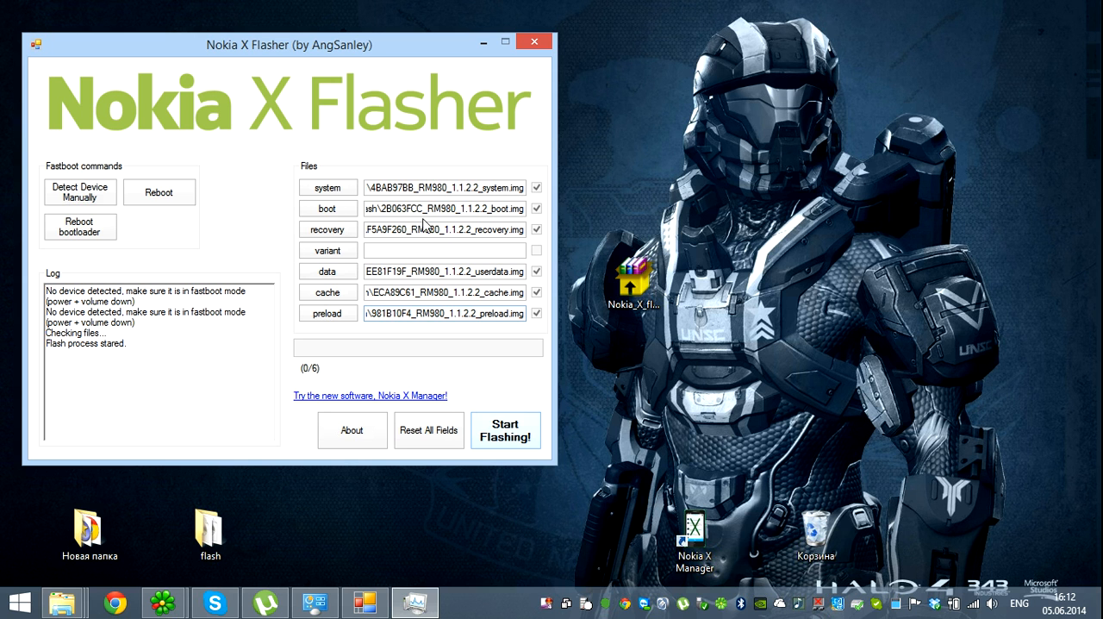
mouse_move(442, 248)
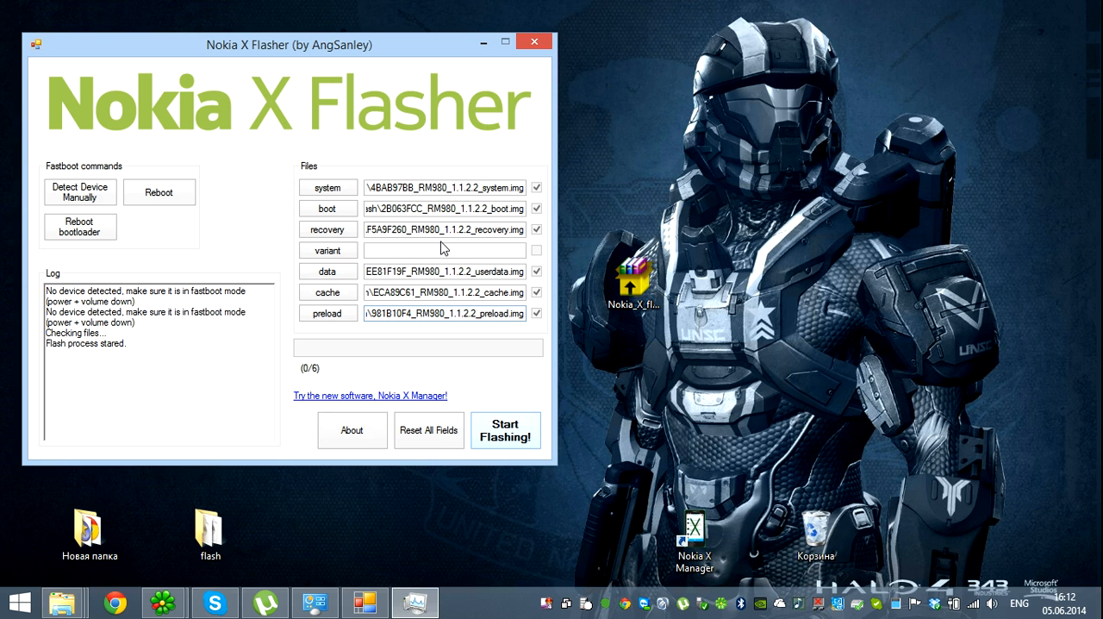
mouse_move(271, 506)
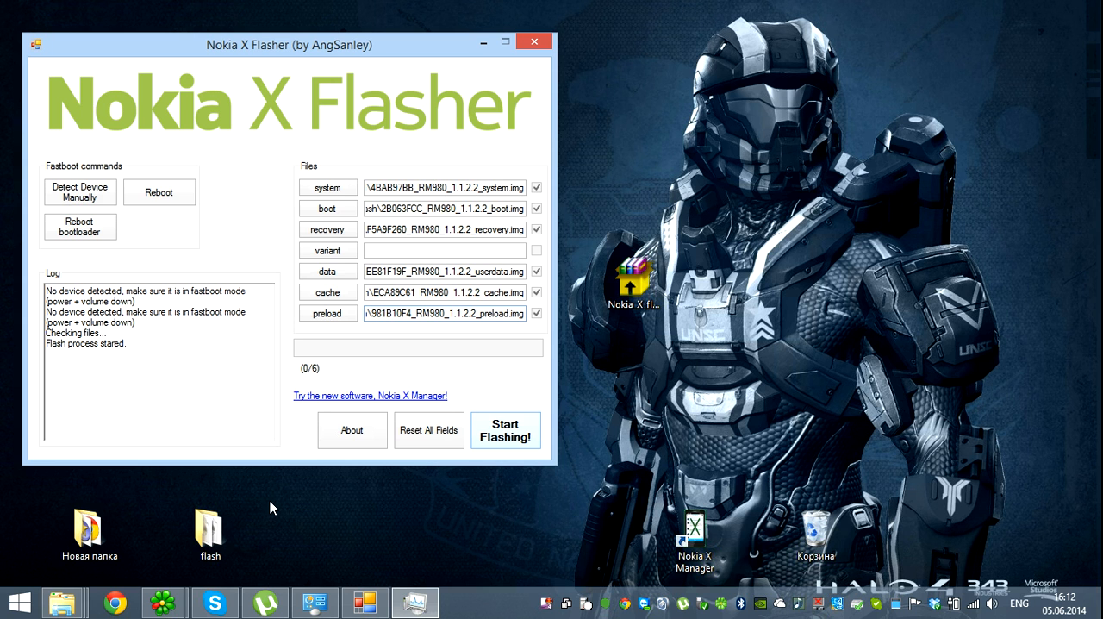
mouse_move(416, 312)
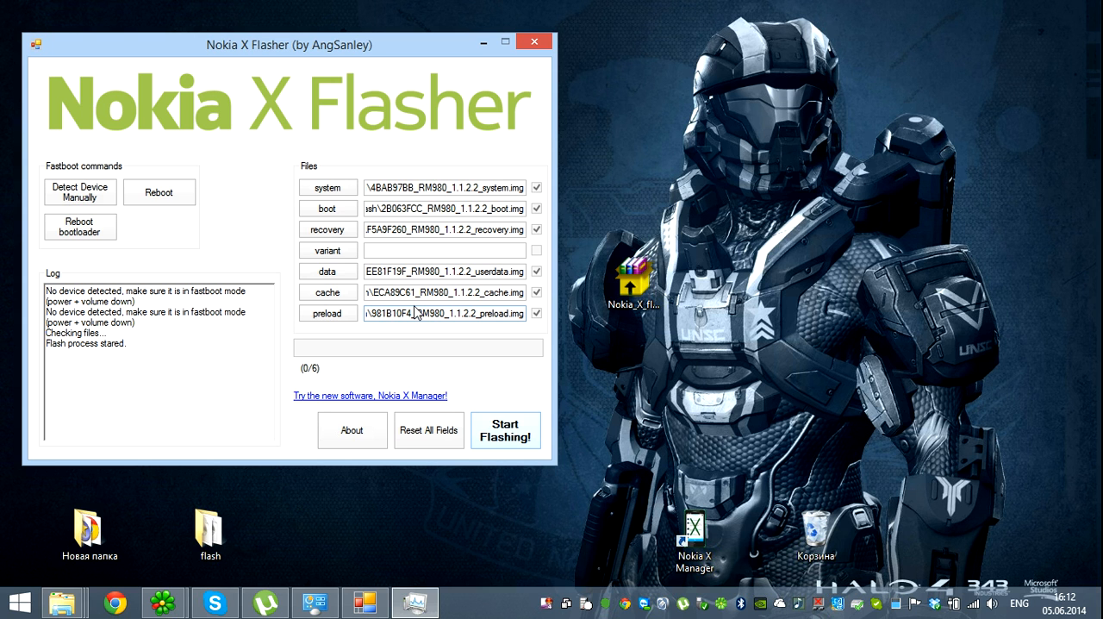
click(634, 285)
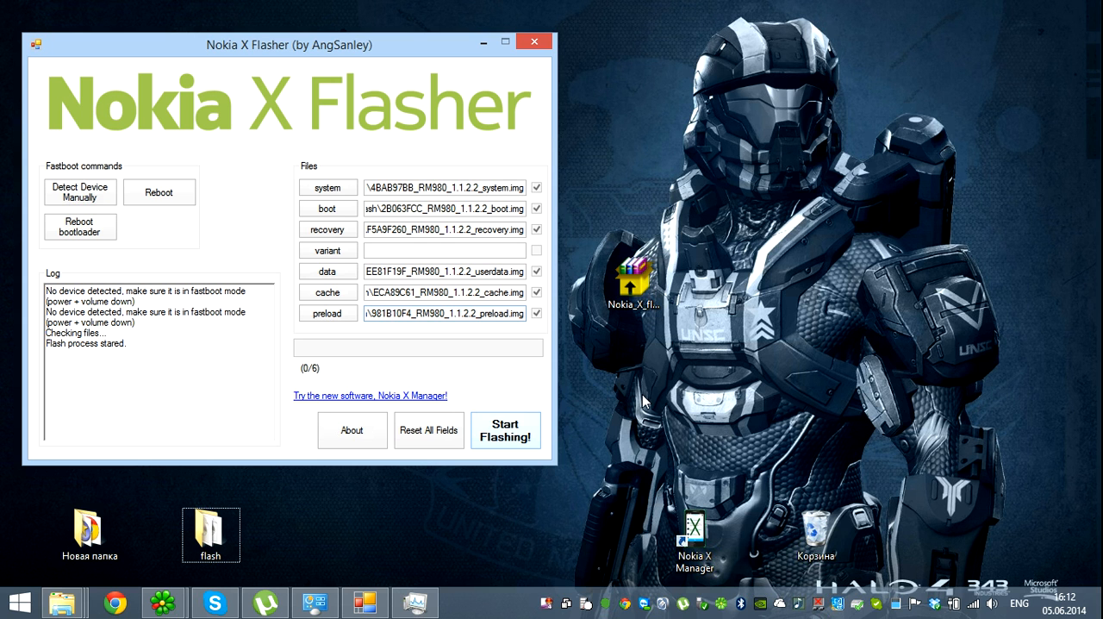
mouse_move(363, 307)
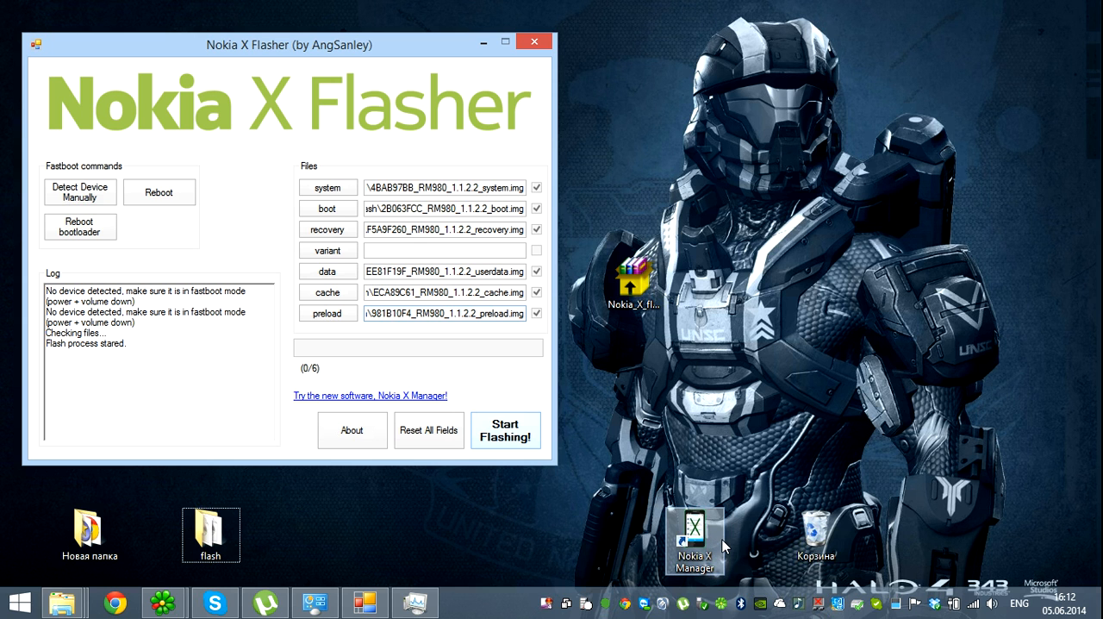
mouse_move(603, 555)
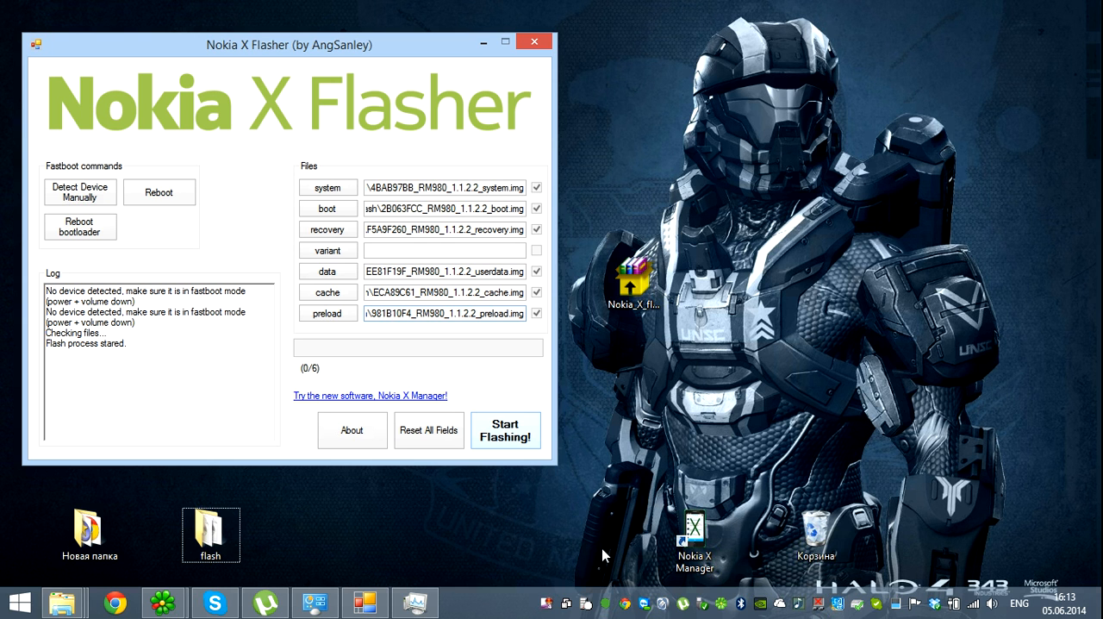
mouse_move(252, 235)
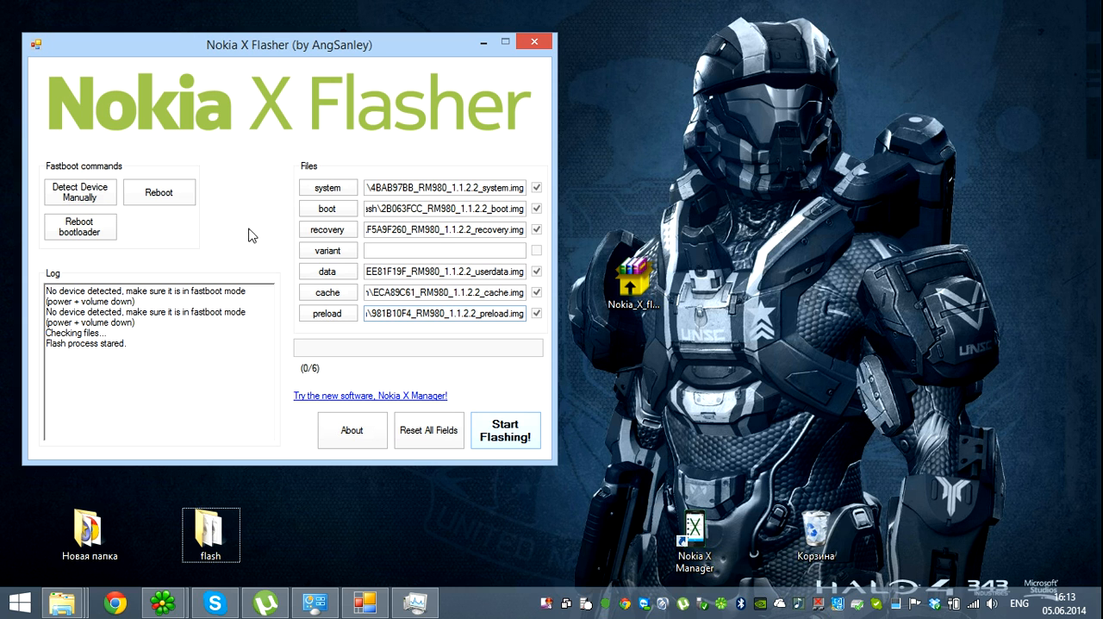
mouse_move(253, 374)
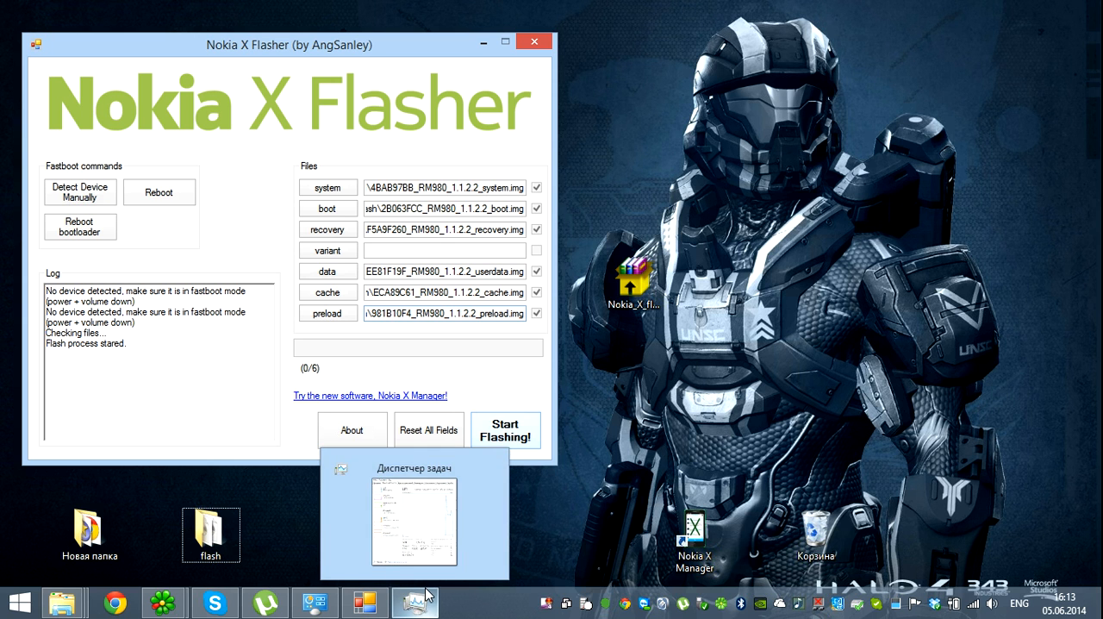
click(413, 517)
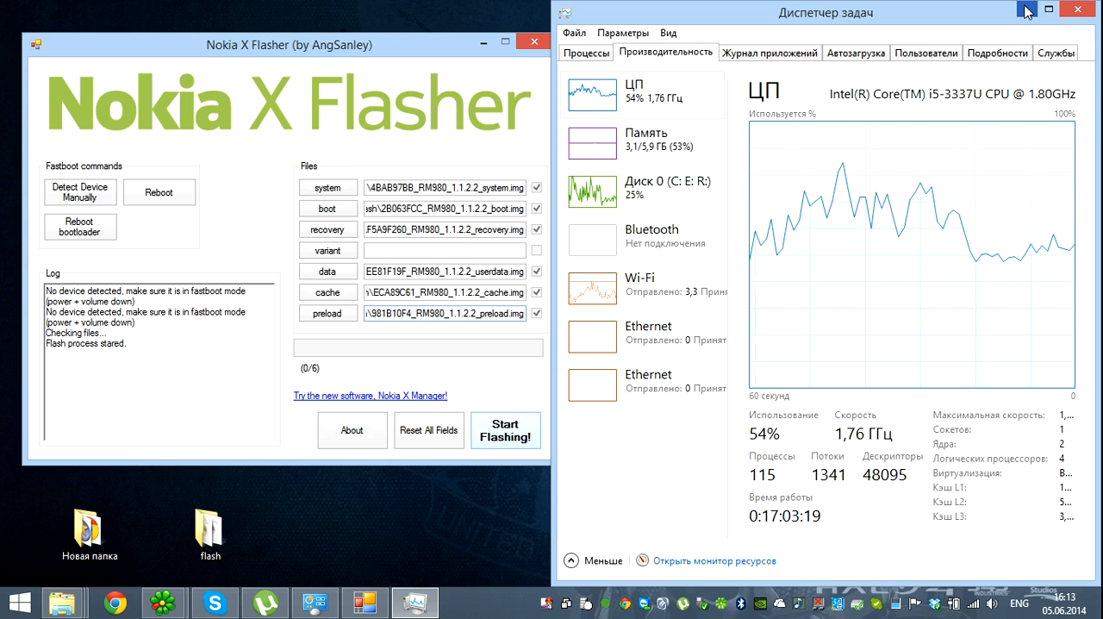
click(1078, 10)
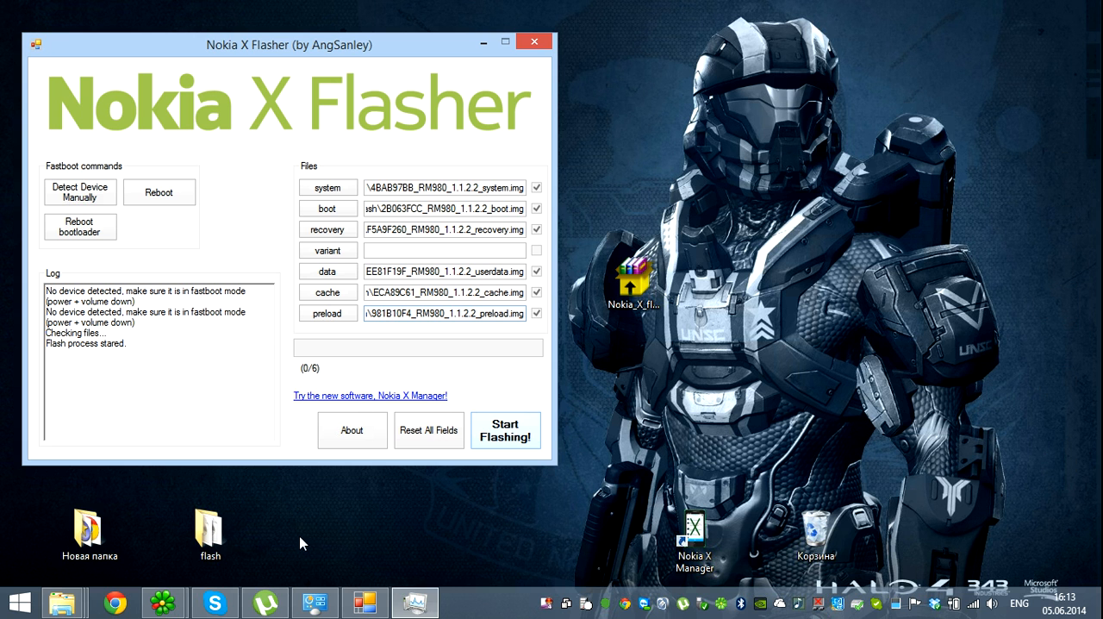
Step: Read the flash folder's 697 MB total size in Properties, then close the folder window
click(210, 529)
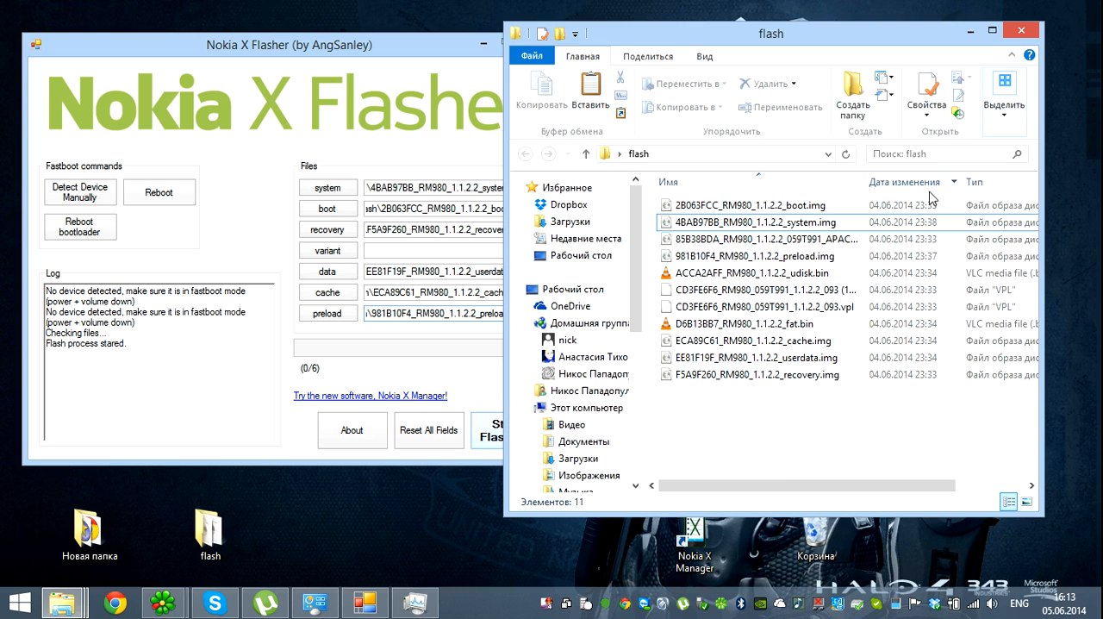
scroll(right, 3)
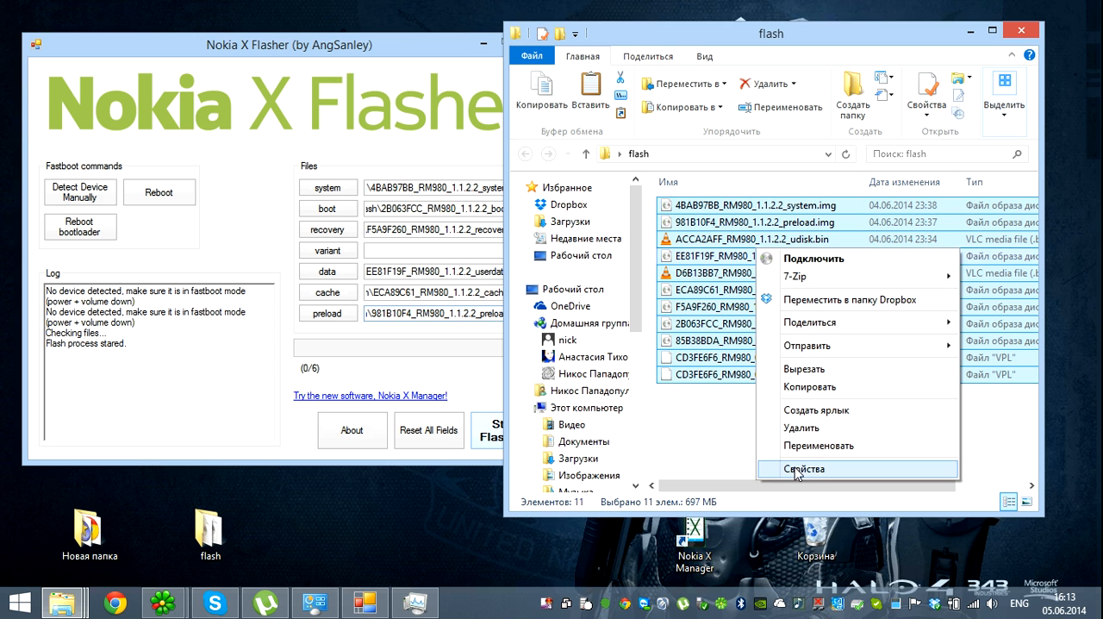
click(803, 468)
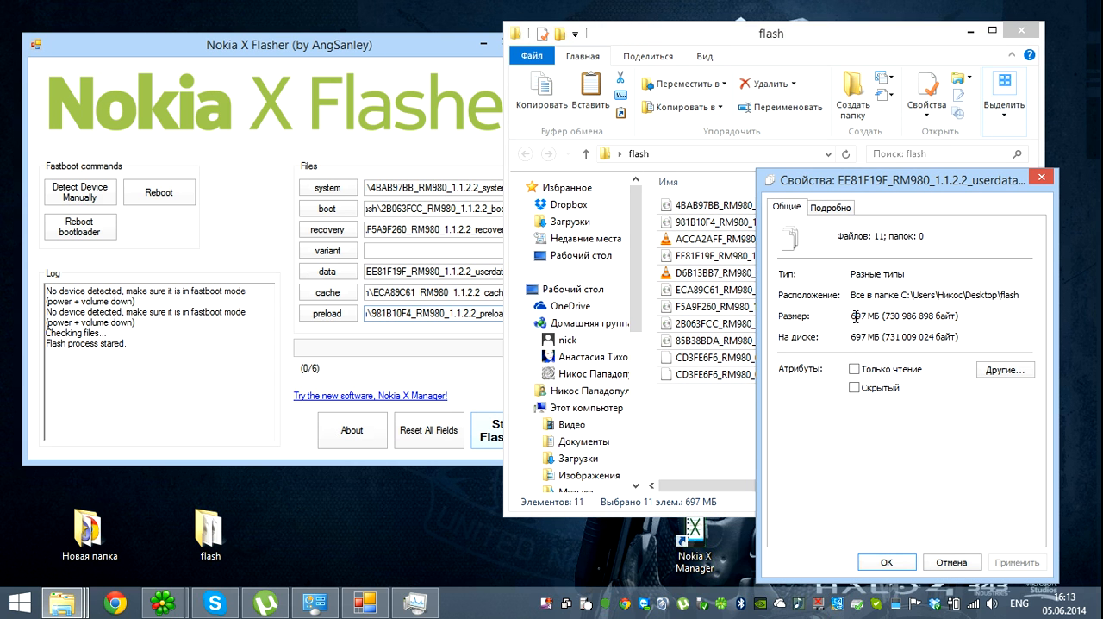
double_click(863, 315)
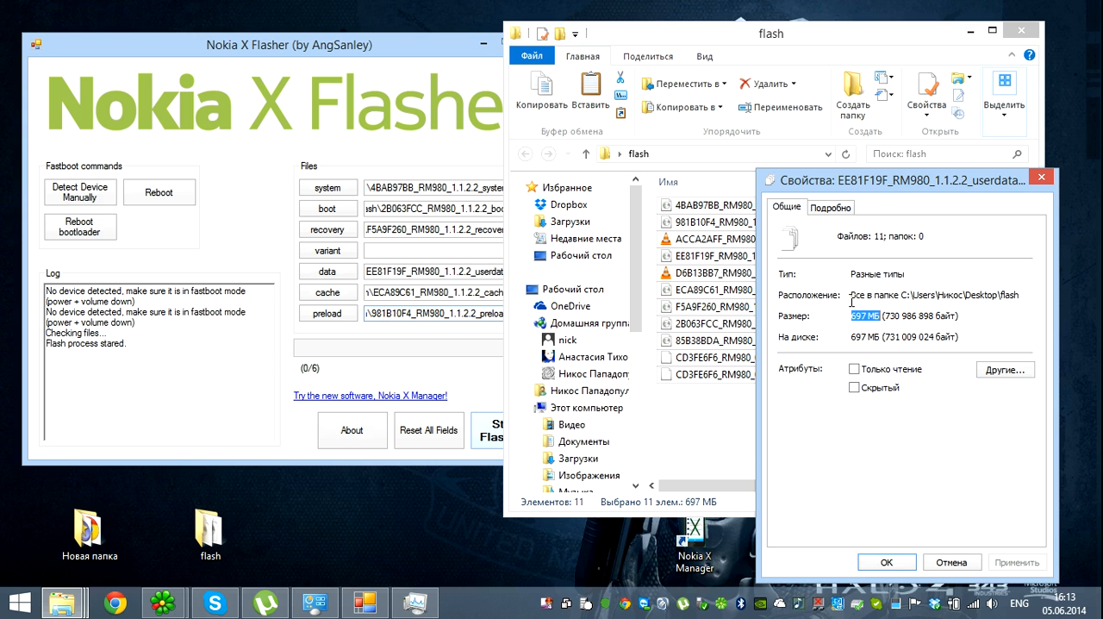
mouse_move(1040, 177)
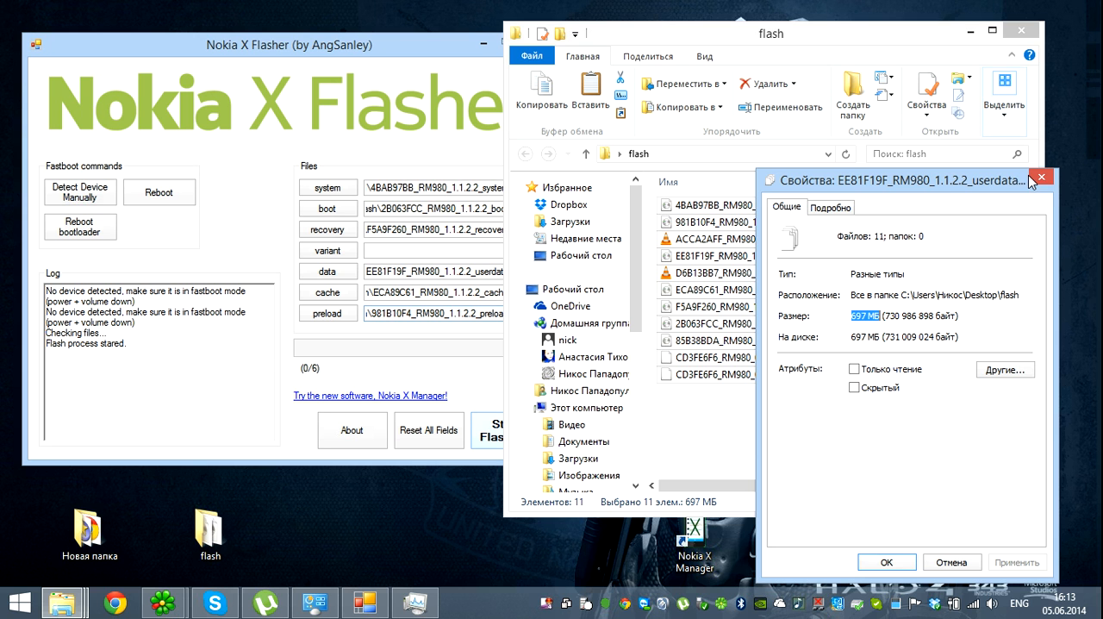
click(1041, 177)
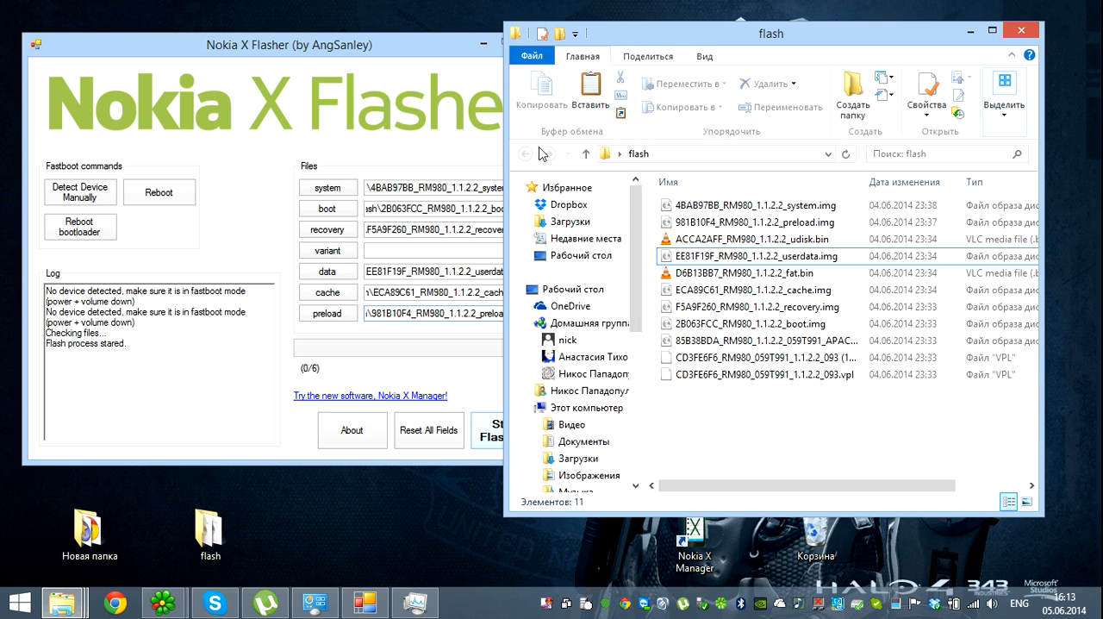
mouse_move(526, 153)
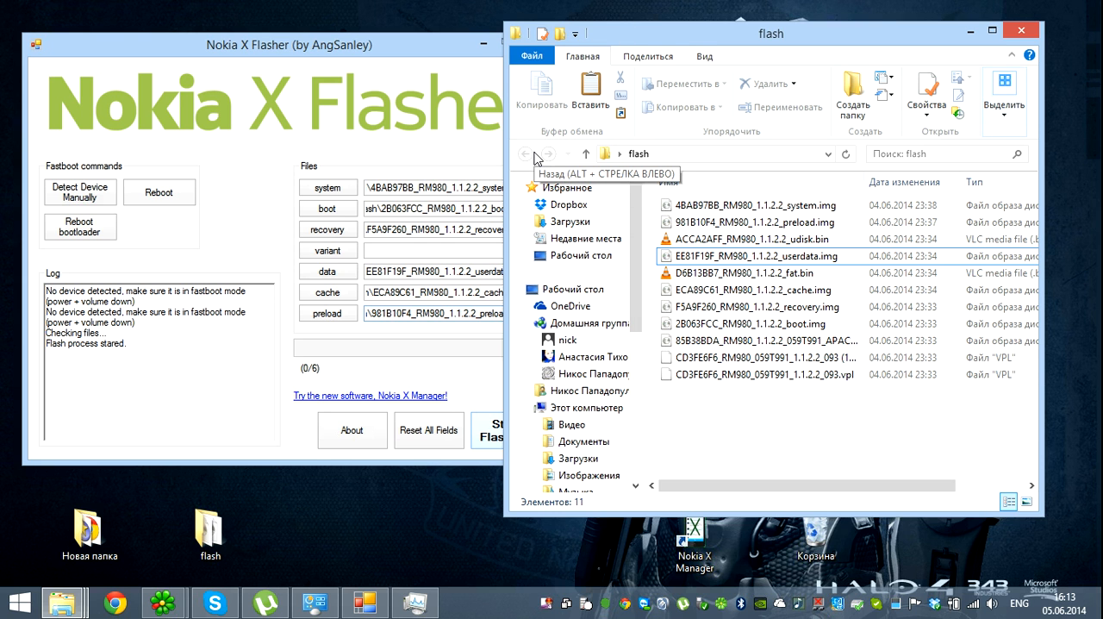
mouse_move(1064, 56)
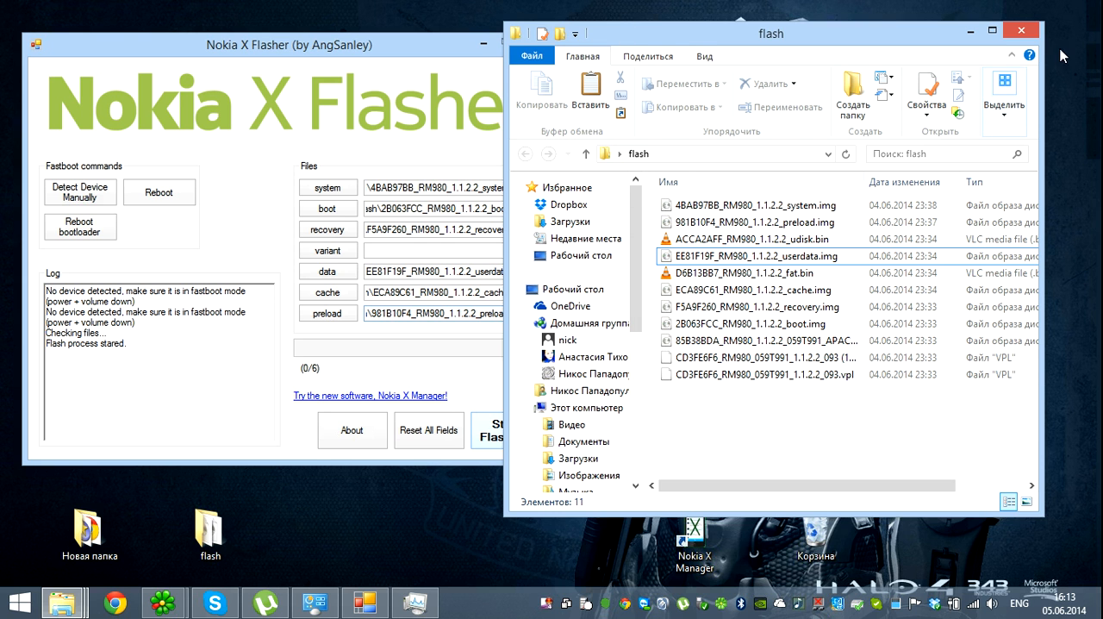
click(1021, 32)
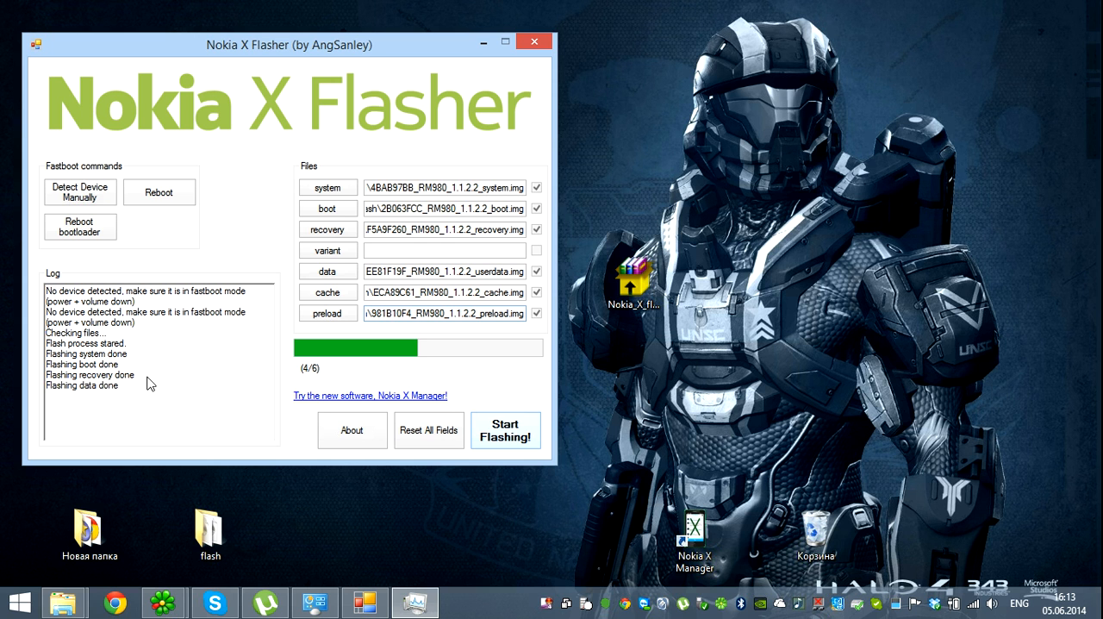
mouse_move(343, 377)
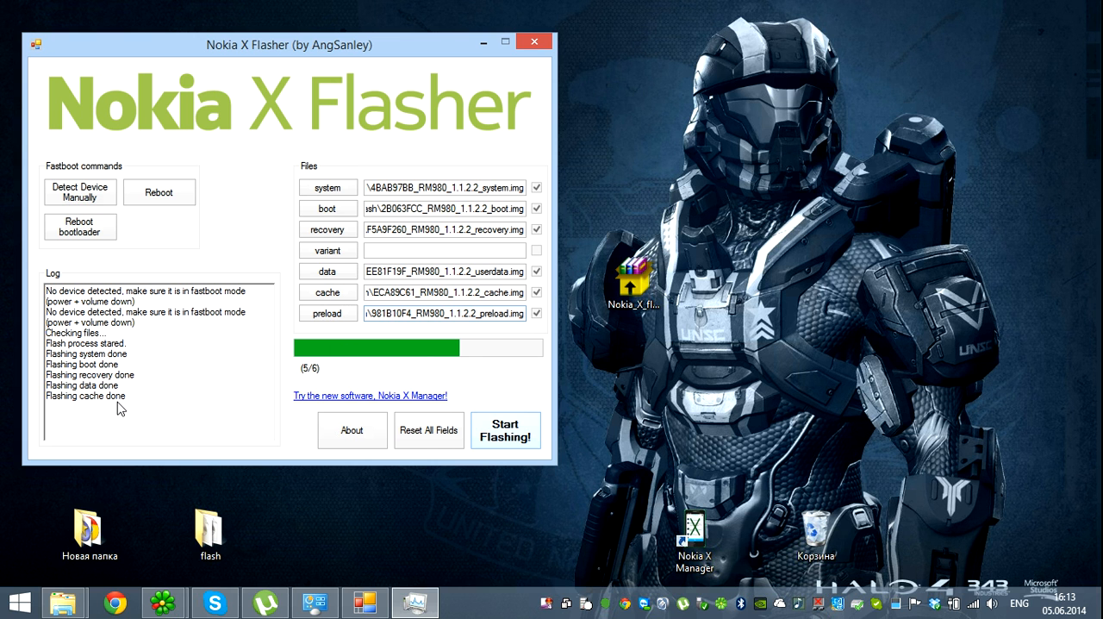
mouse_move(210, 530)
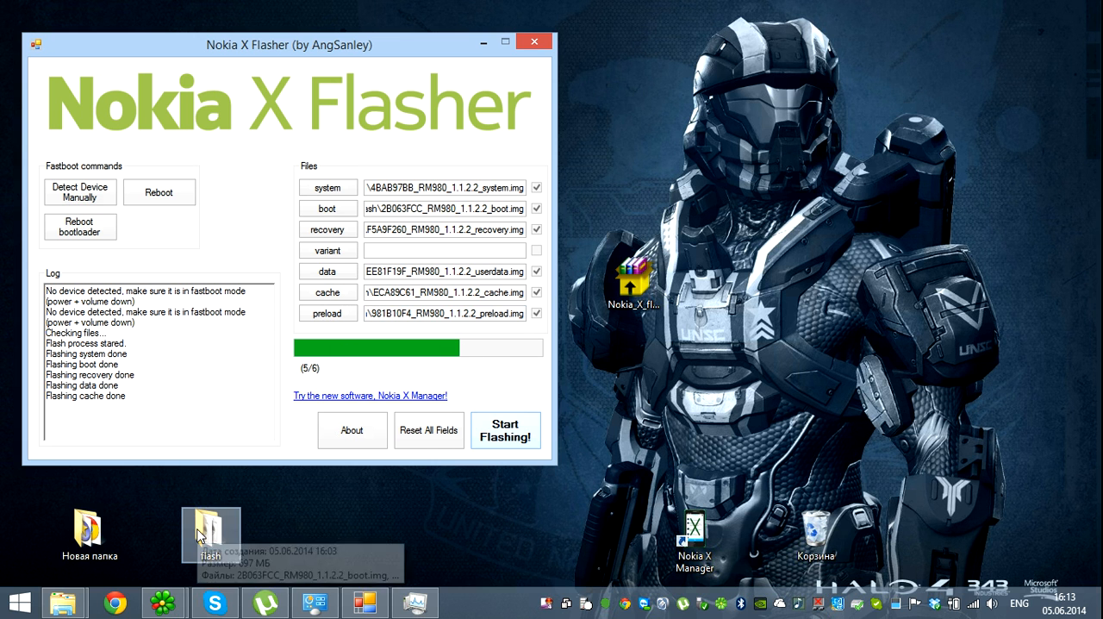
double_click(210, 530)
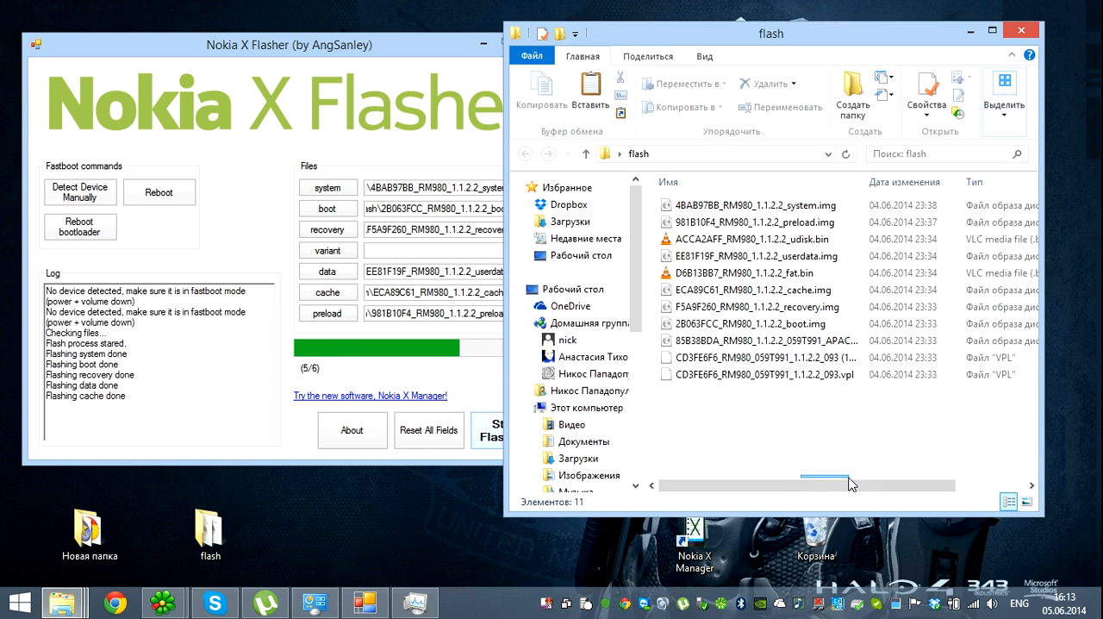
right_click(738, 222)
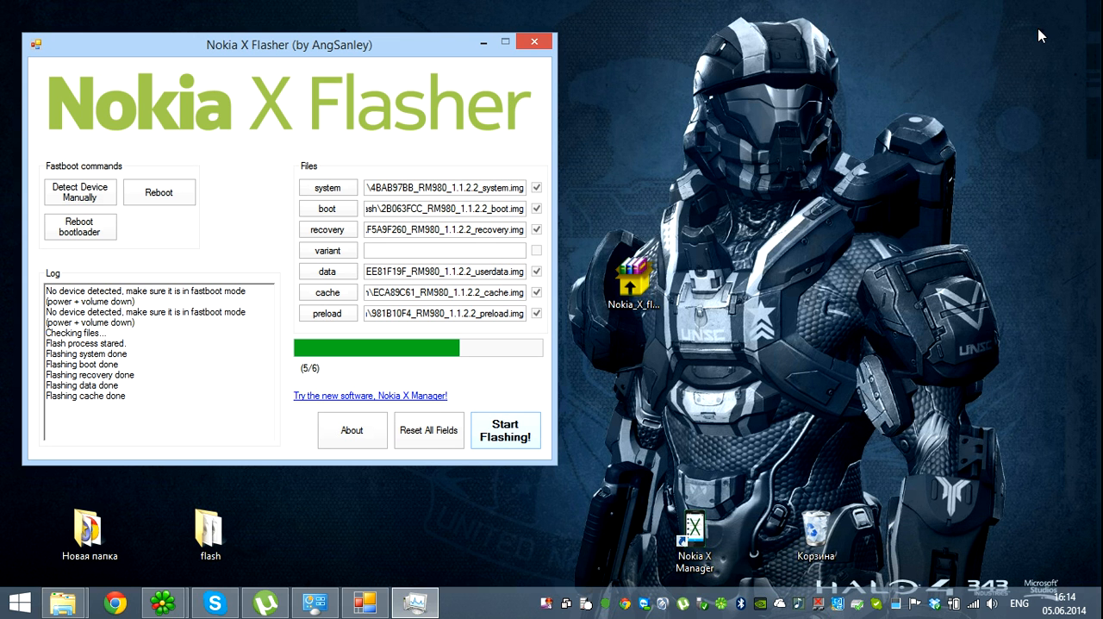
click(634, 280)
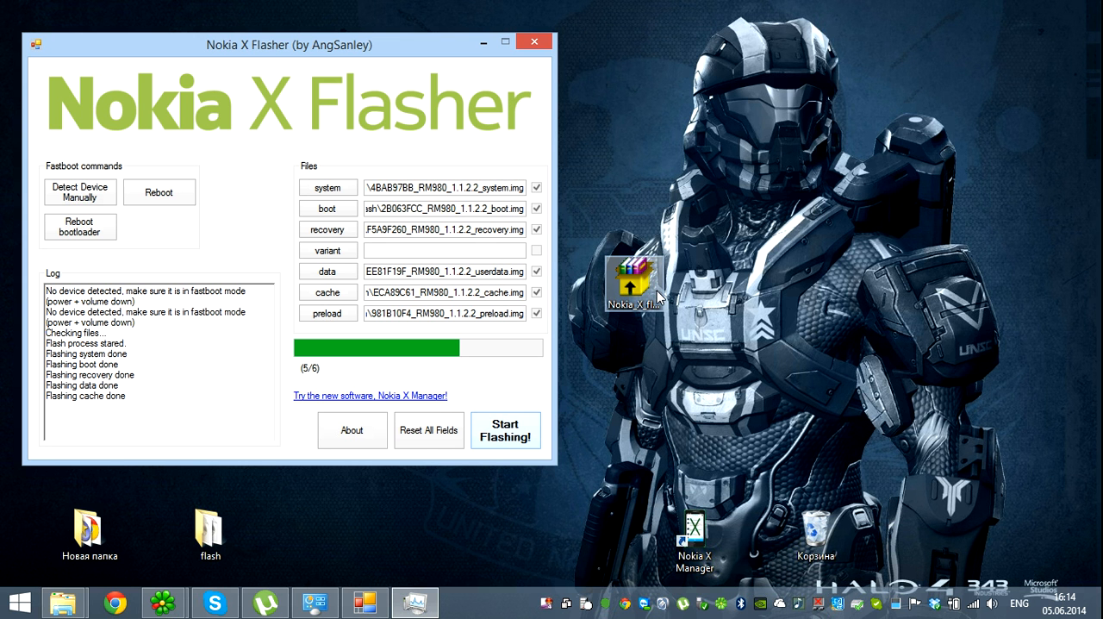
mouse_move(632, 188)
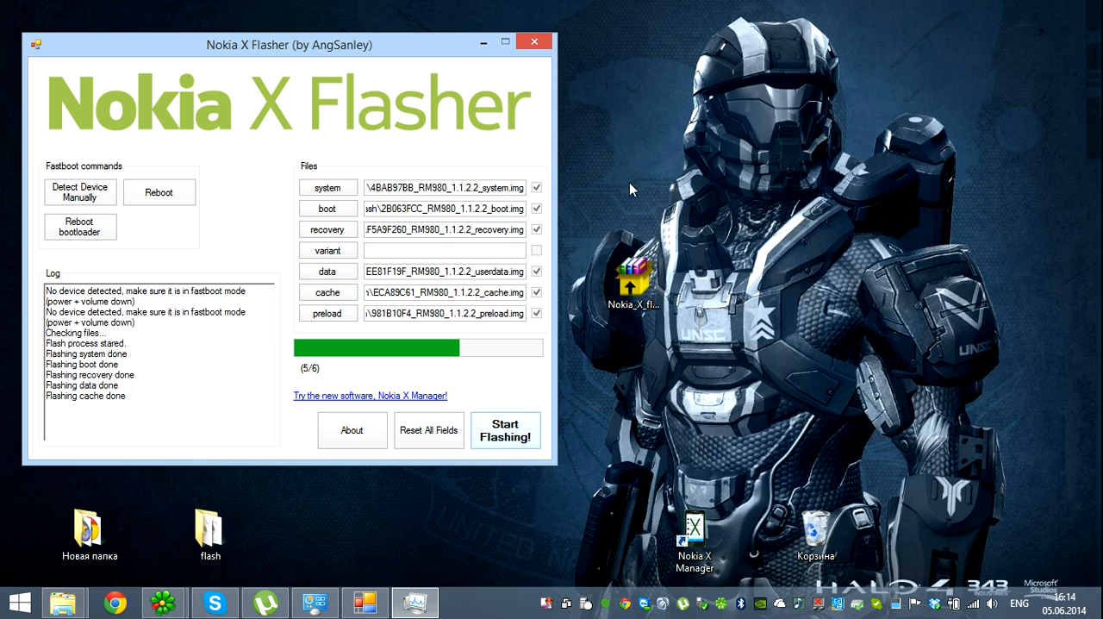
drag(633, 280, 633, 43)
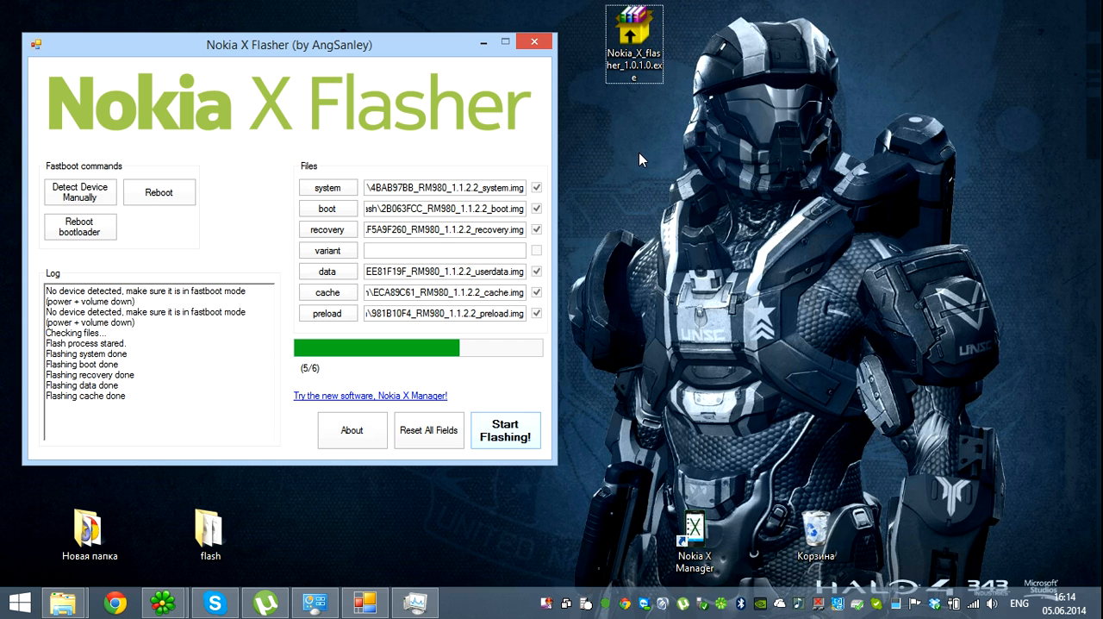
mouse_move(630, 180)
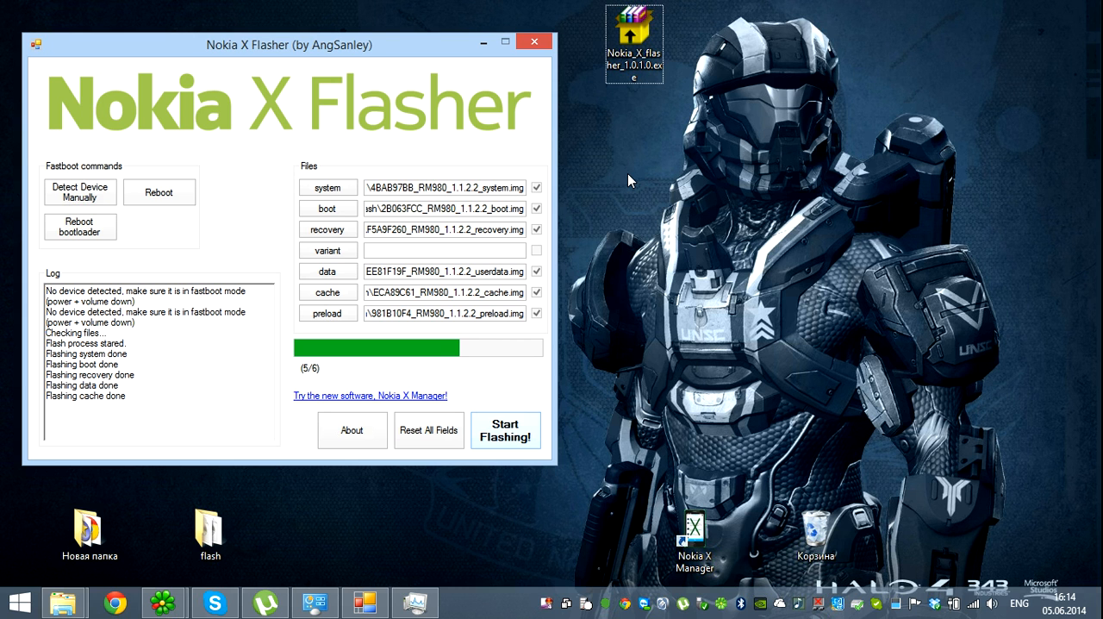
mouse_move(615, 172)
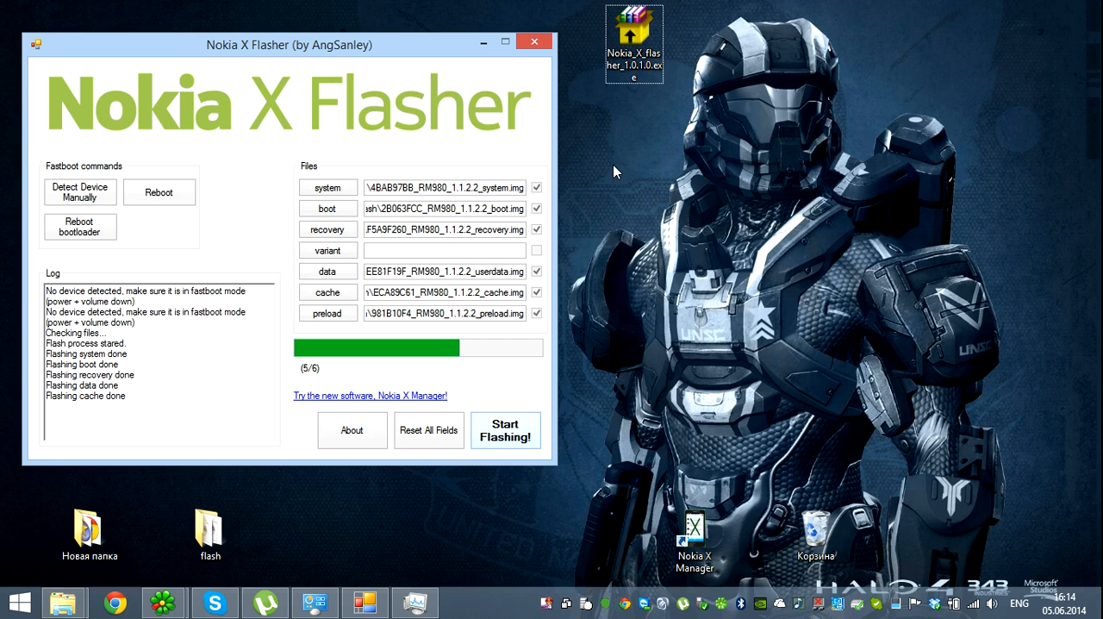
mouse_move(342, 308)
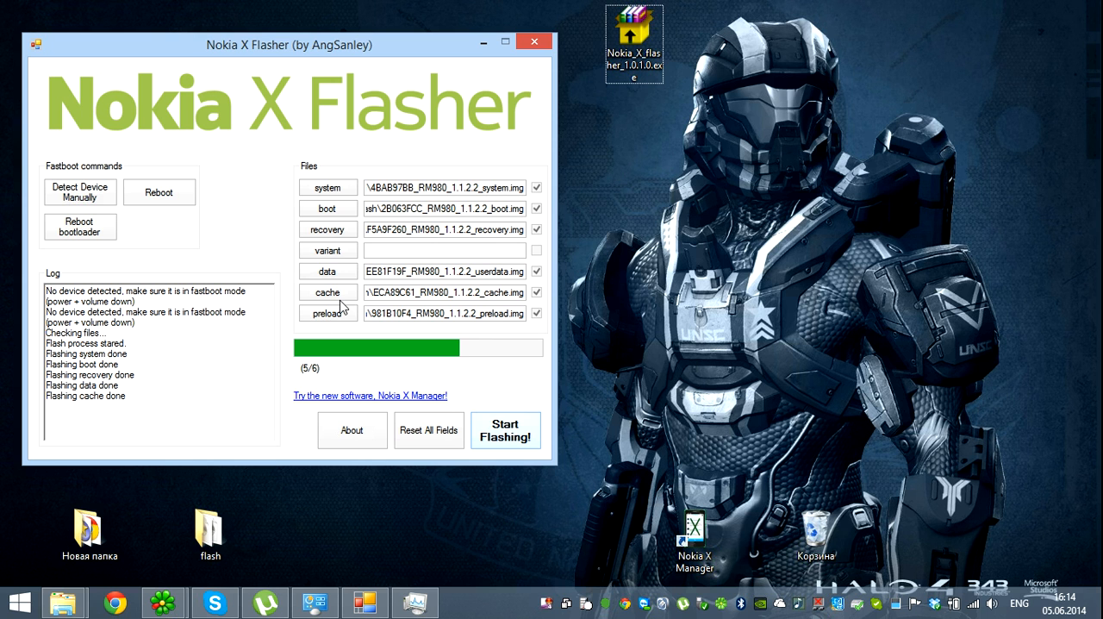
drag(634, 39, 640, 137)
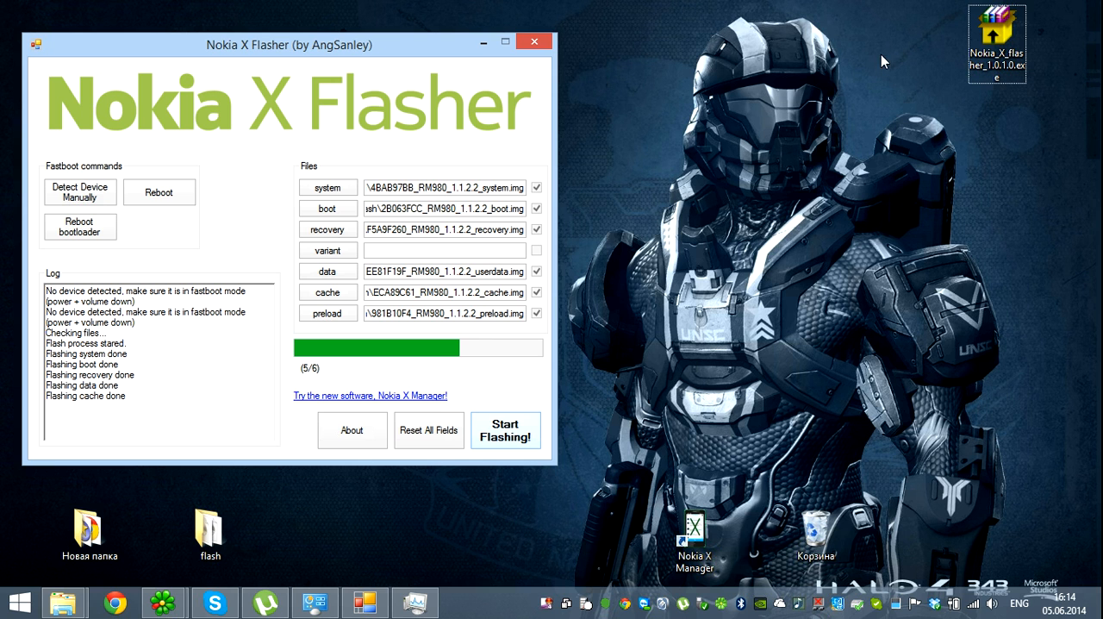
mouse_move(315, 328)
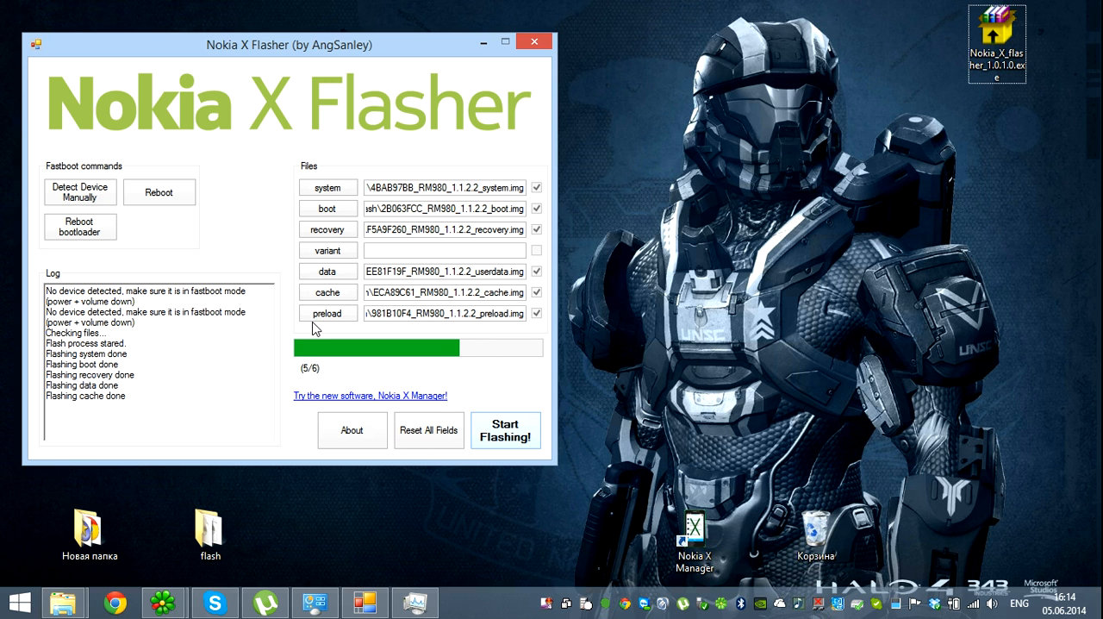
mouse_move(397, 347)
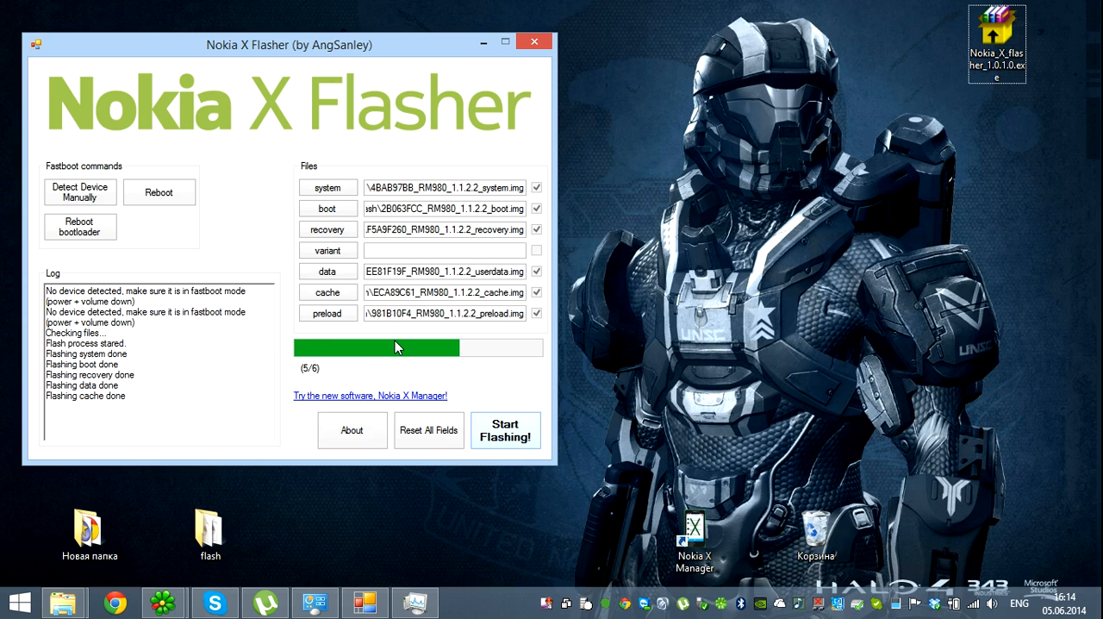
mouse_move(366, 346)
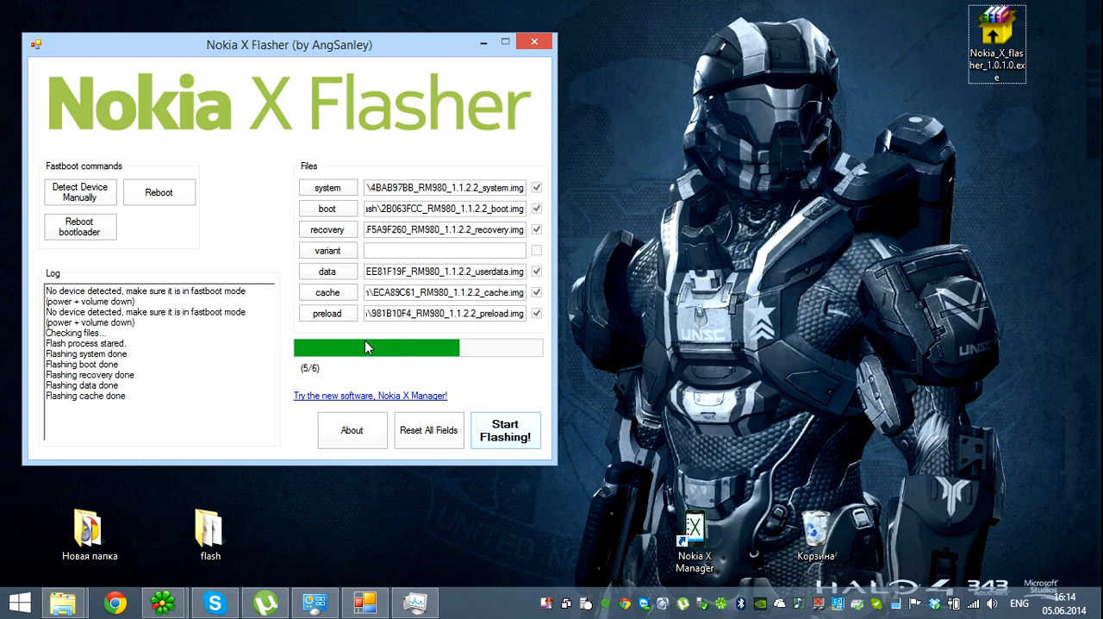
mouse_move(556, 323)
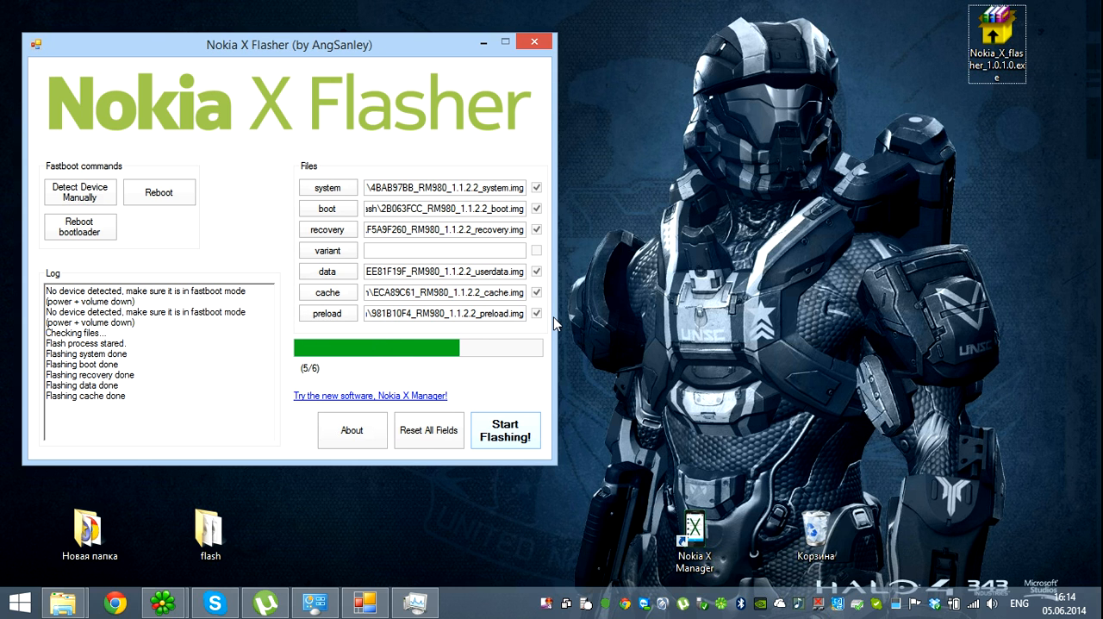
mouse_move(551, 323)
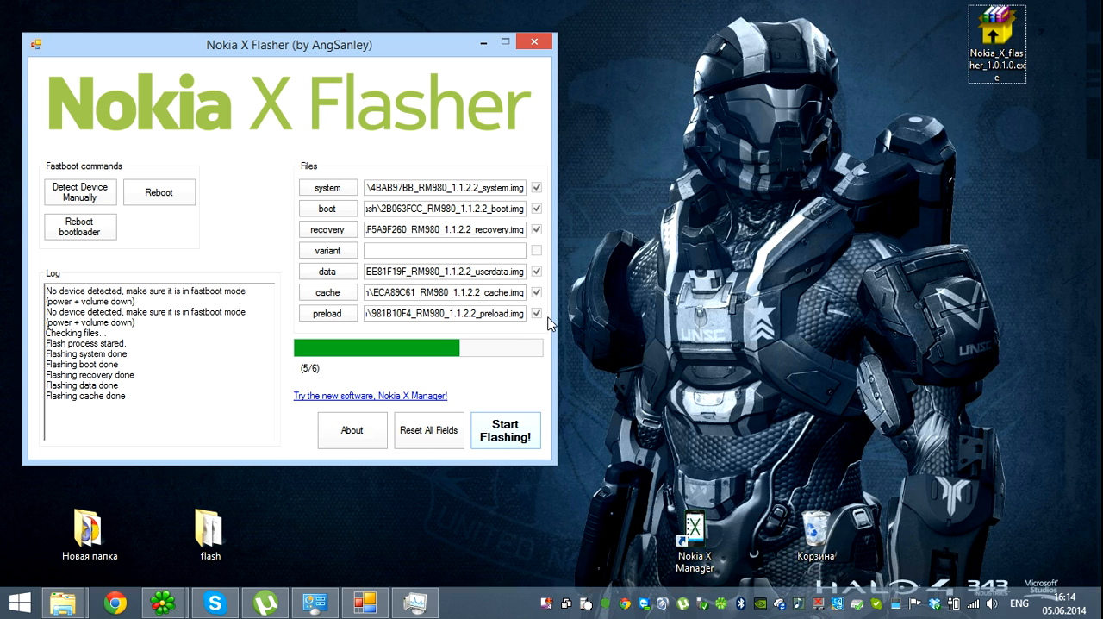
mouse_move(530, 326)
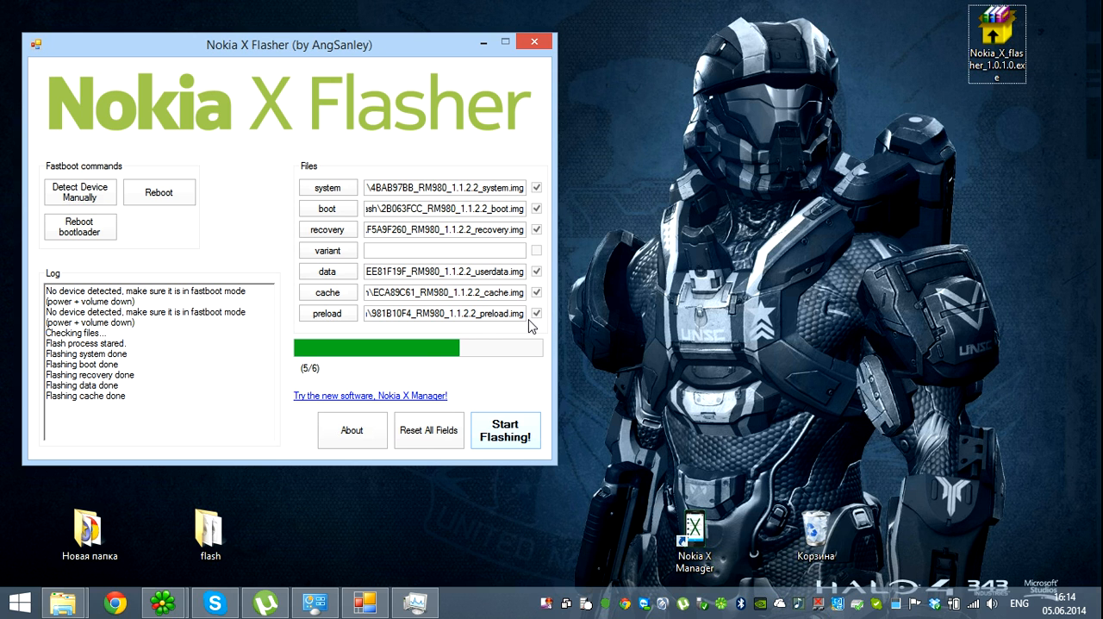
mouse_move(529, 335)
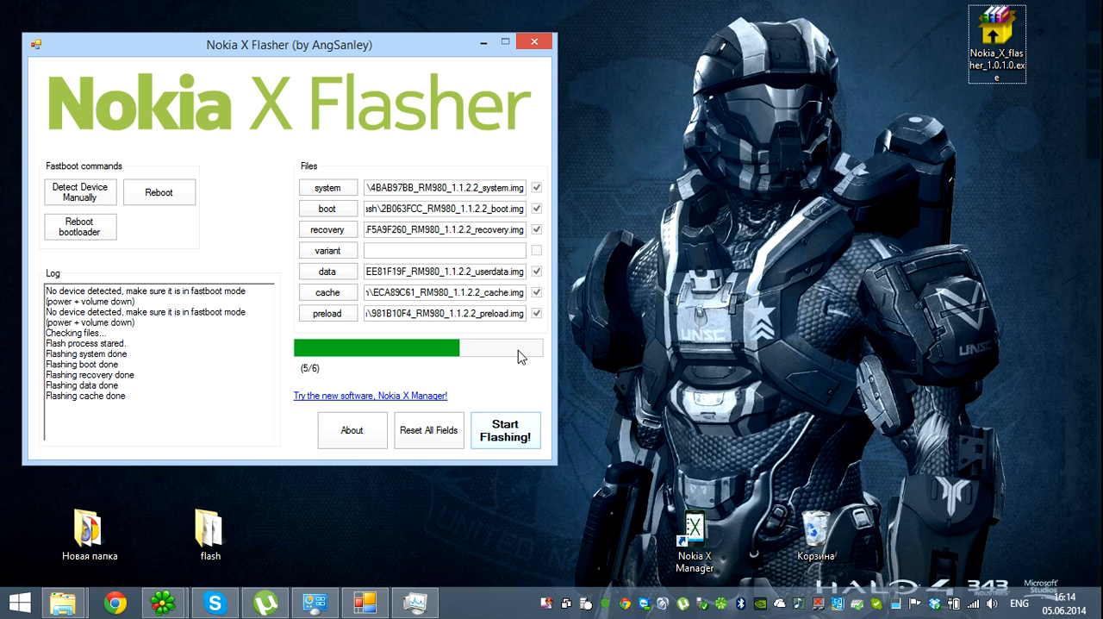
mouse_move(519, 303)
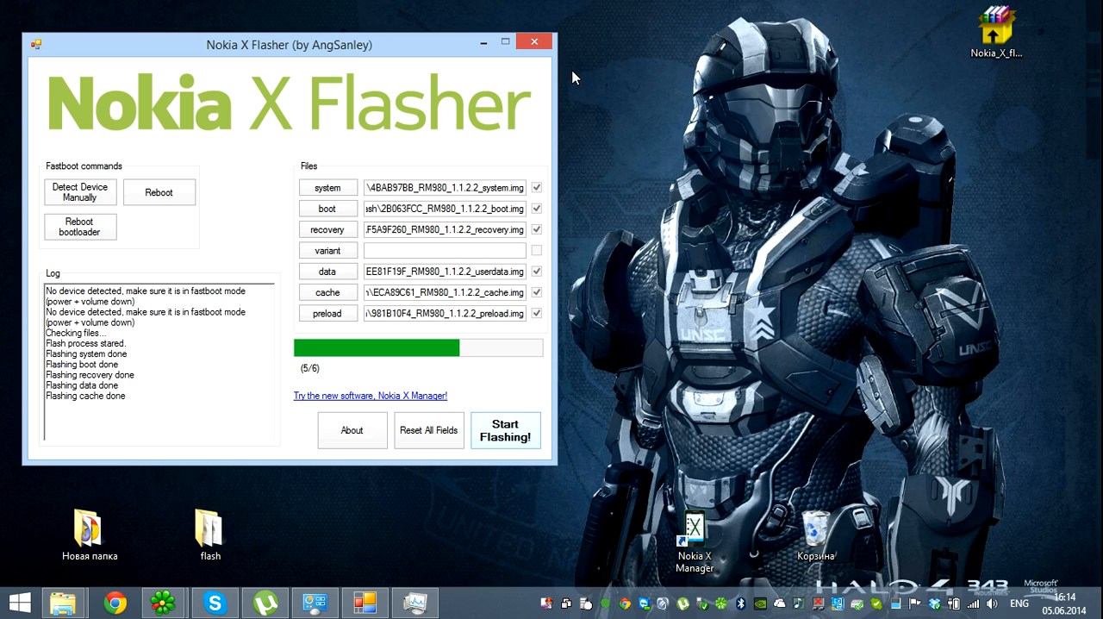
mouse_move(273, 39)
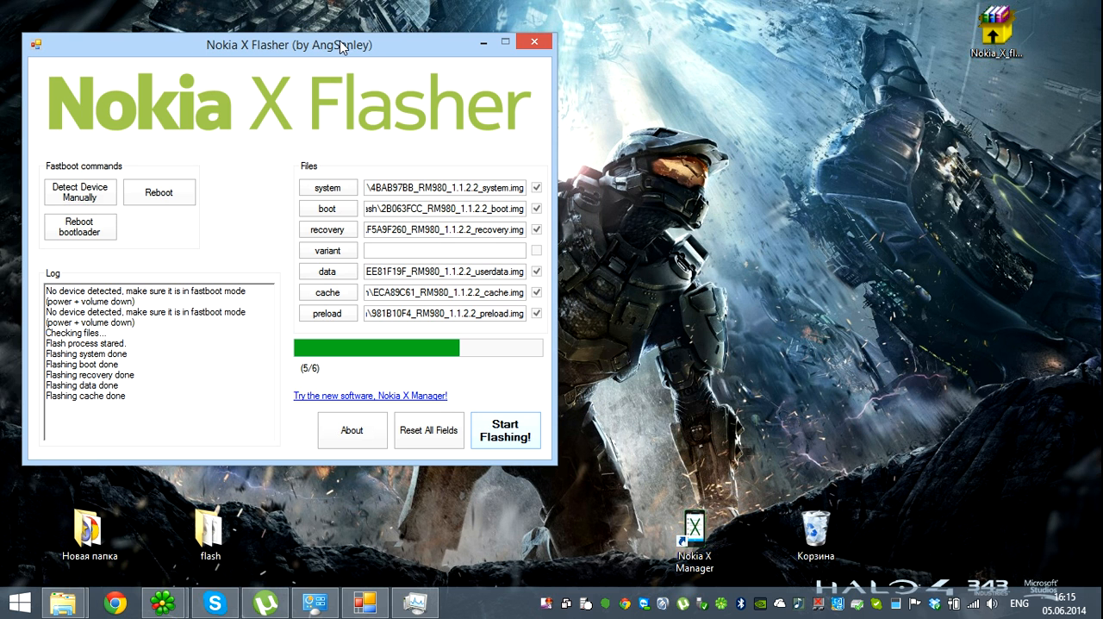
mouse_move(207, 51)
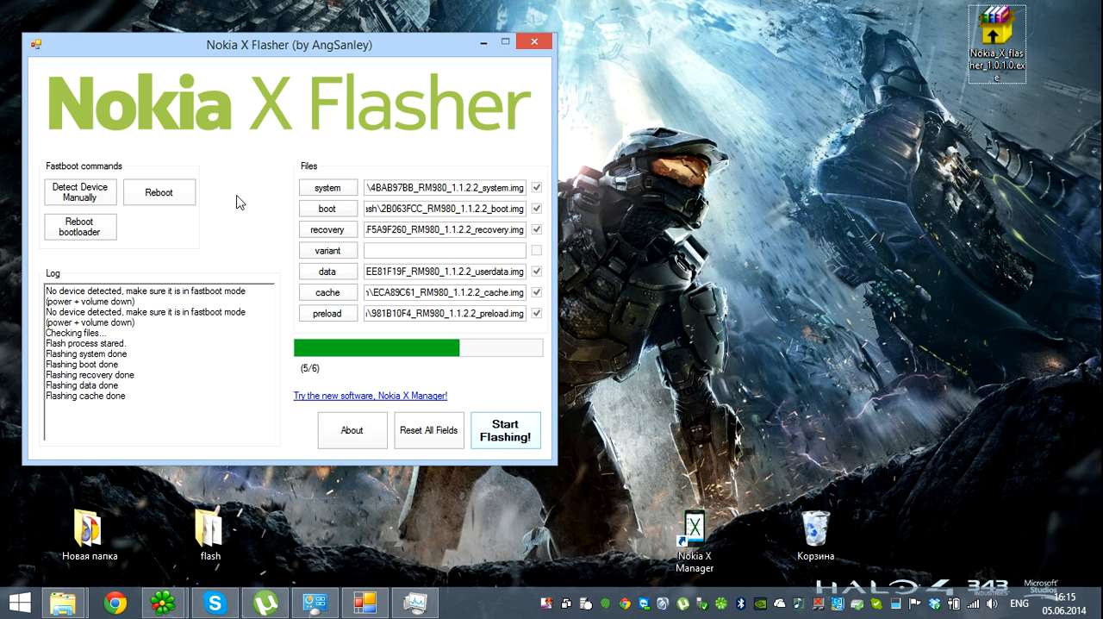
mouse_move(167, 198)
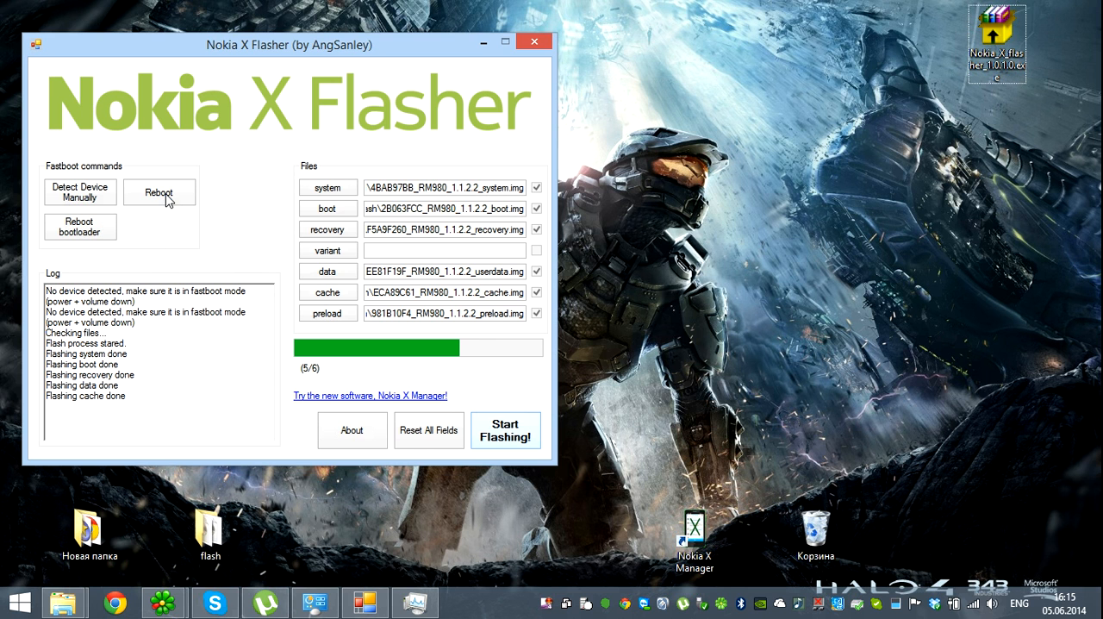
mouse_move(95, 261)
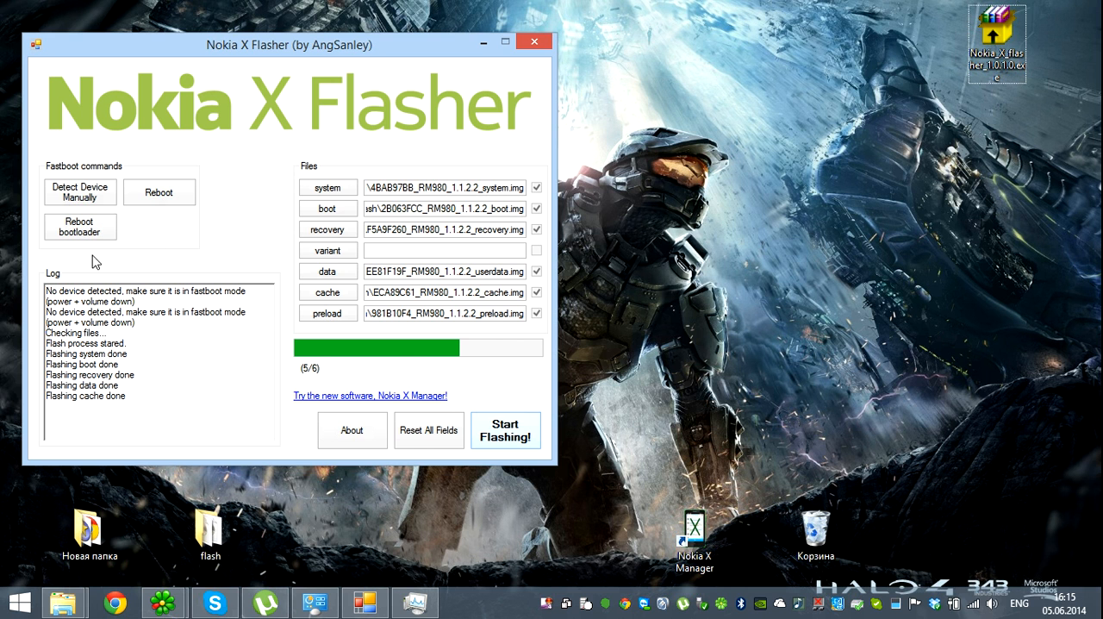
mouse_move(462, 50)
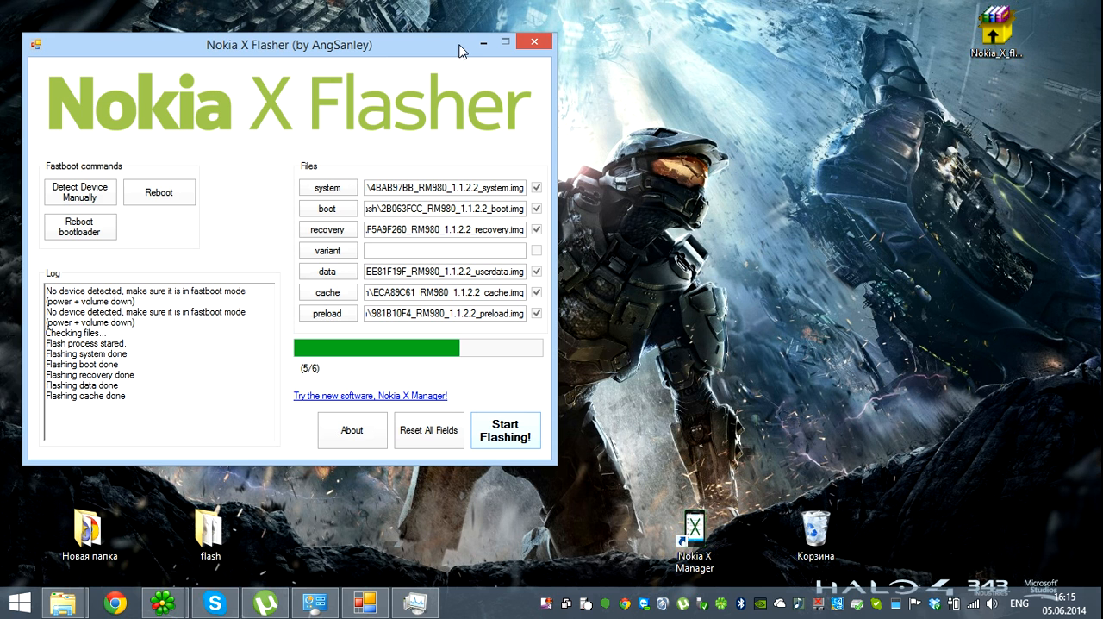
mouse_move(540, 352)
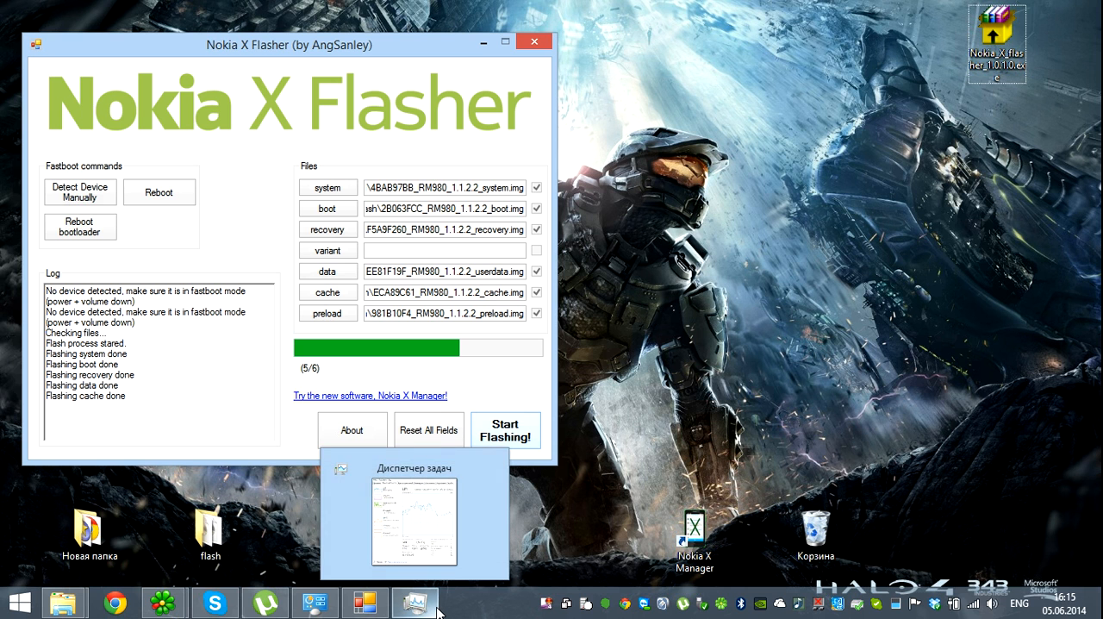
mouse_move(415, 601)
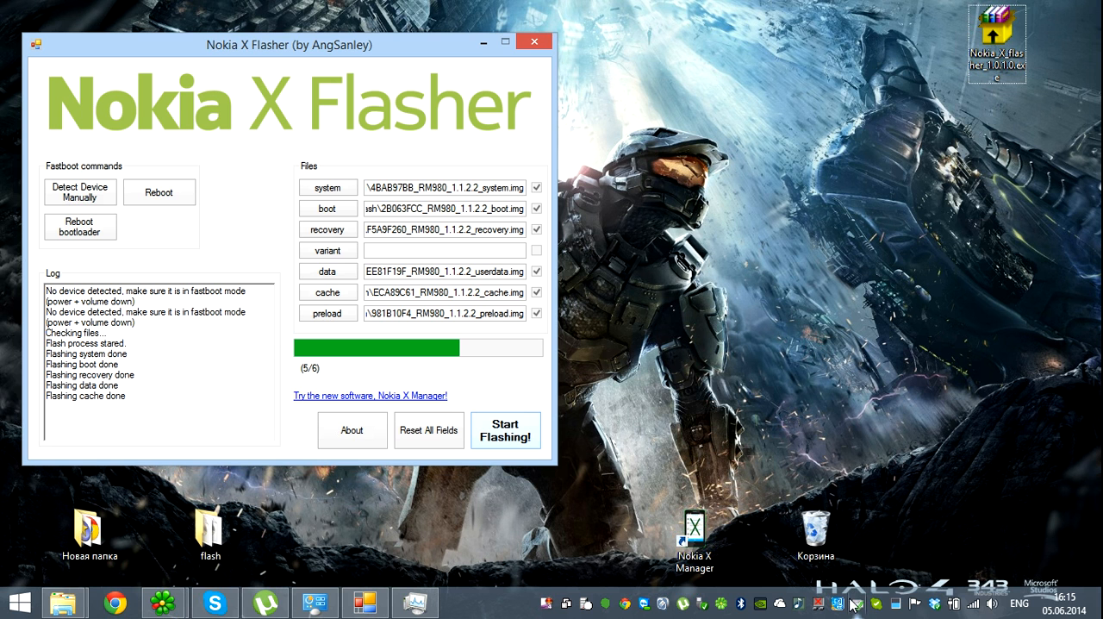
mouse_move(362, 591)
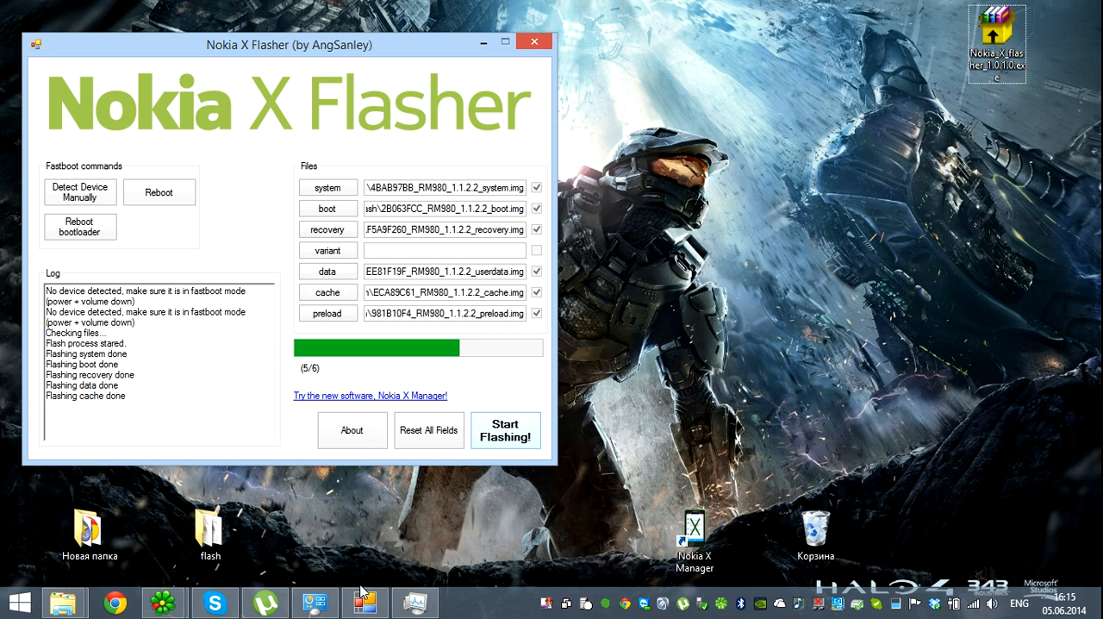
mouse_move(364, 601)
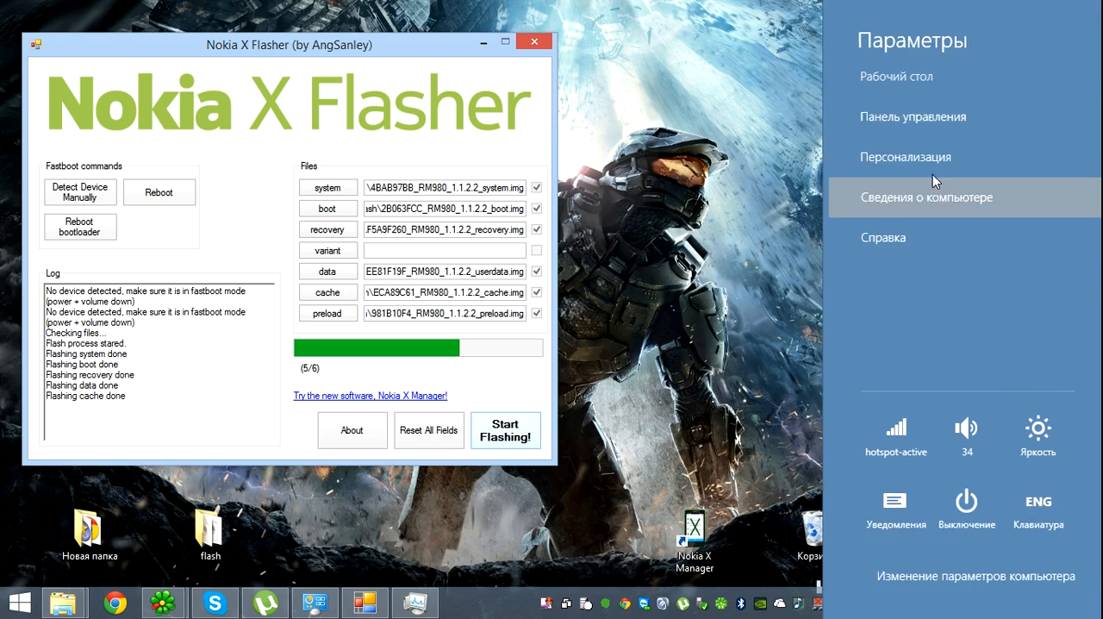
Step: Find Nokia_X (RM-980) under USB devices in Device Manager, then close the System window
click(912, 116)
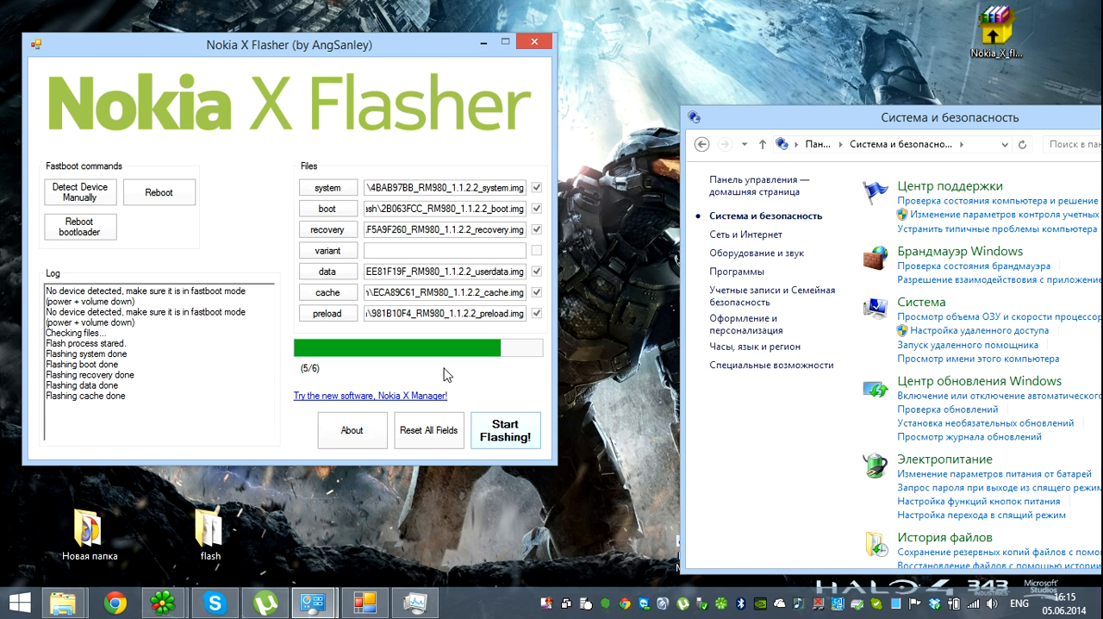
mouse_move(516, 355)
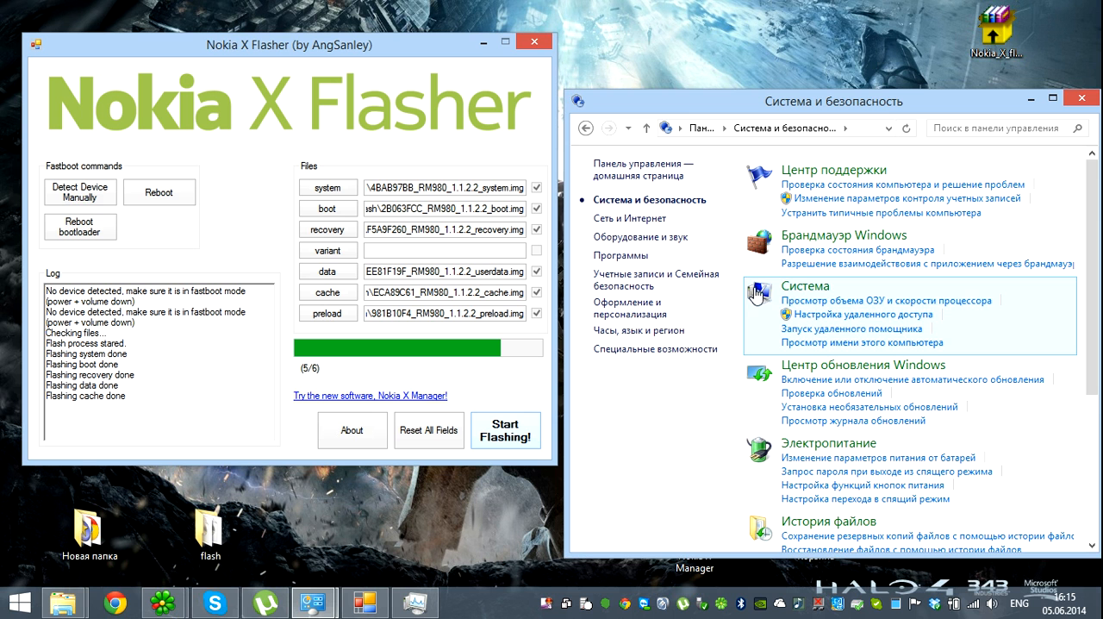
click(804, 285)
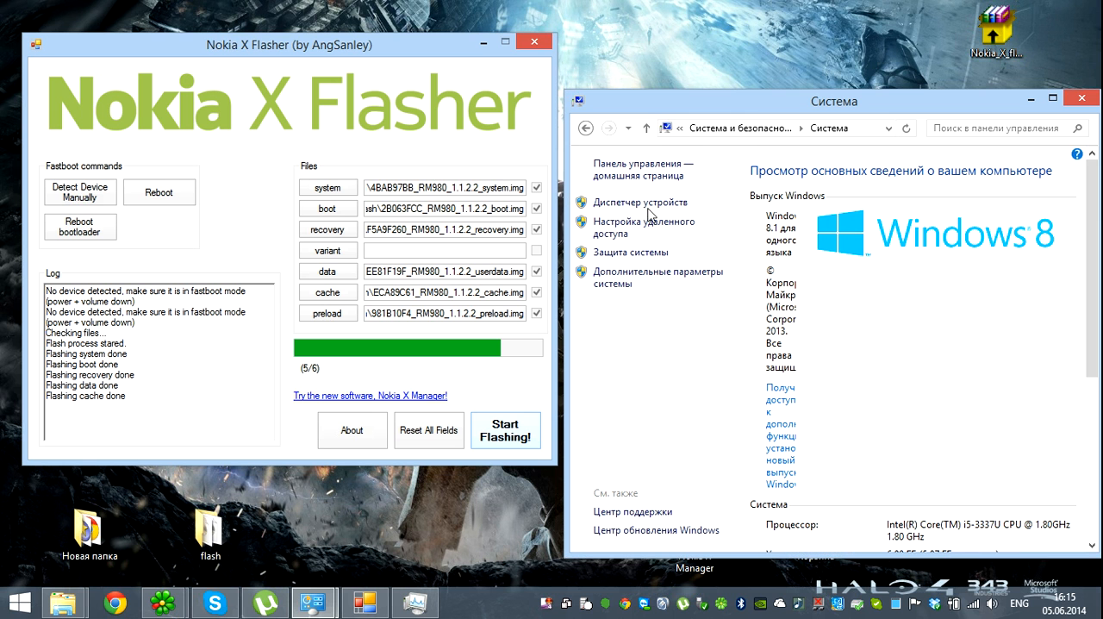
click(642, 201)
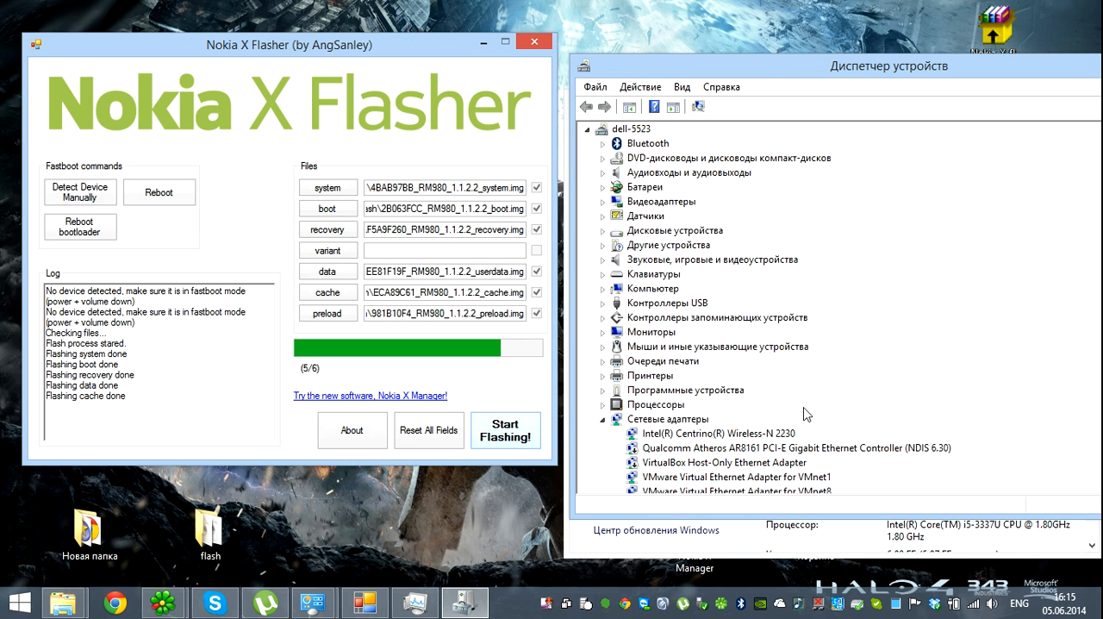
scroll(down, 3)
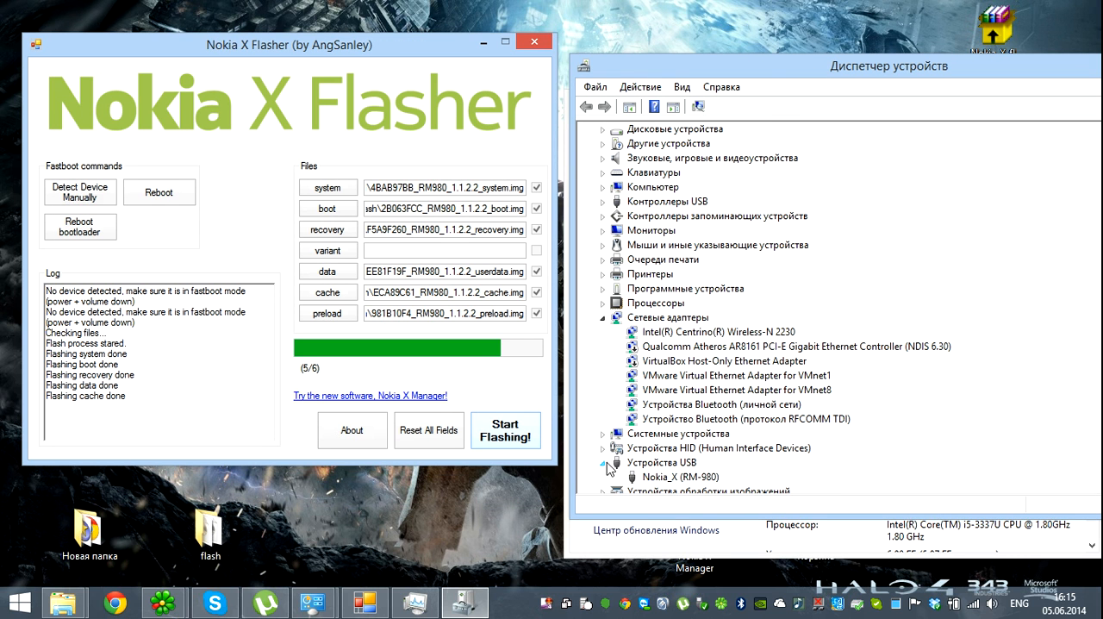
click(681, 477)
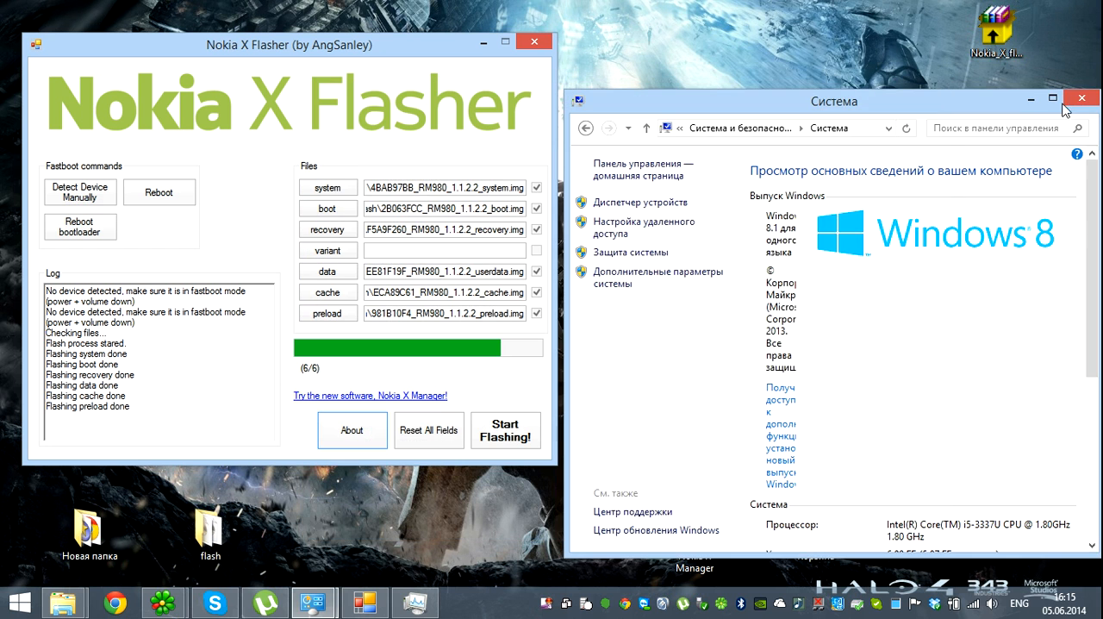
click(1082, 98)
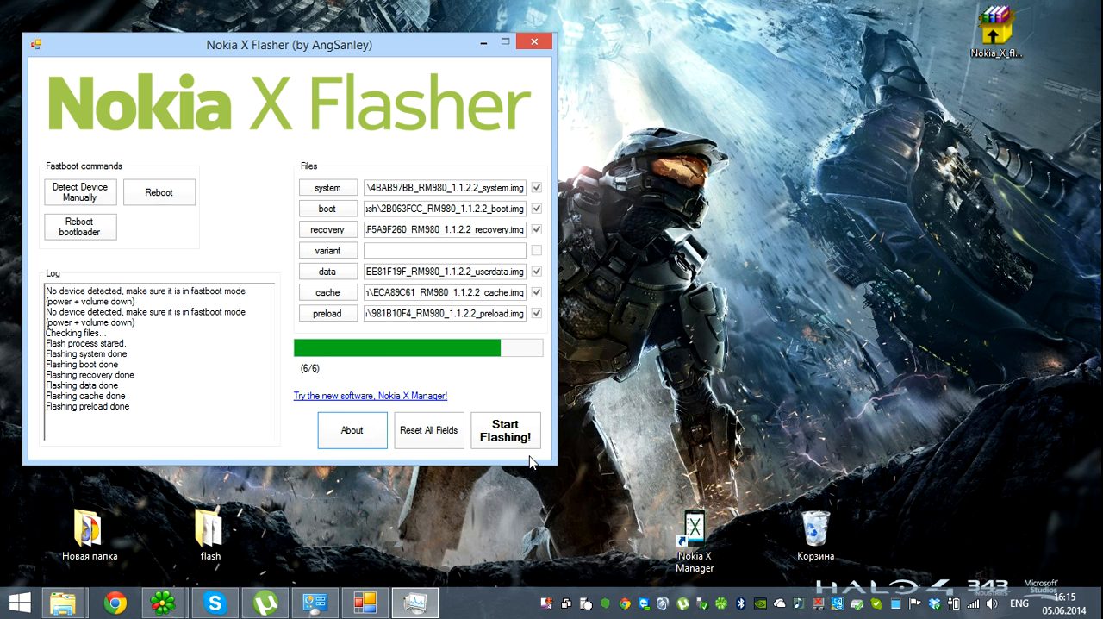
mouse_move(349, 57)
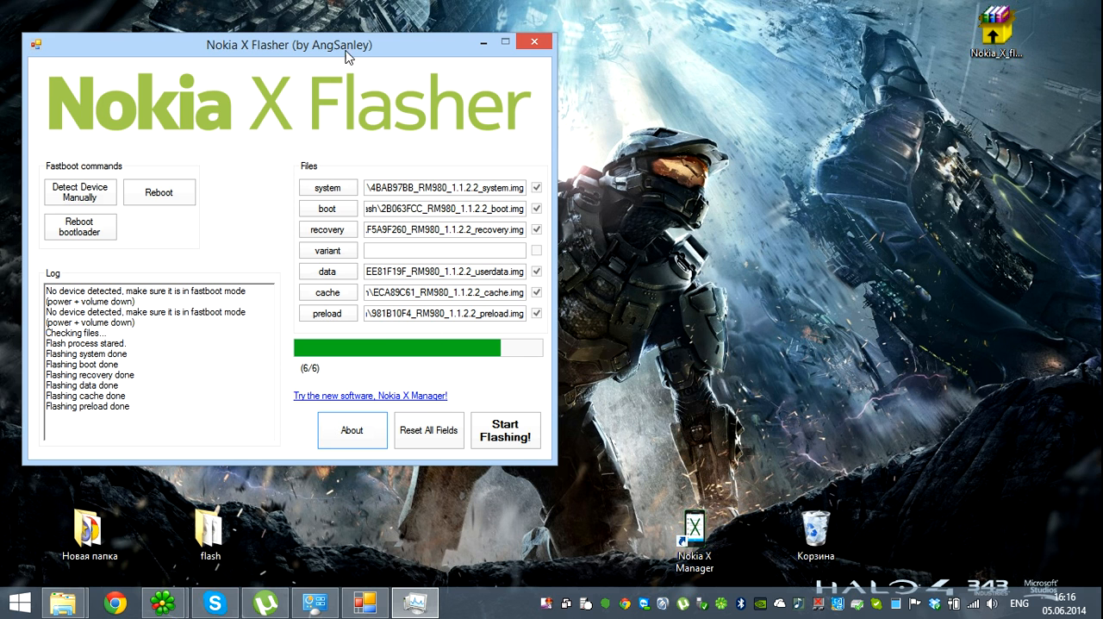
mouse_move(73, 182)
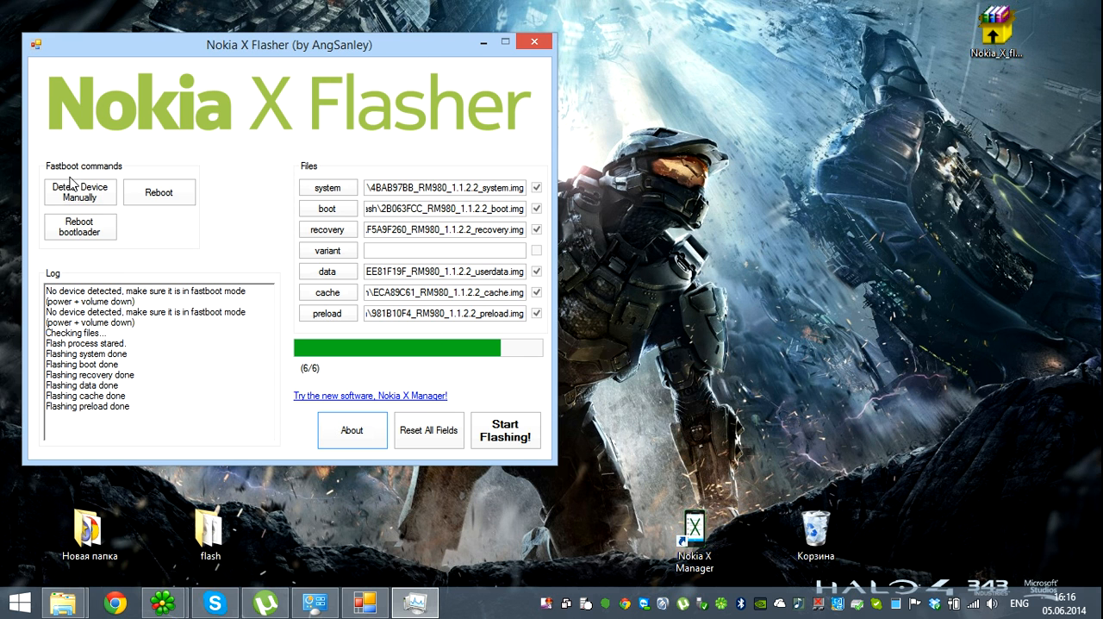
mouse_move(471, 446)
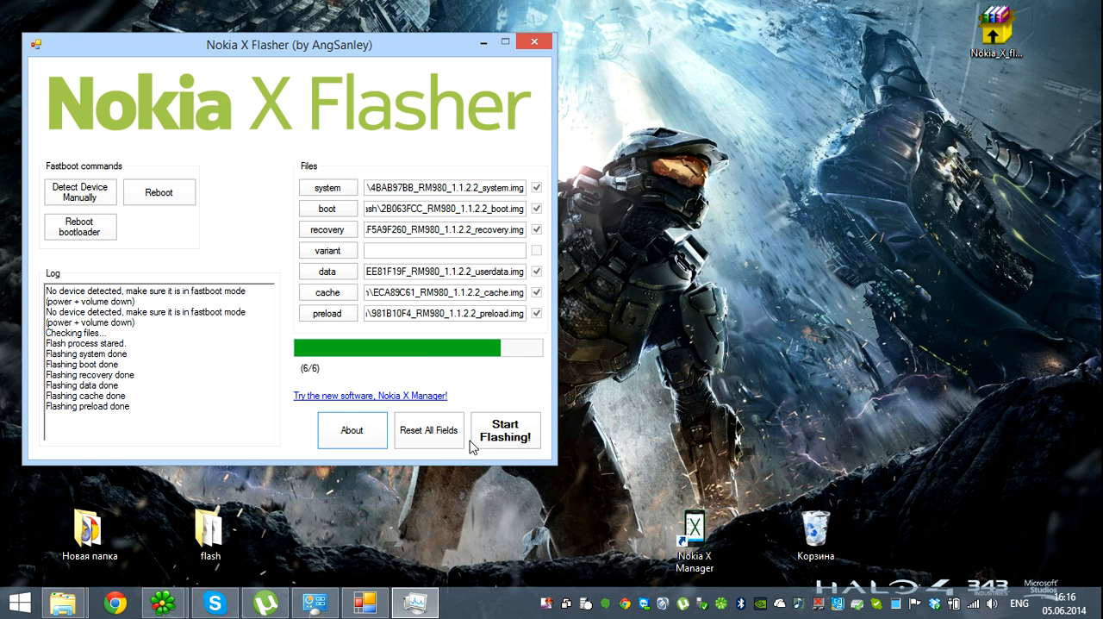
mouse_move(508, 356)
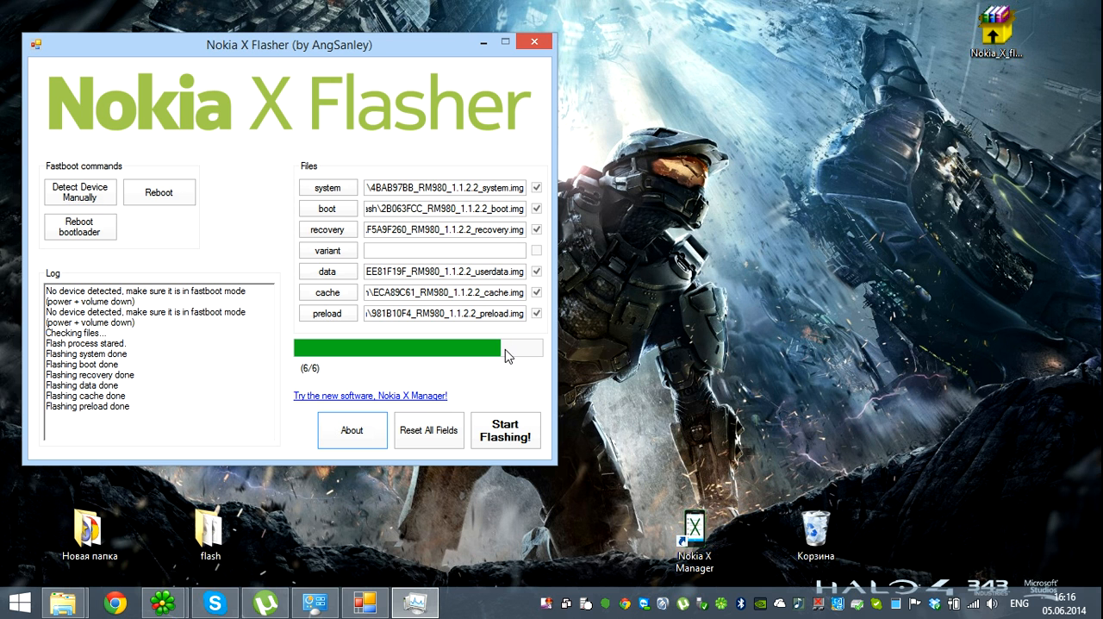
mouse_move(552, 343)
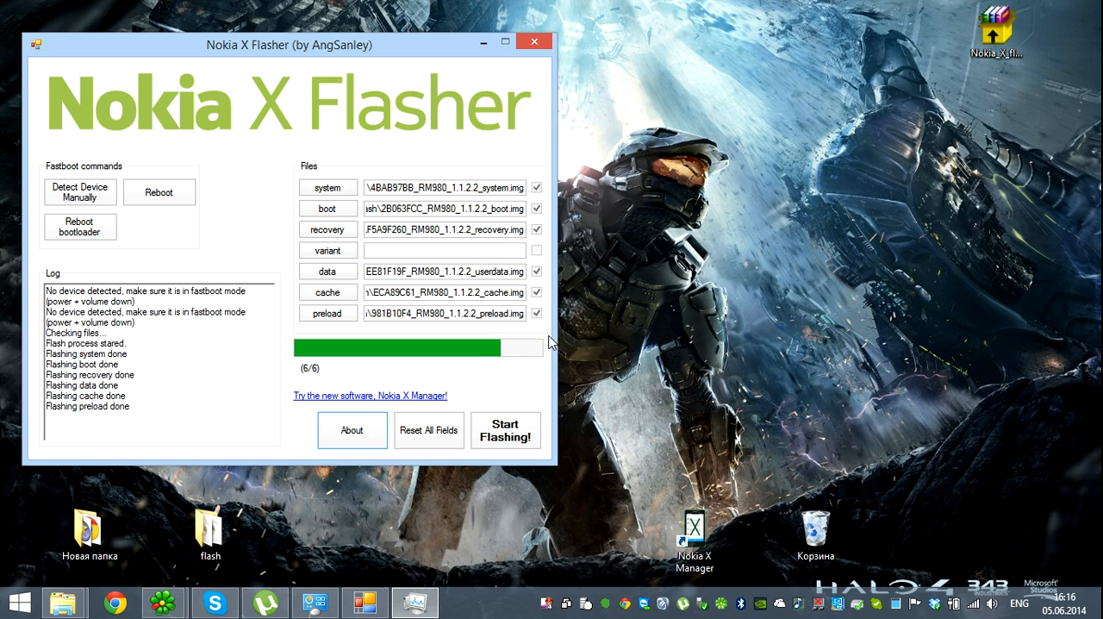
mouse_move(196, 267)
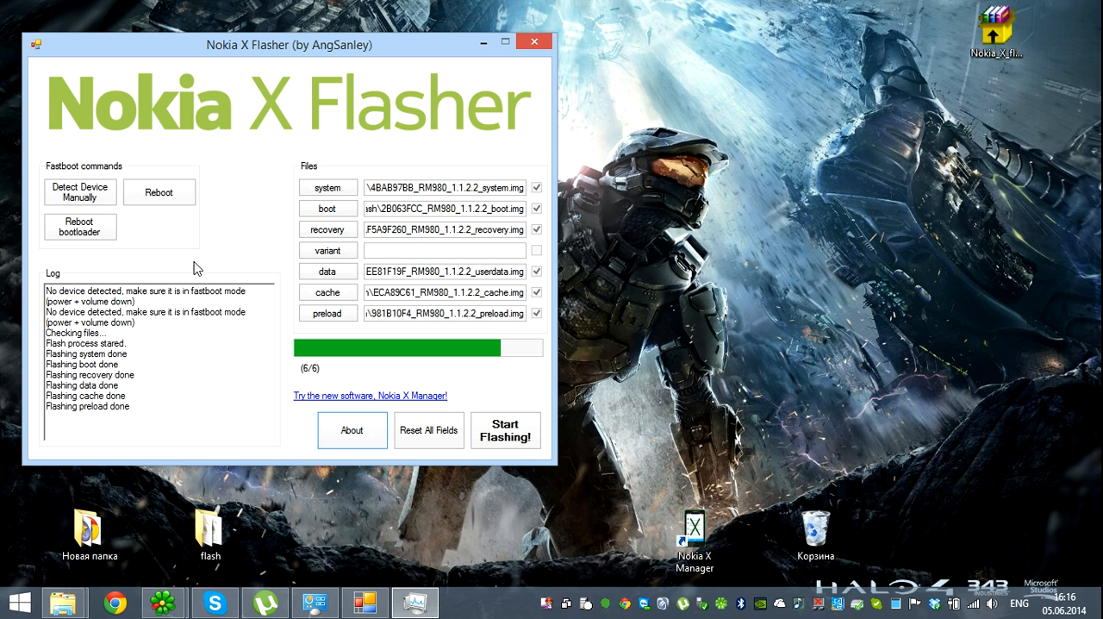
mouse_move(183, 213)
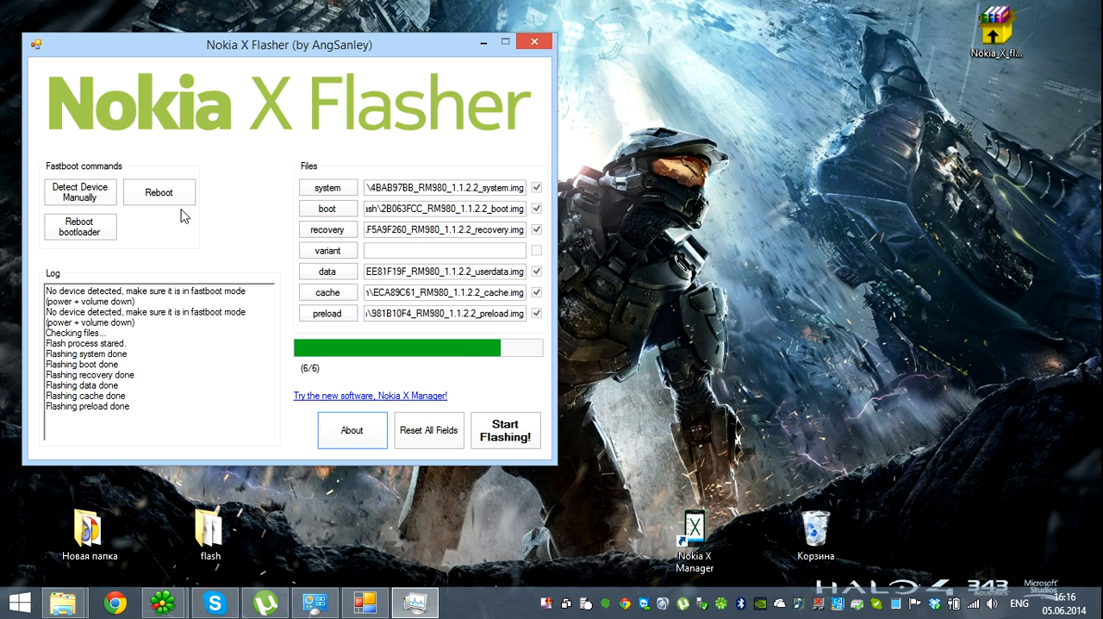
mouse_move(711, 127)
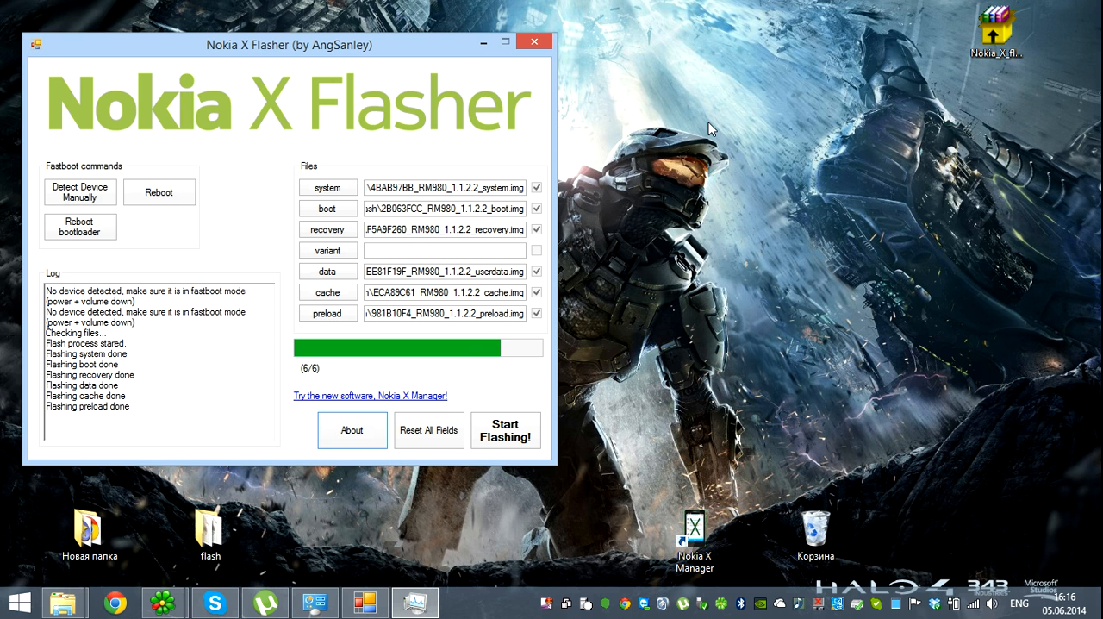
mouse_move(866, 215)
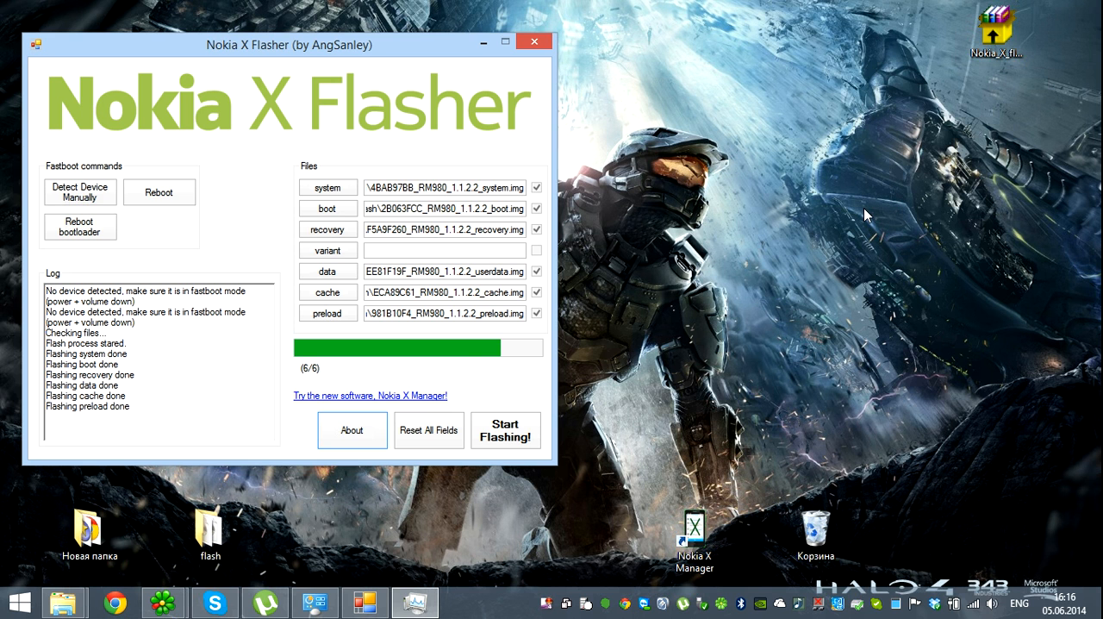
mouse_move(852, 215)
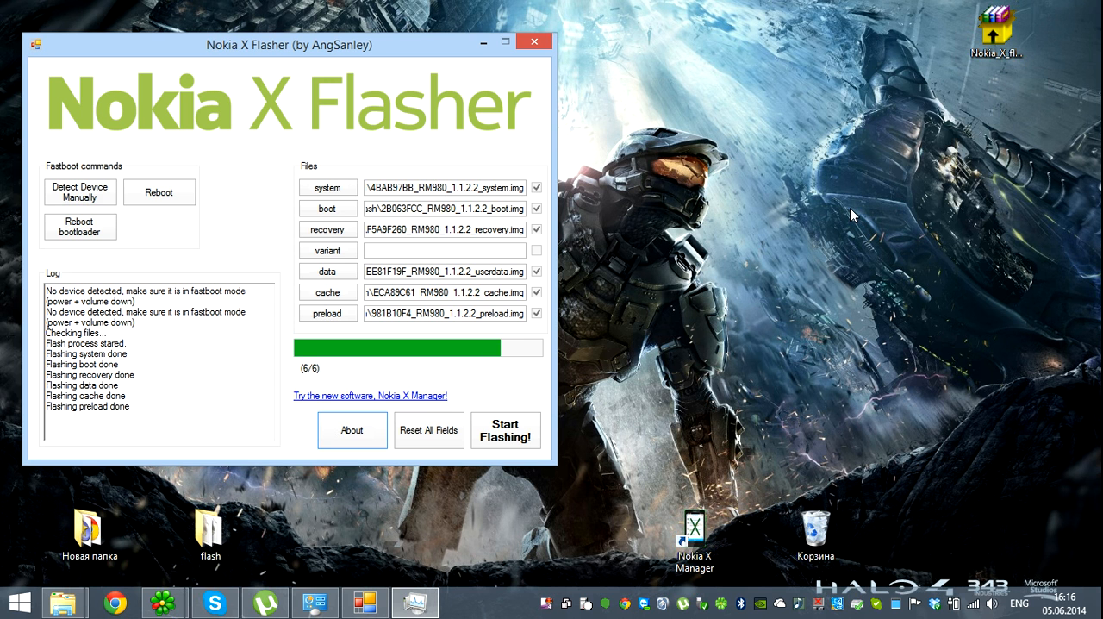
mouse_move(828, 213)
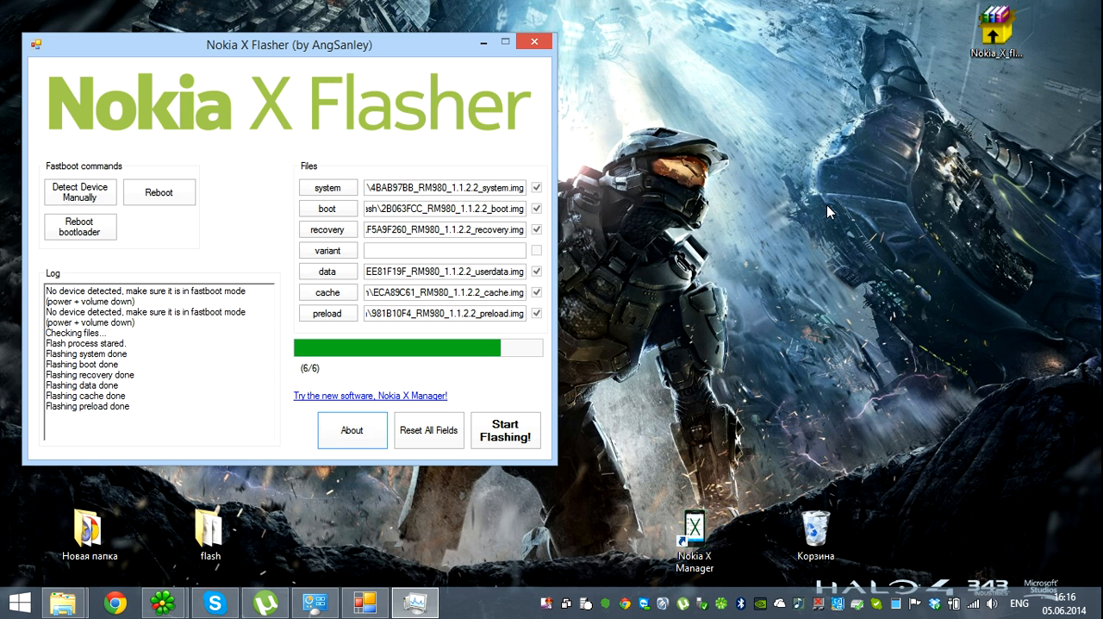
mouse_move(804, 206)
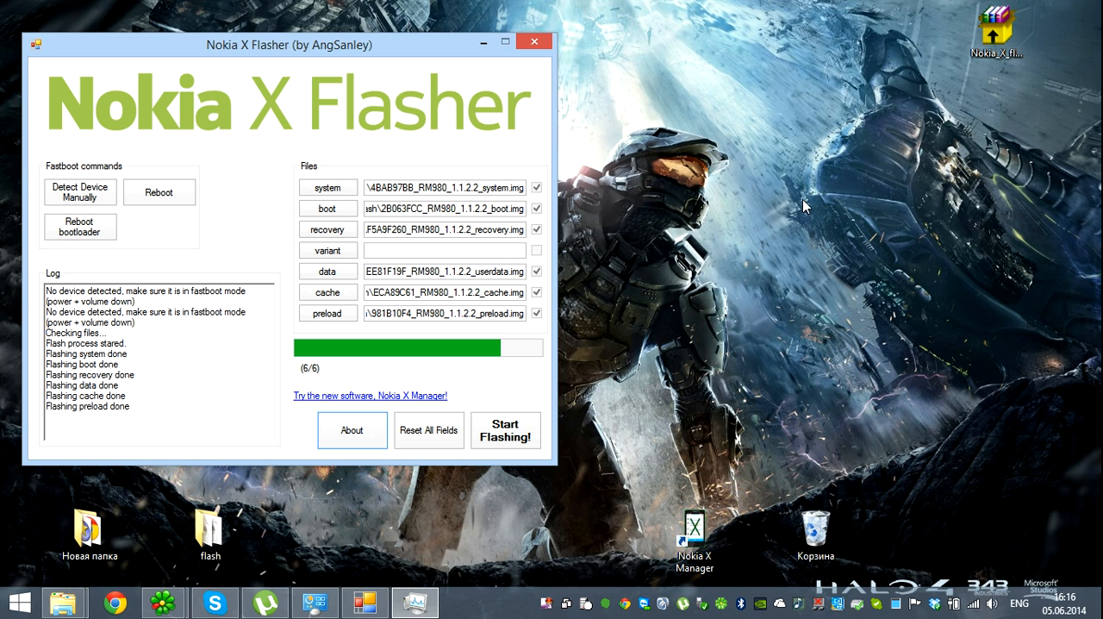
mouse_move(455, 54)
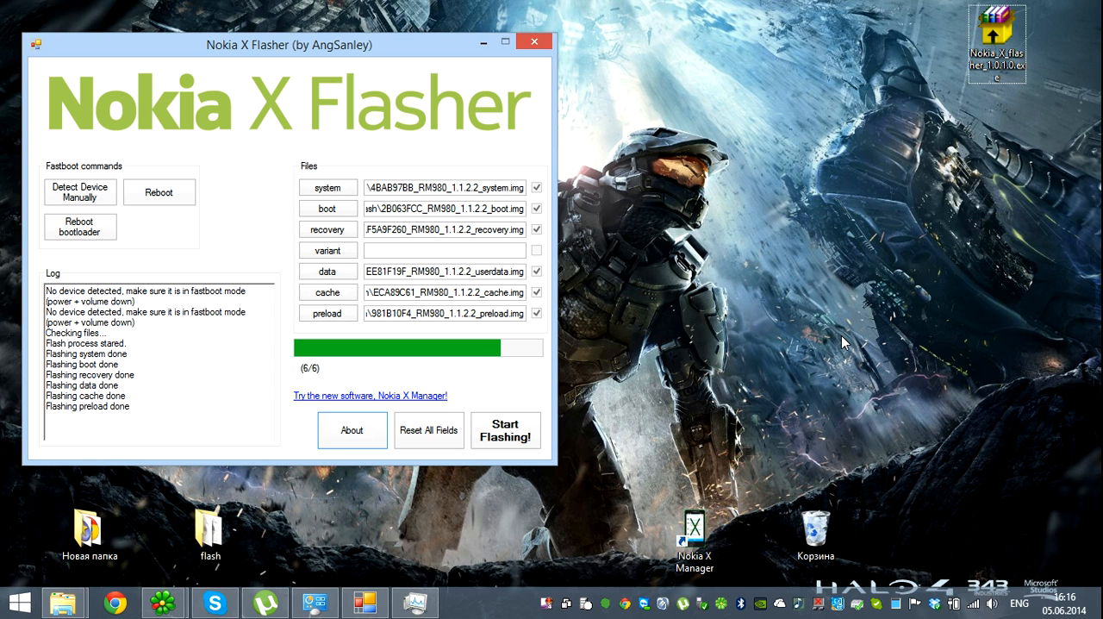
mouse_move(760, 362)
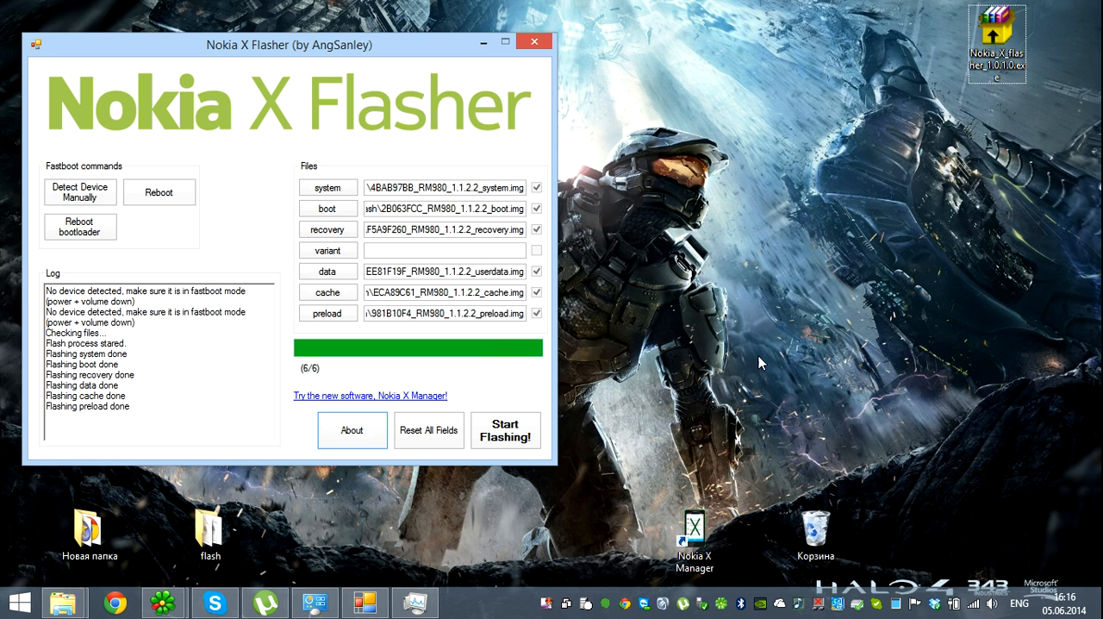
mouse_move(722, 170)
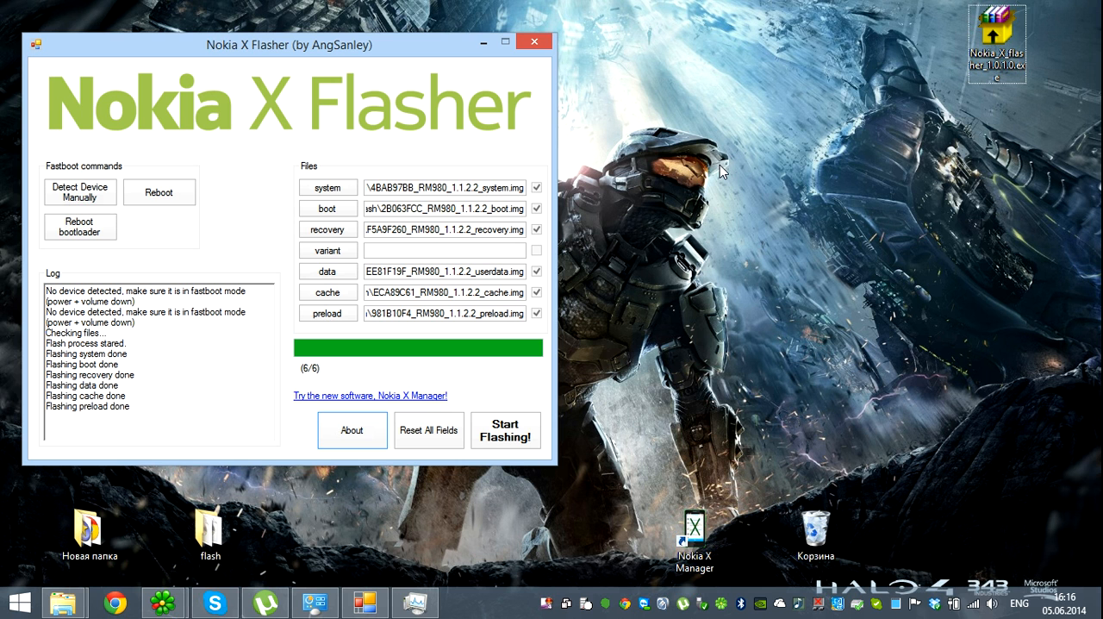
Step: Wait until the log lists 'Flashing preload done (6/6)' and the progress bar is full
click(695, 534)
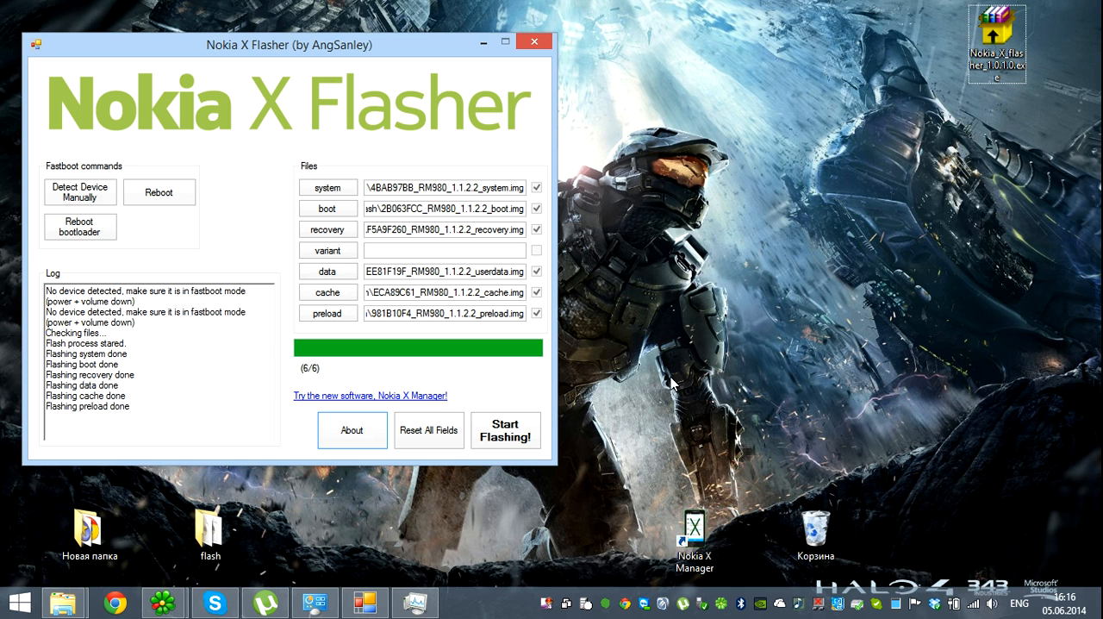
mouse_move(118, 195)
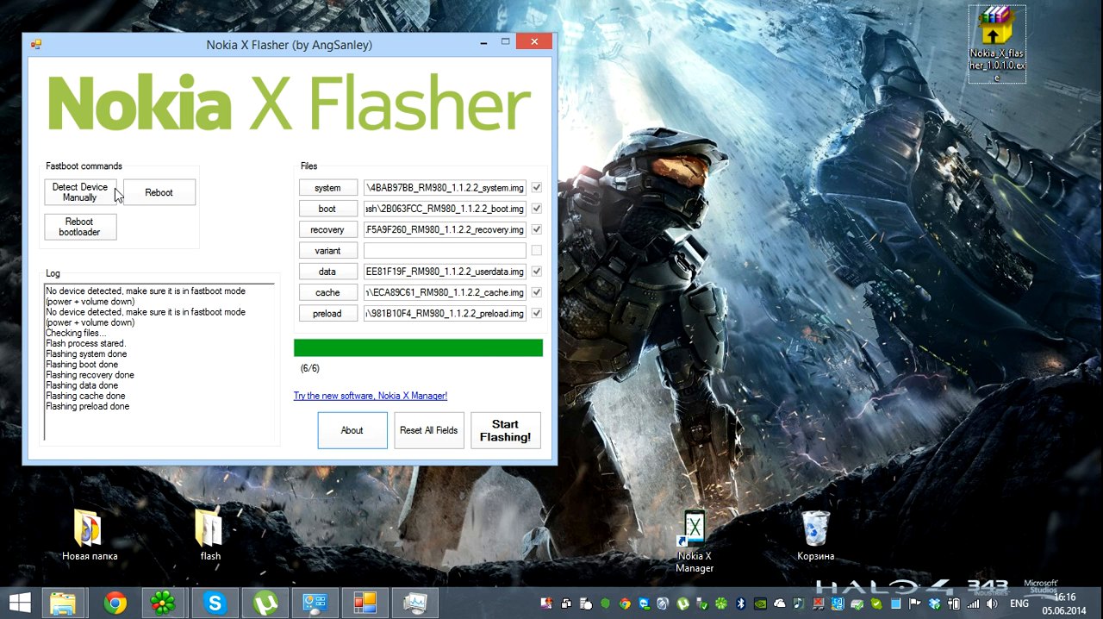
mouse_move(535, 349)
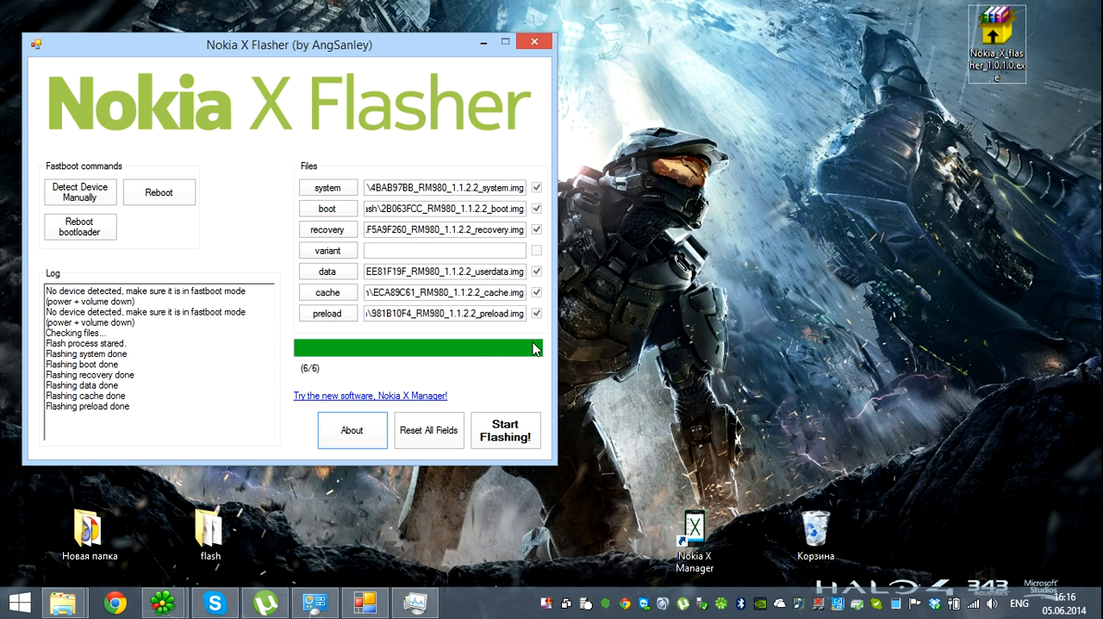
mouse_move(153, 210)
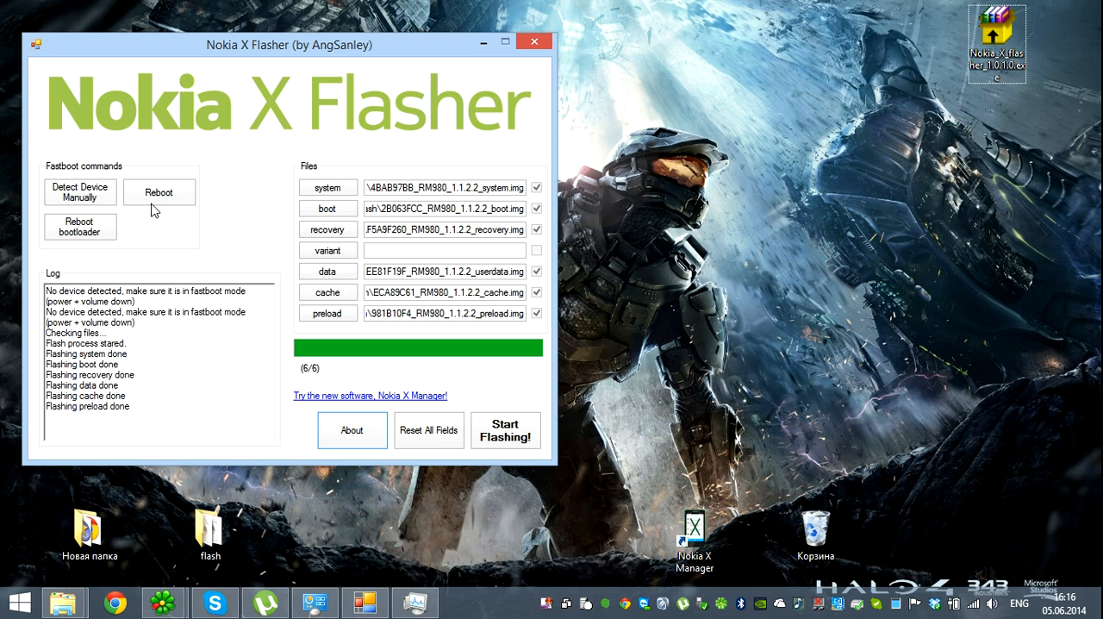
mouse_move(198, 199)
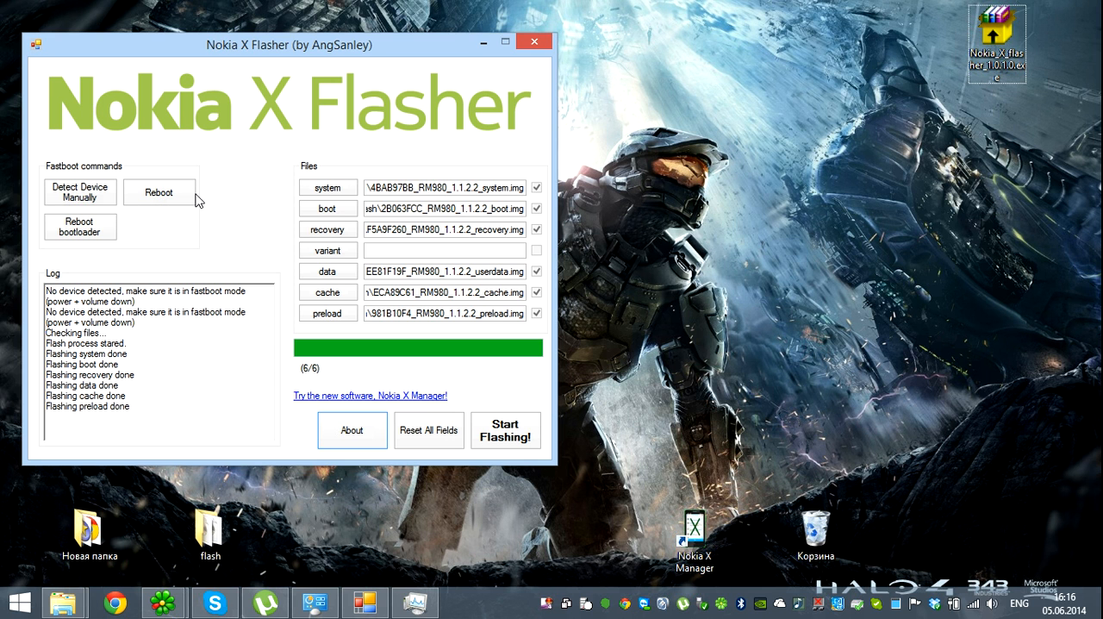
mouse_move(642, 431)
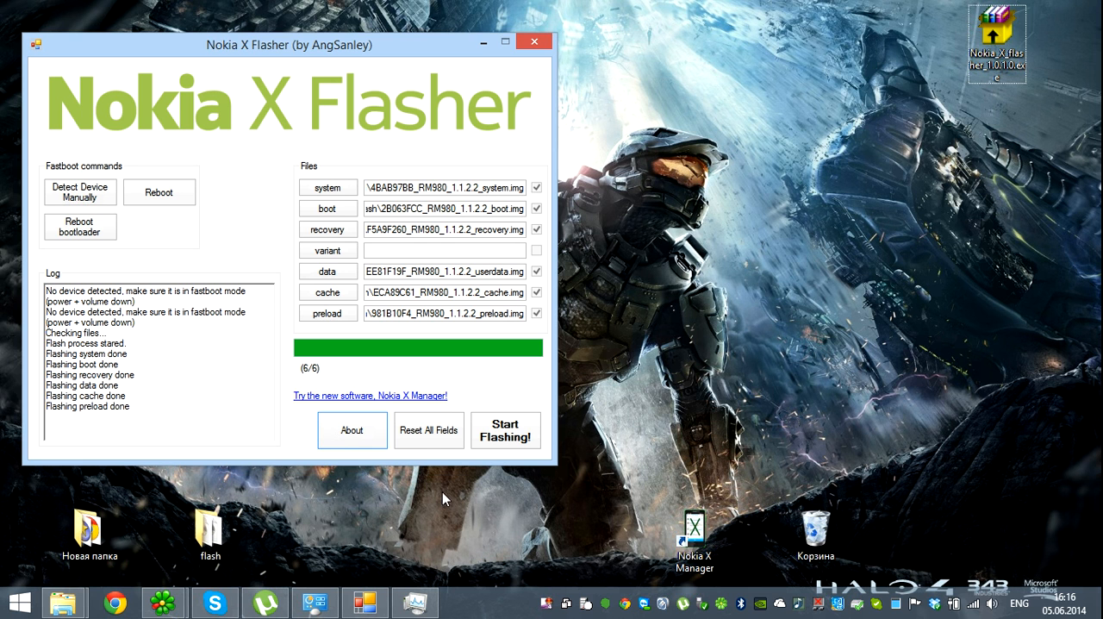
mouse_move(155, 200)
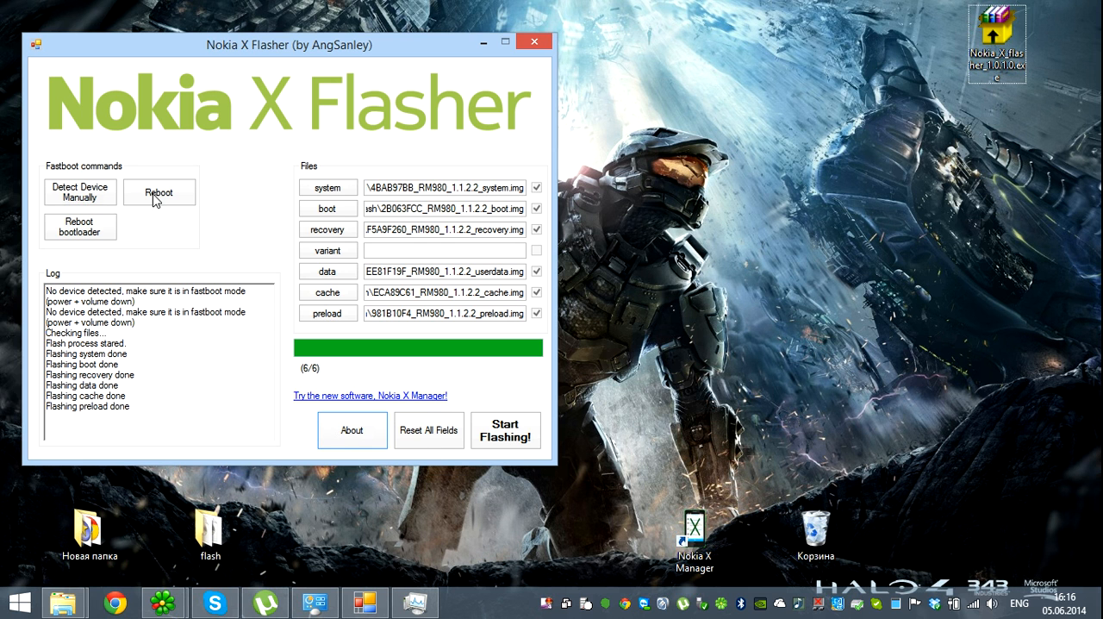
mouse_move(332, 50)
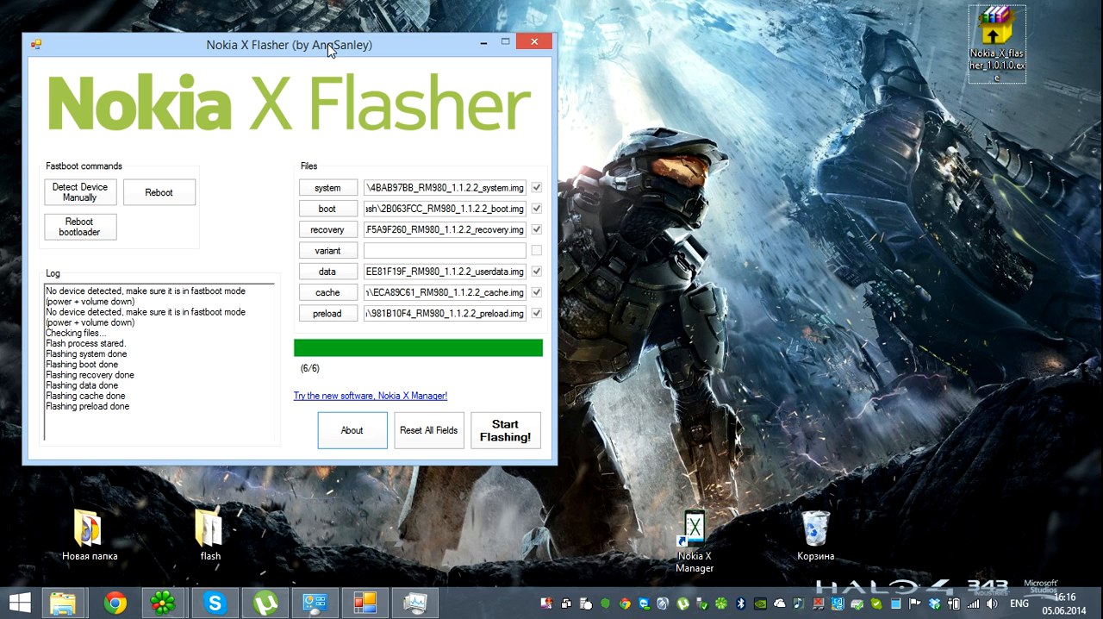
mouse_move(413, 395)
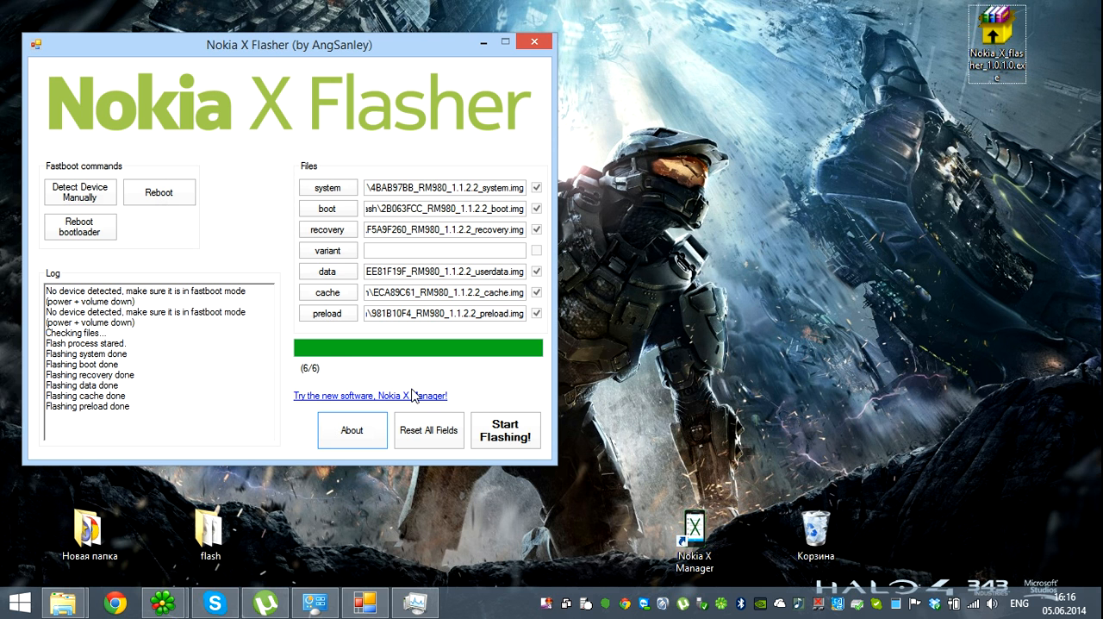
mouse_move(797, 515)
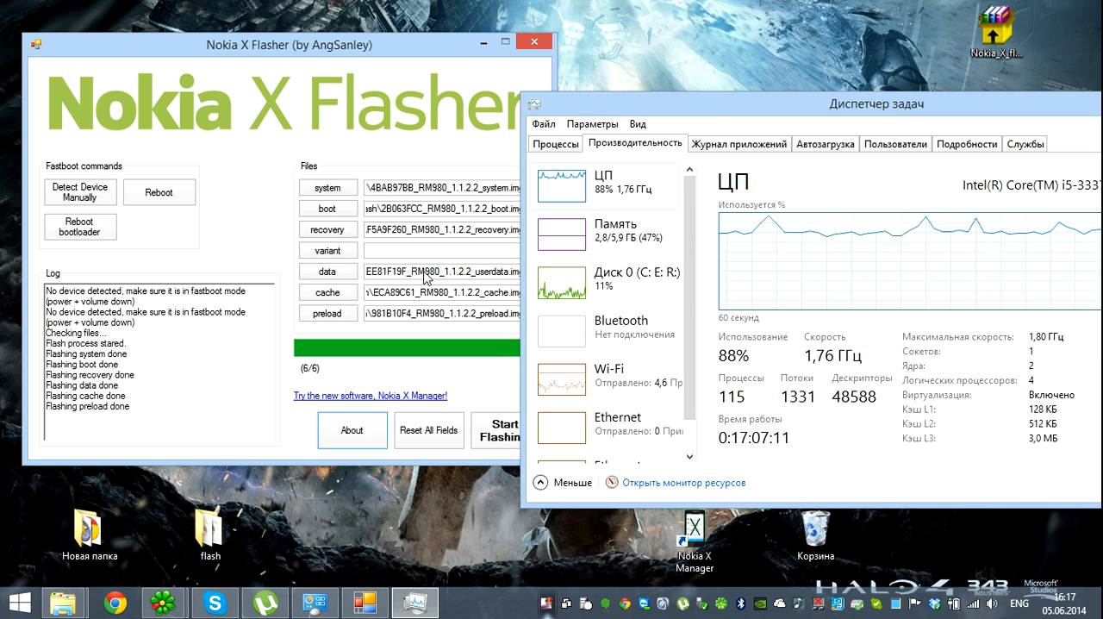
click(555, 143)
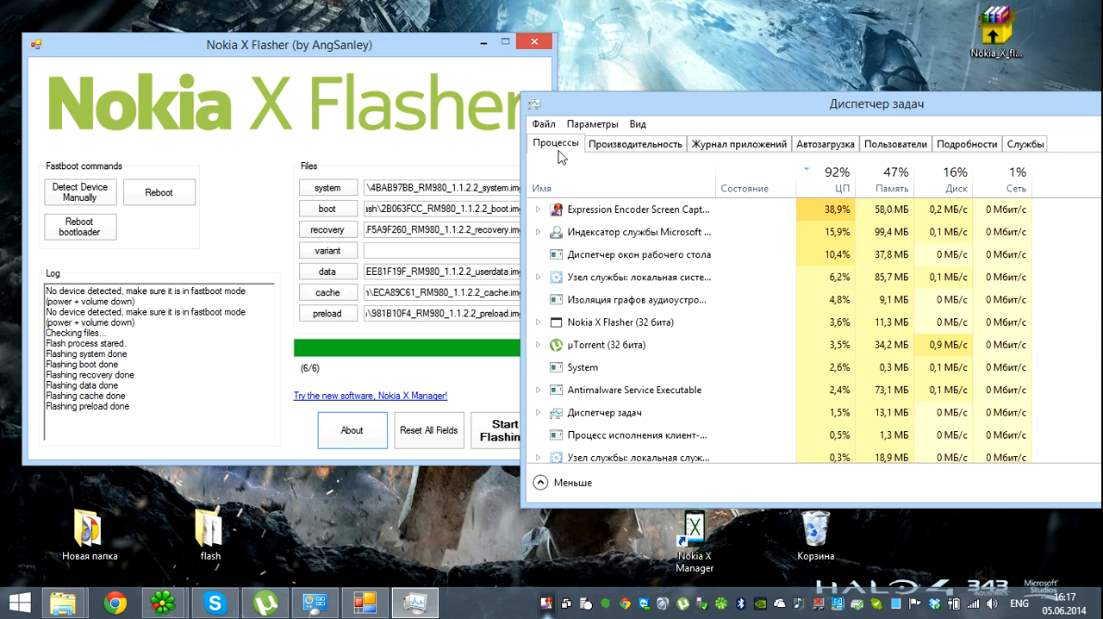
click(842, 172)
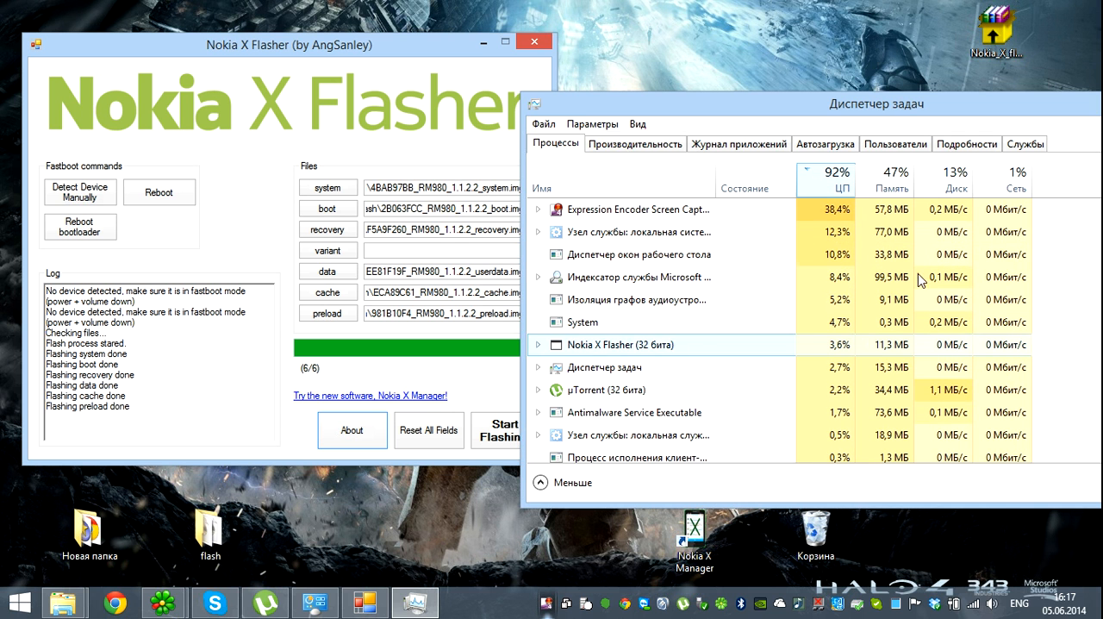
click(635, 143)
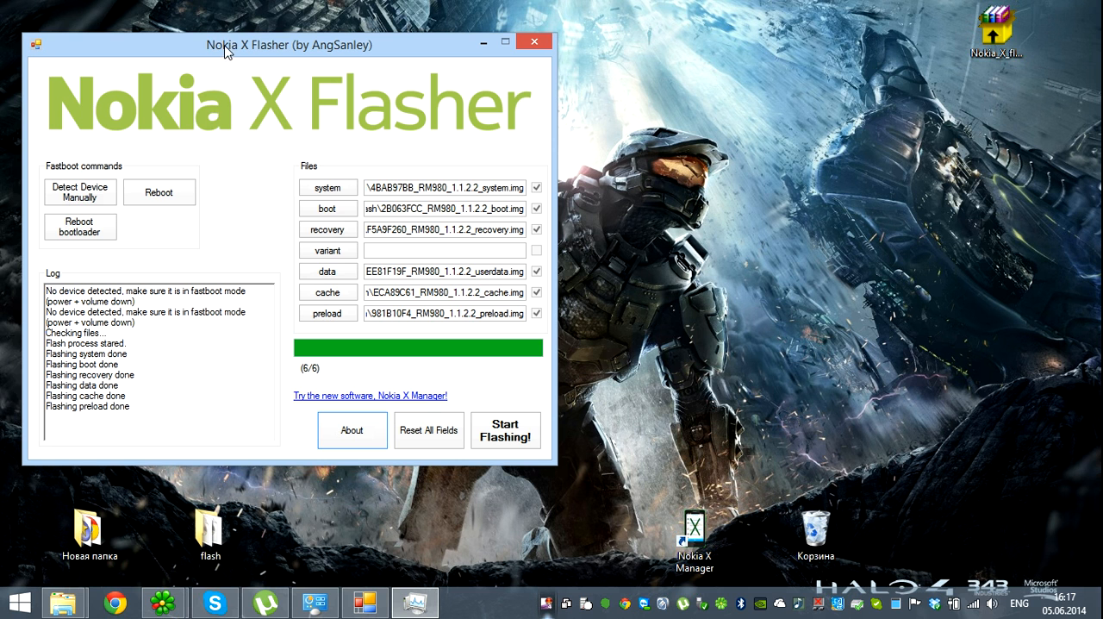
mouse_move(159, 196)
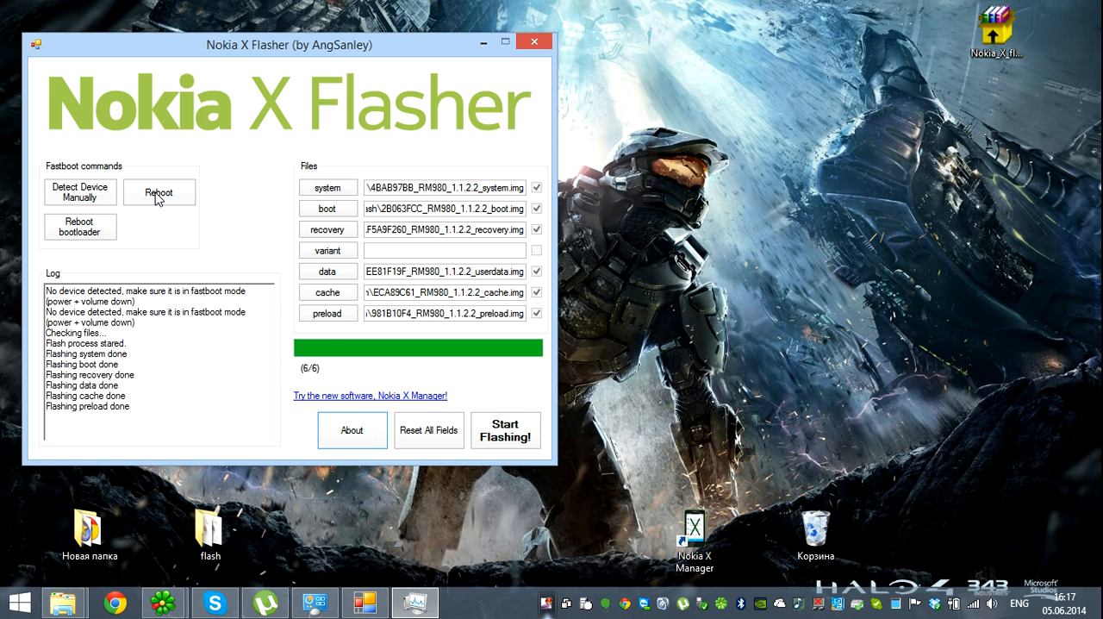
Step: Reposition the flasher window and reboot the phone via Fastboot commands' Reboot button
drag(289, 44, 344, 57)
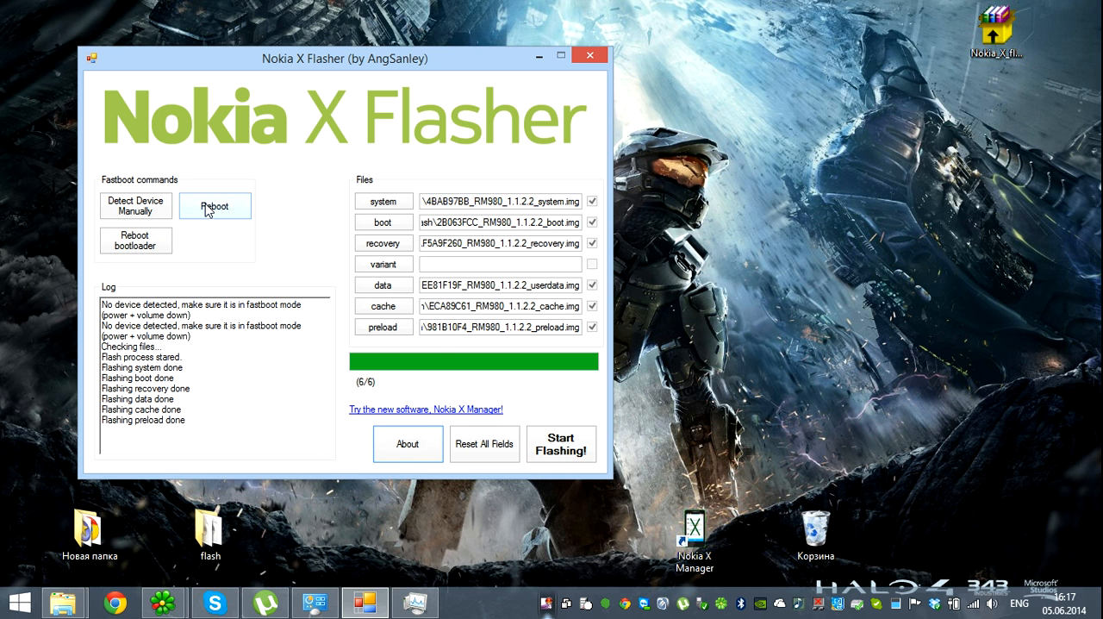
mouse_move(219, 213)
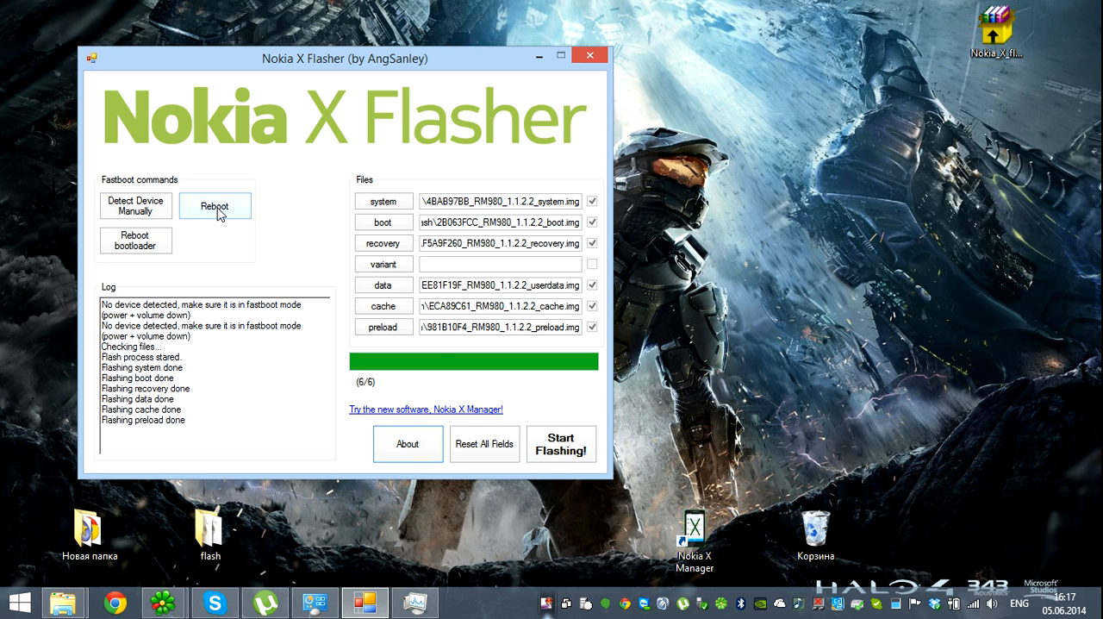
click(214, 205)
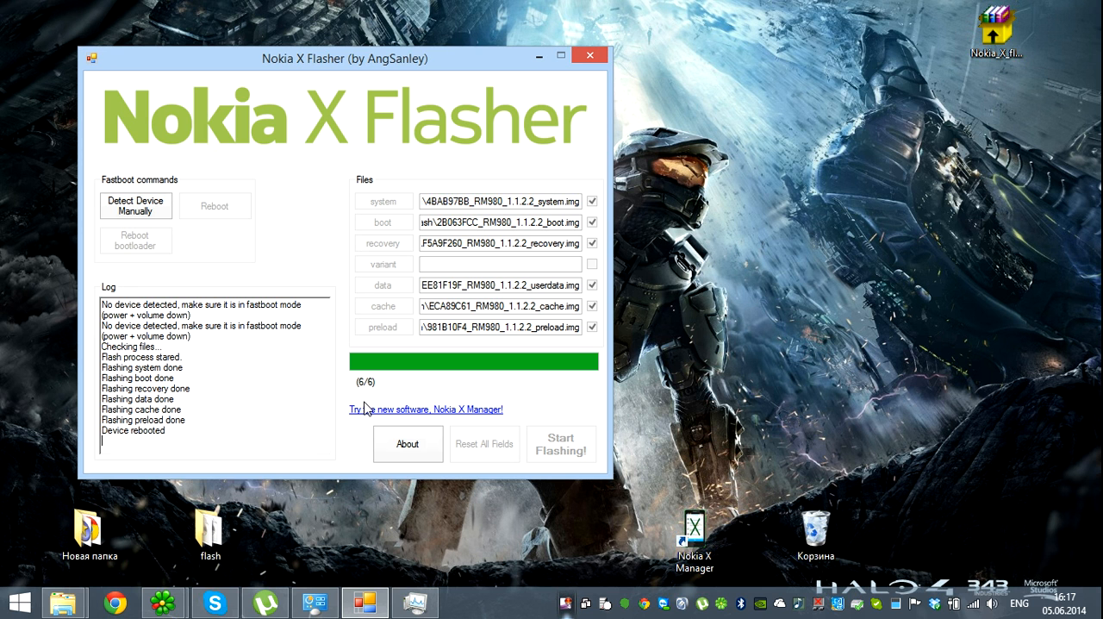
mouse_move(482, 71)
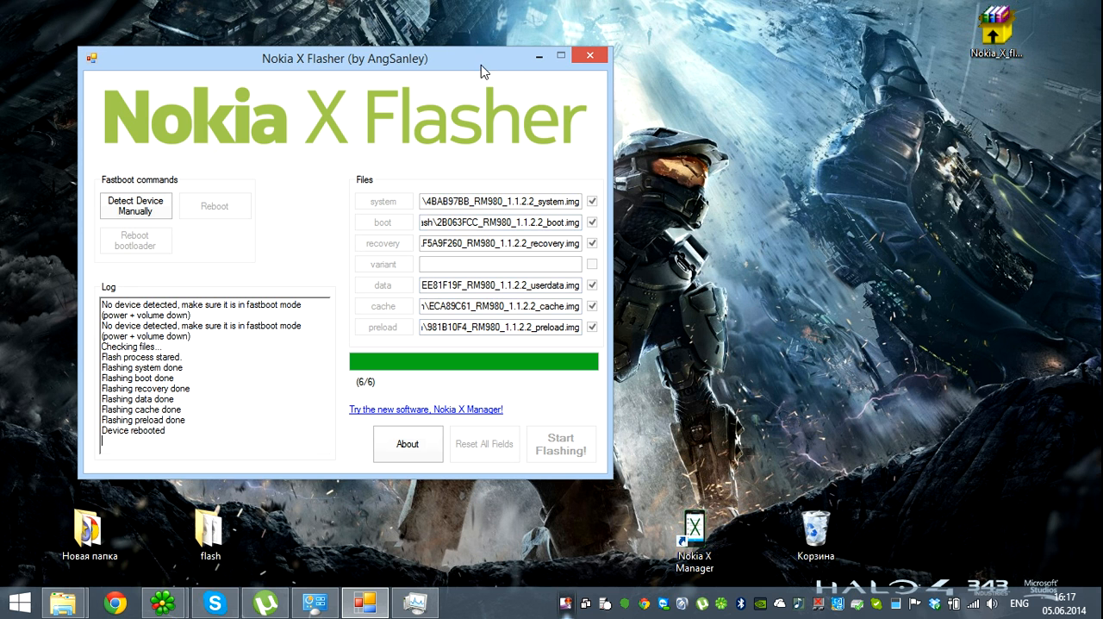
mouse_move(509, 189)
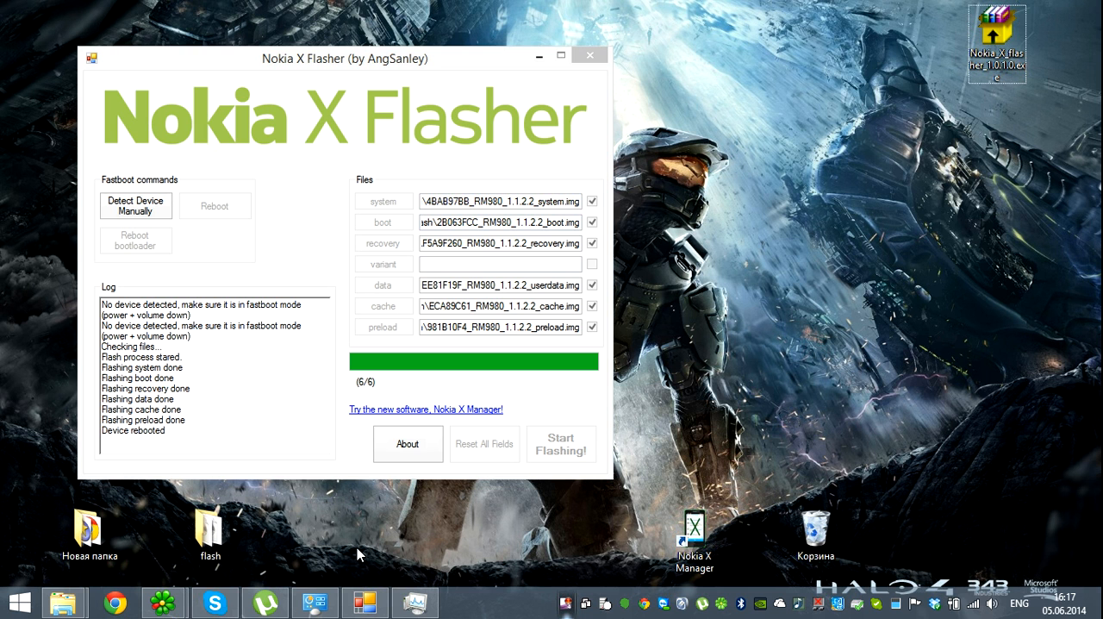
mouse_move(302, 542)
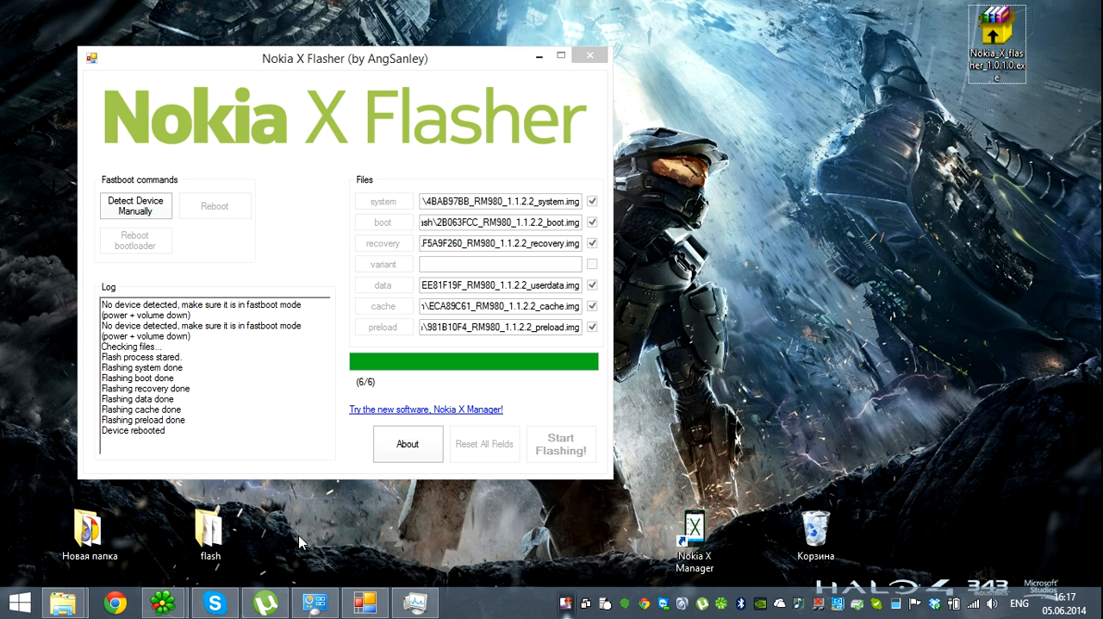
mouse_move(369, 421)
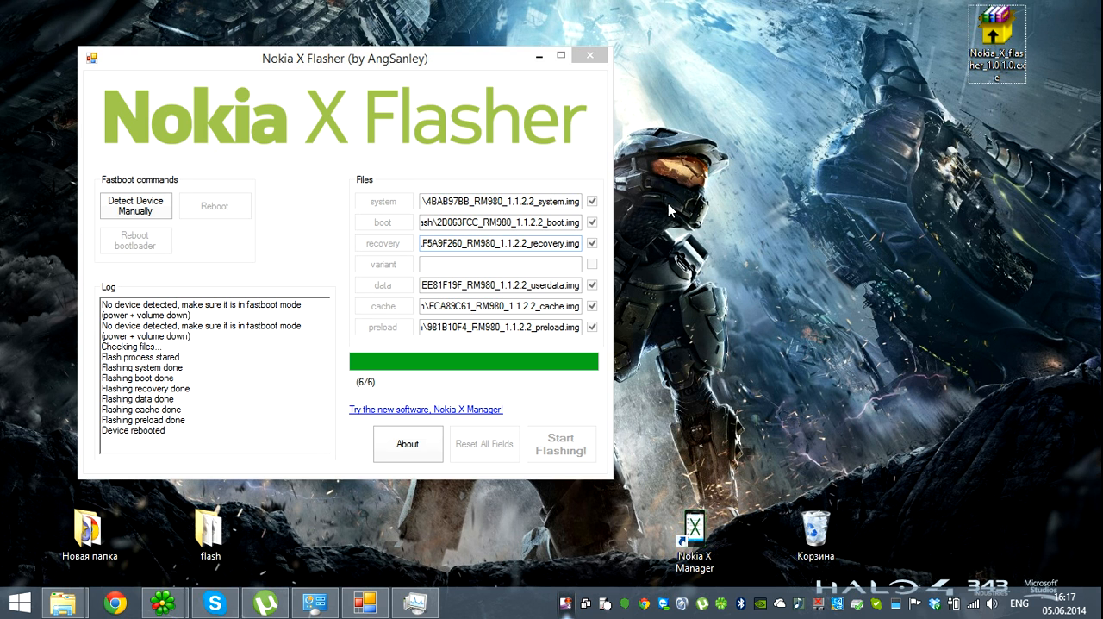
mouse_move(918, 458)
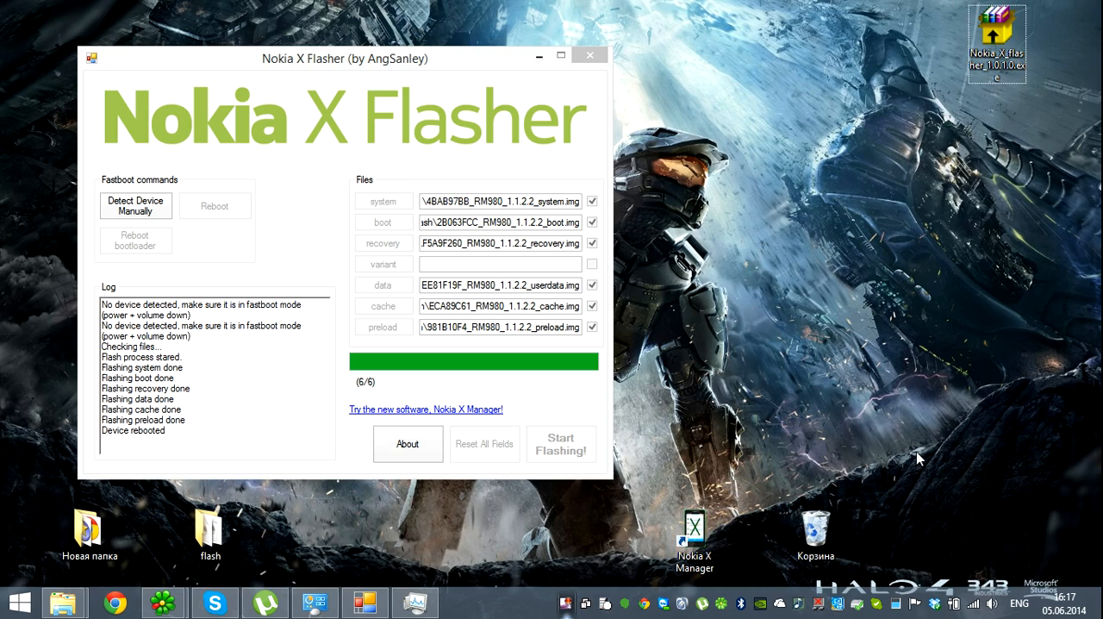